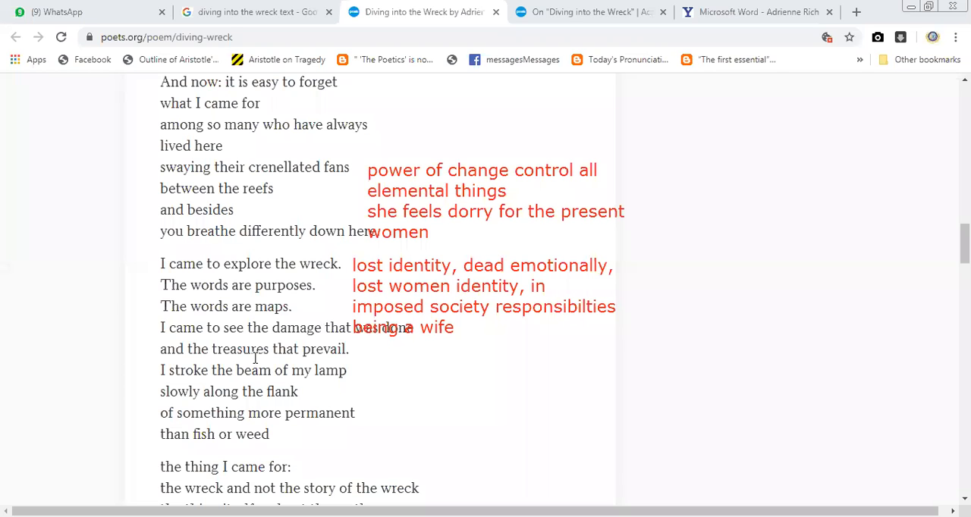
{"action": "mouse_move", "coordinate": [215, 384]}
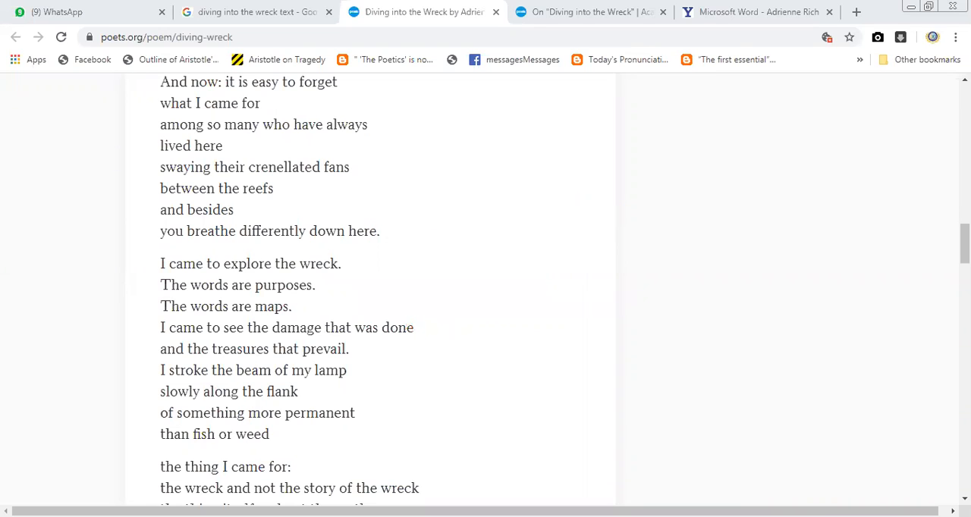
{"action": "mouse_move", "coordinate": [641, 279]}
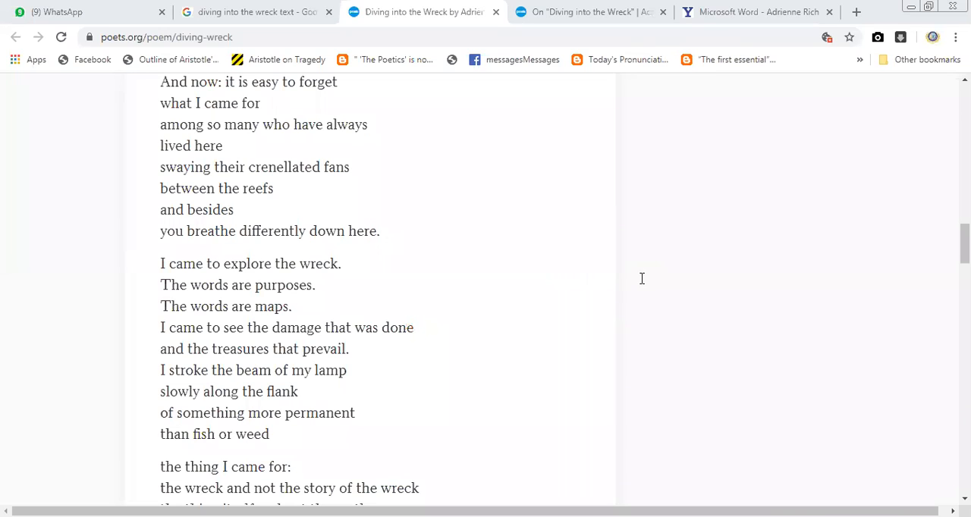
{"action": "mouse_move", "coordinate": [494, 465]}
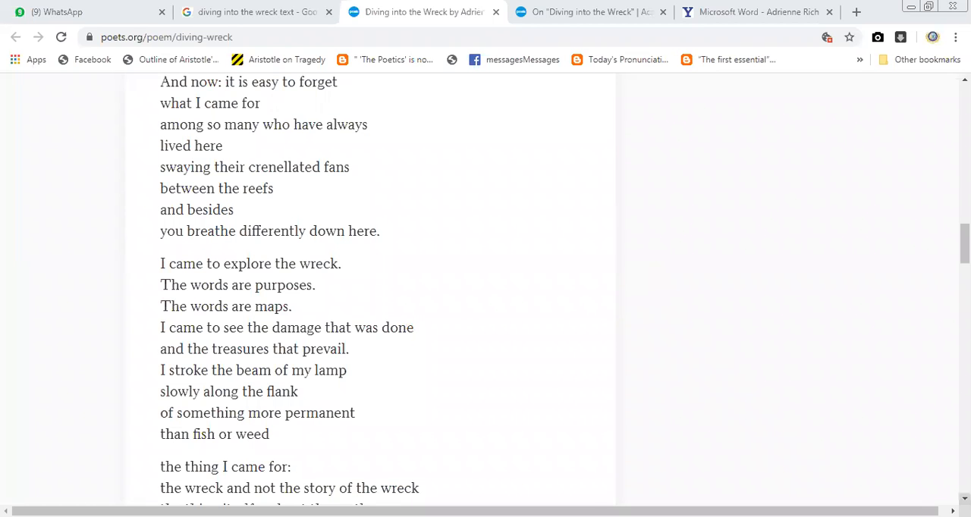
Step: Scroll down to the stanza beginning 'I came to explore the wreck'
{"action": "scroll", "scroll_direction": "down", "scroll_amount": 3}
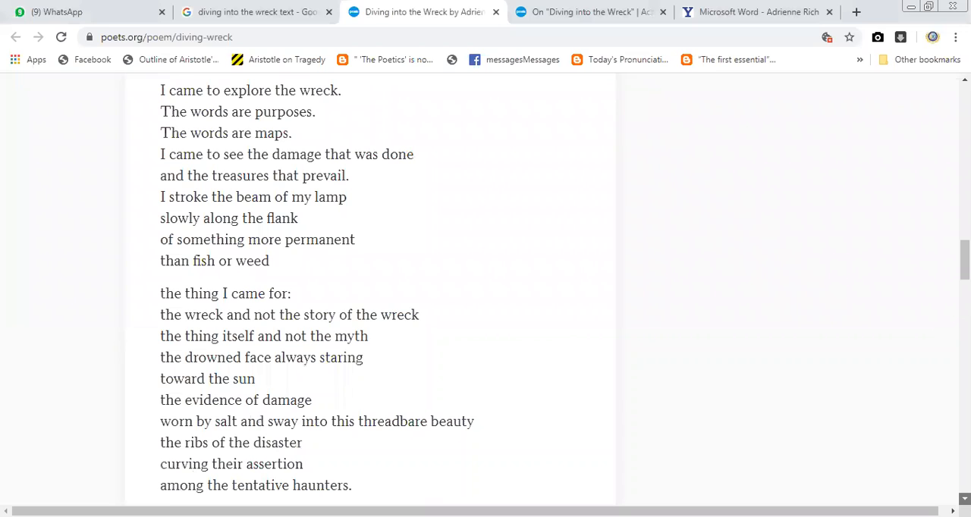
{"action": "scroll", "scroll_direction": "down", "scroll_amount": 3}
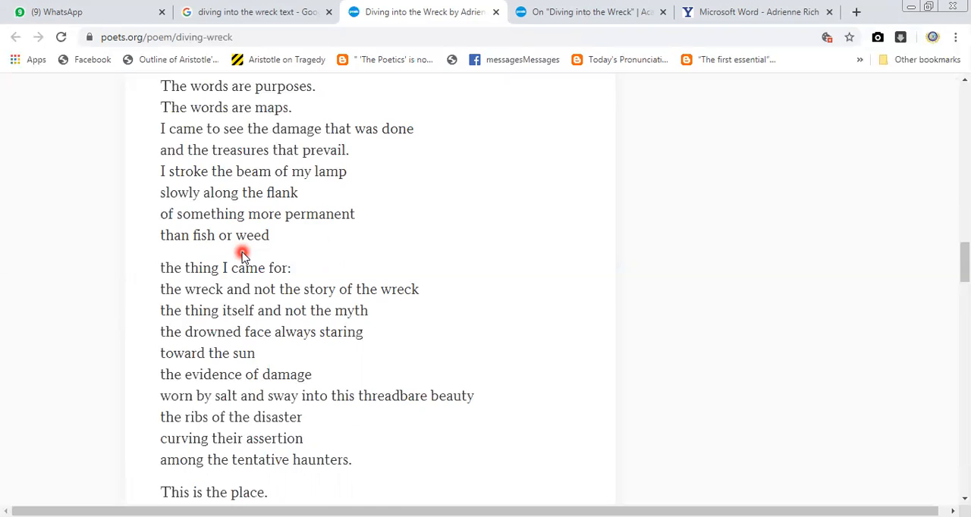
{"action": "mouse_move", "coordinate": [292, 223]}
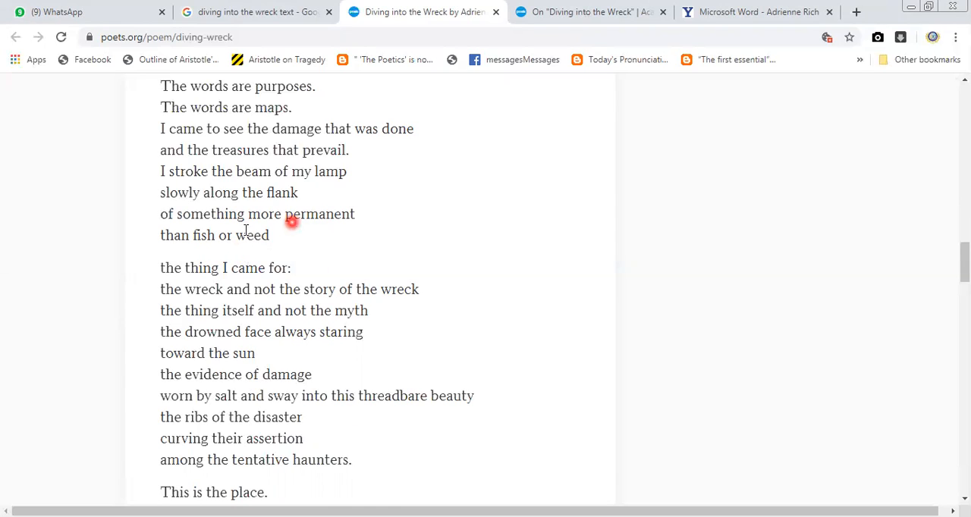
{"action": "mouse_move", "coordinate": [265, 243]}
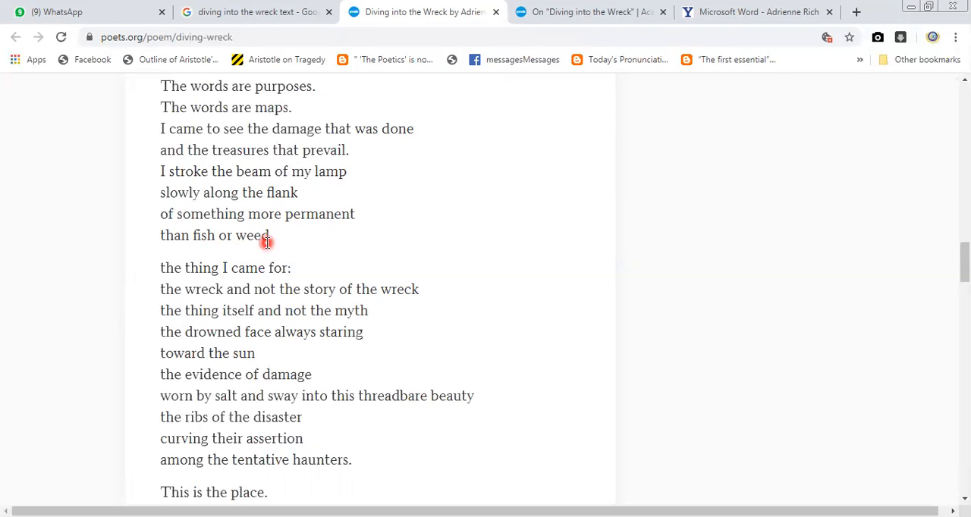
{"action": "mouse_move", "coordinate": [243, 248]}
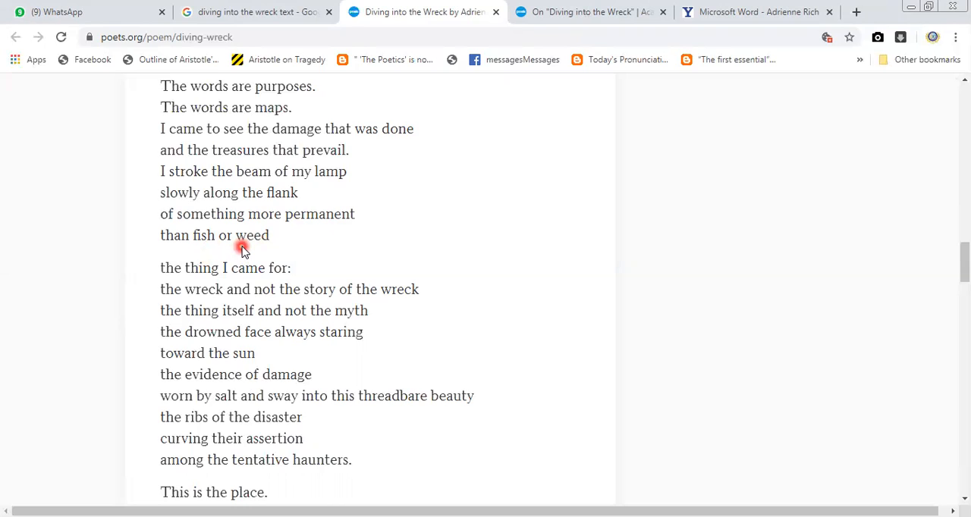
{"action": "mouse_move", "coordinate": [261, 252]}
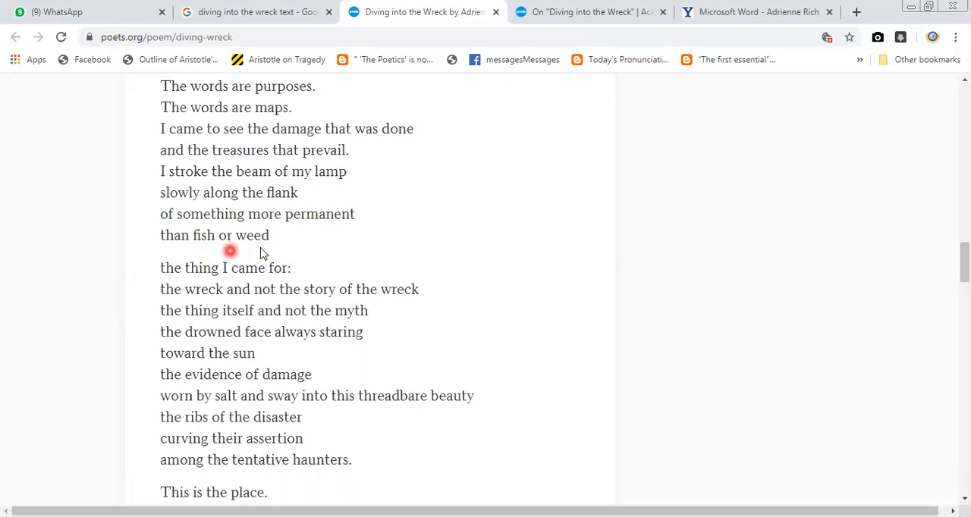
{"action": "mouse_move", "coordinate": [282, 229]}
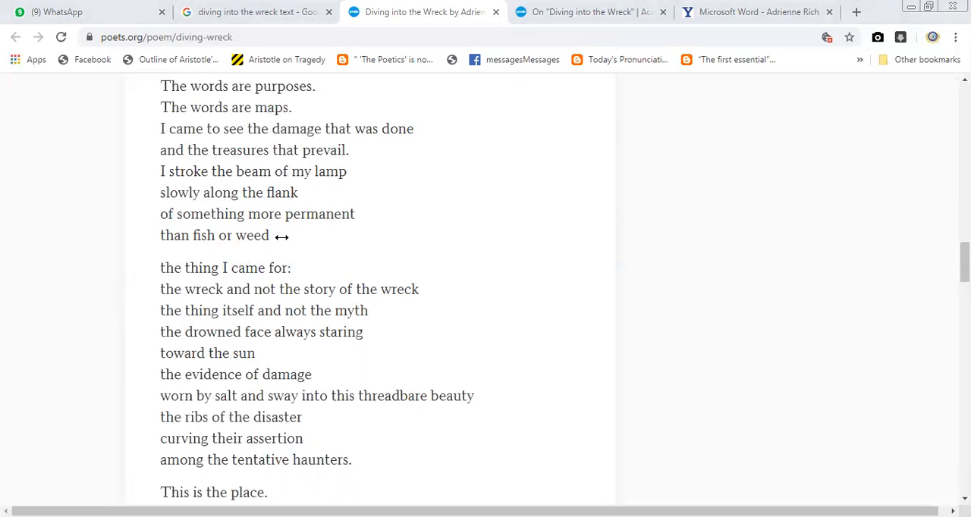
Step: Type the red two-line note 'underwater waste' / 'underwater life' beside 'than fish or weed'
{"action": "type", "text": "under"}
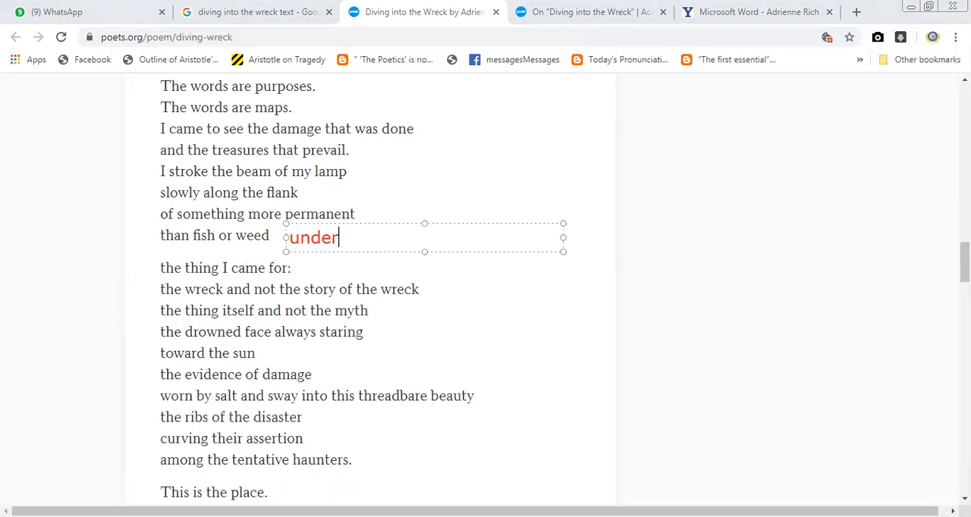
{"action": "type", "text": "water"}
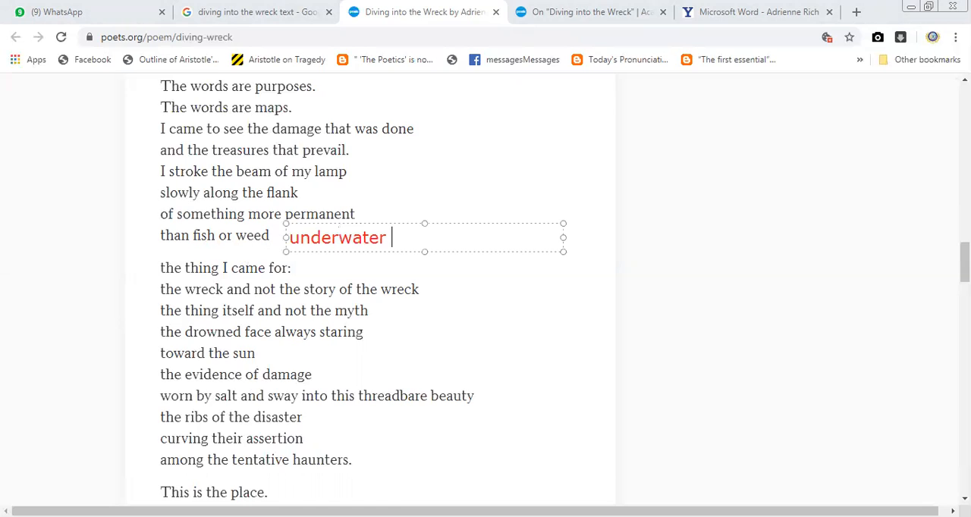
{"action": "type", "text": "waste"}
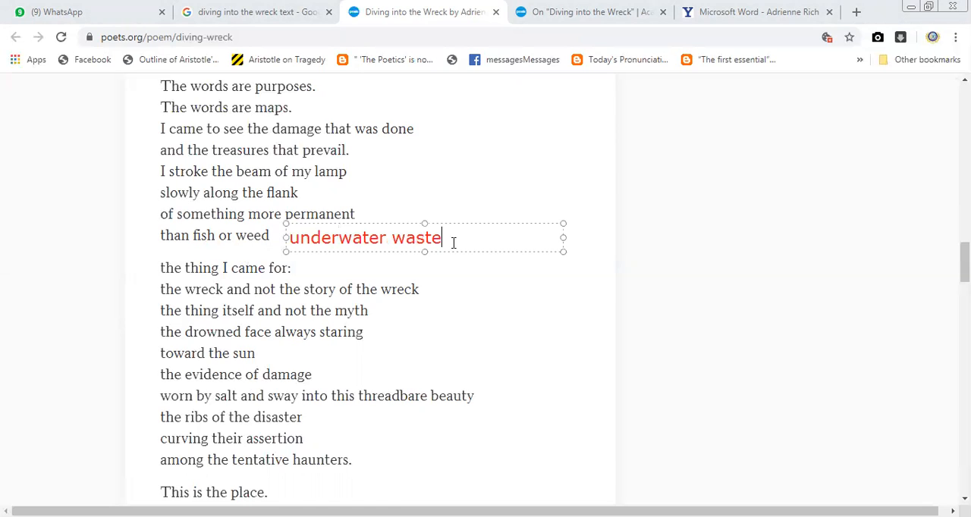
{"action": "mouse_move", "coordinate": [420, 194]}
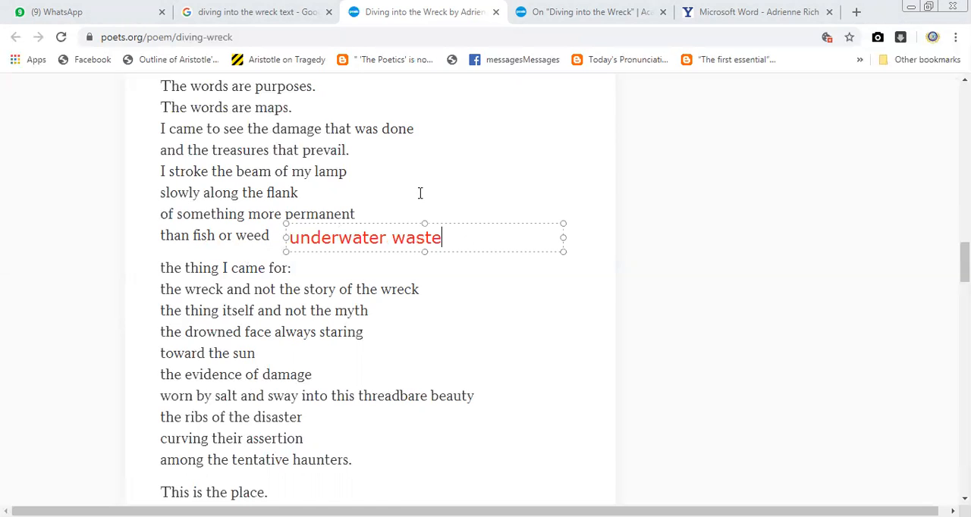
{"action": "mouse_move", "coordinate": [333, 193]}
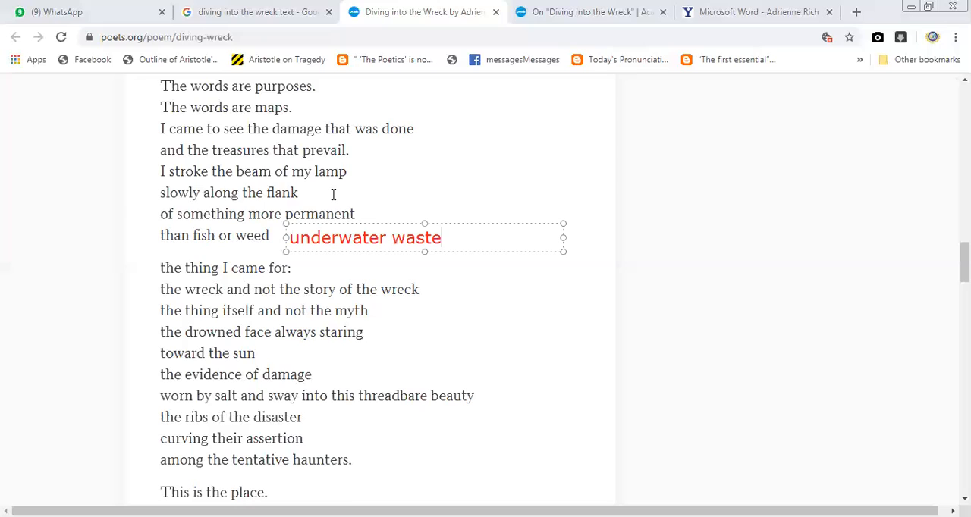
{"action": "mouse_move", "coordinate": [448, 248]}
{"action": "type", "text": "underwater"}
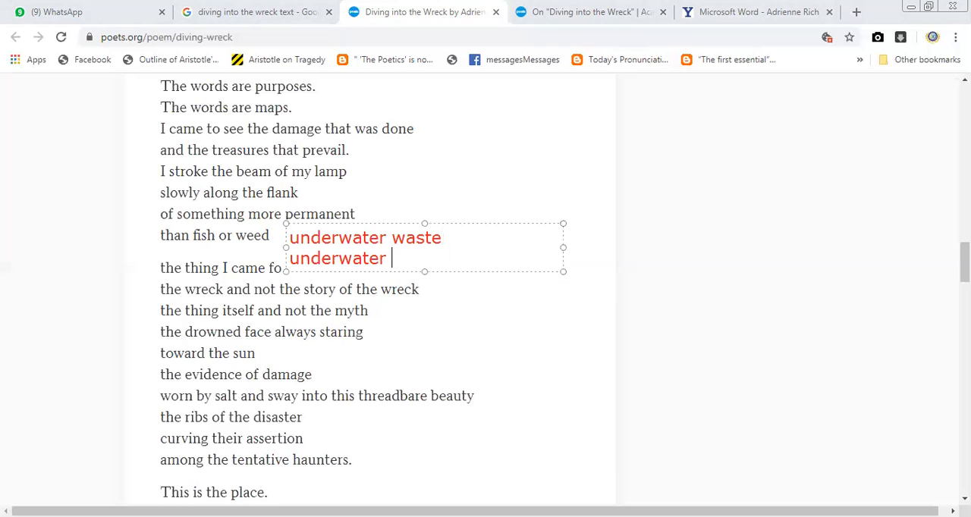
{"action": "type", "text": "life"}
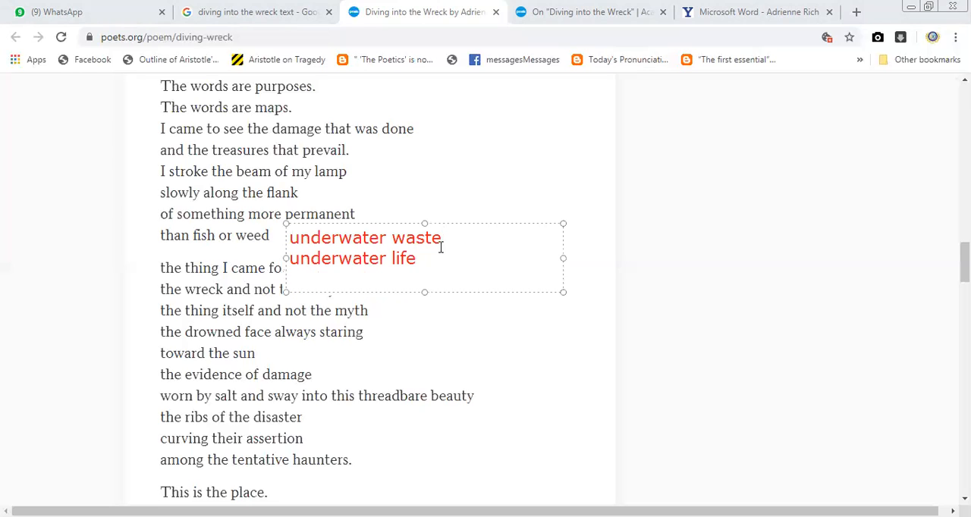
{"action": "mouse_move", "coordinate": [457, 152]}
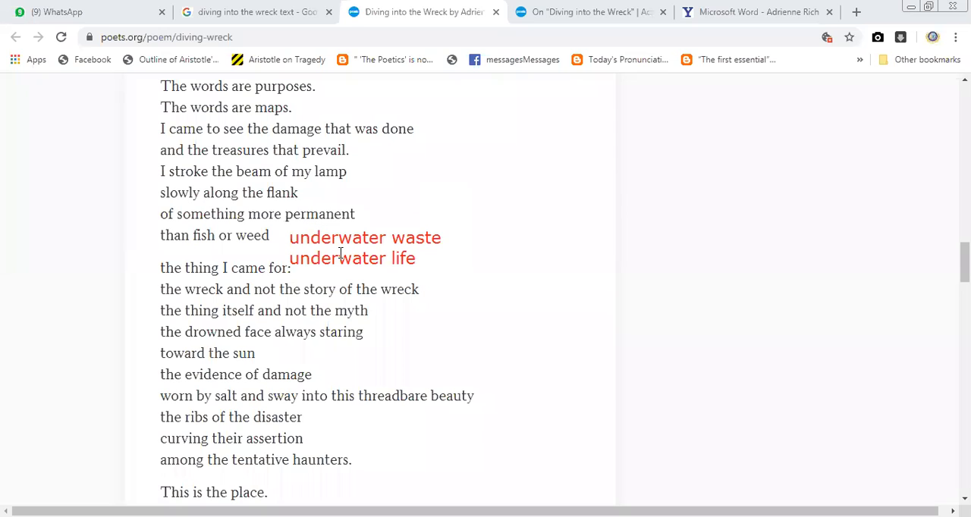
{"action": "mouse_move", "coordinate": [214, 285]}
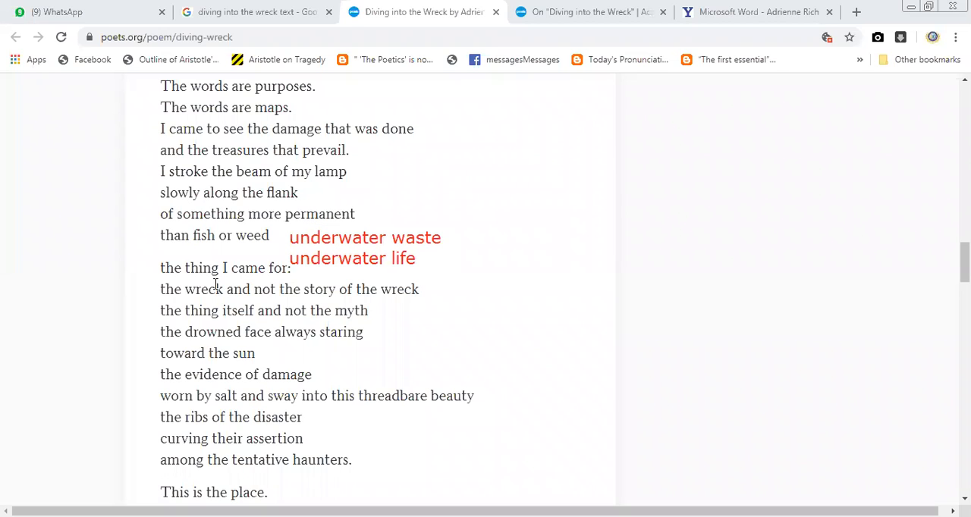
{"action": "mouse_move", "coordinate": [229, 171]}
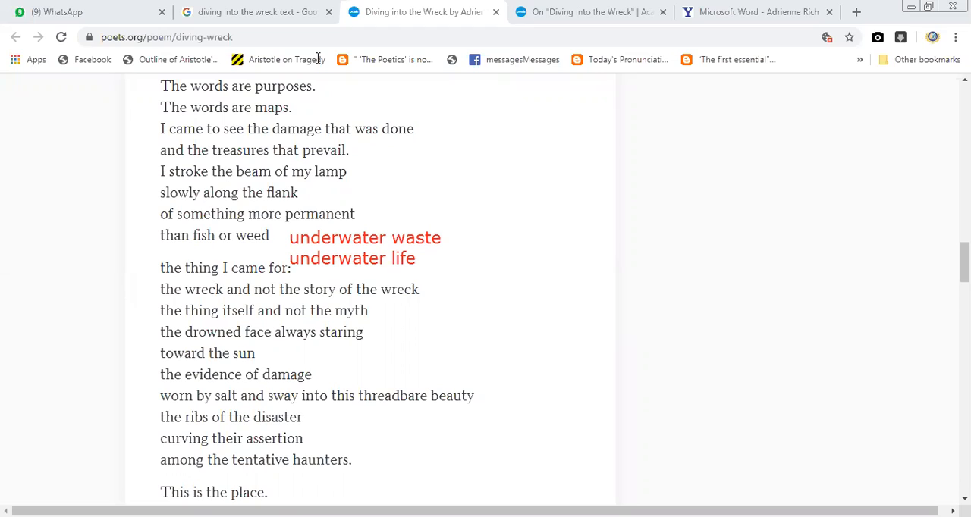
{"action": "mouse_move", "coordinate": [339, 180]}
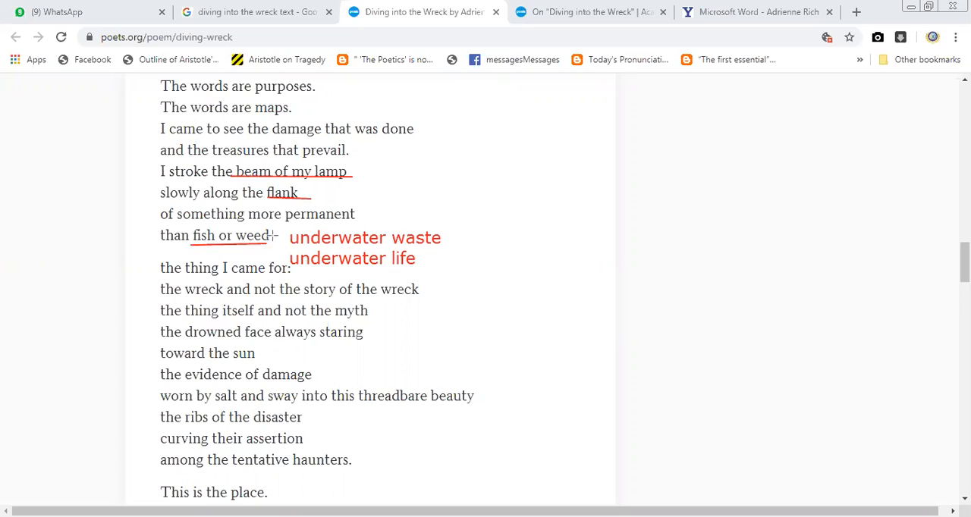
{"action": "mouse_move", "coordinate": [363, 137]}
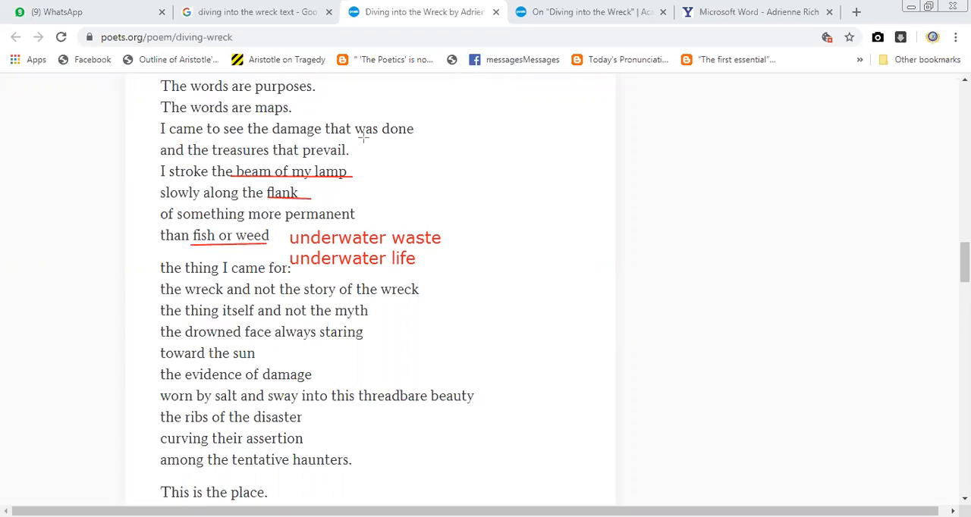
{"action": "mouse_move", "coordinate": [406, 176]}
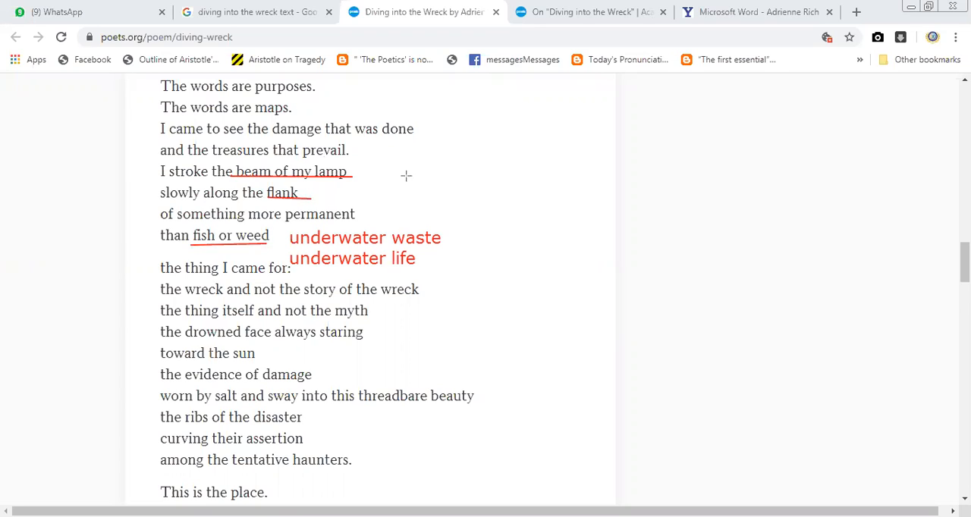
{"action": "mouse_move", "coordinate": [341, 136]}
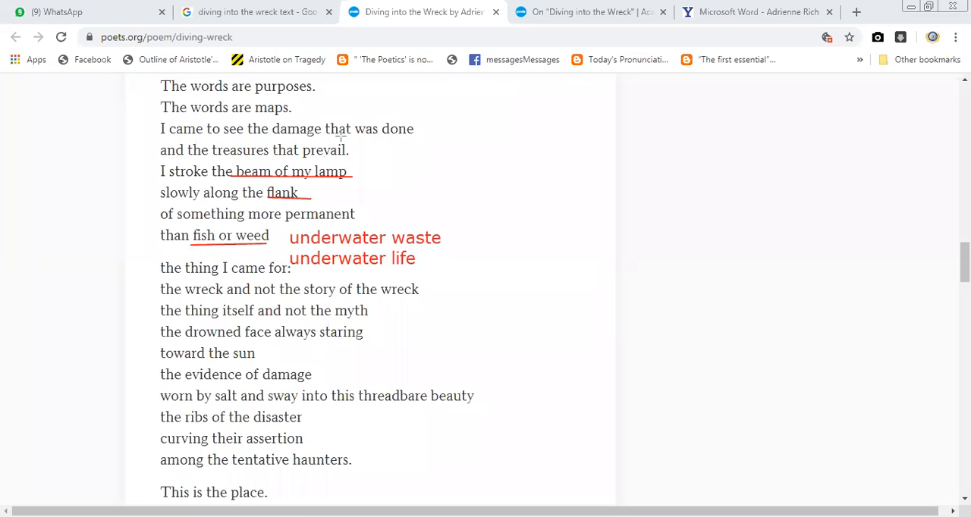
{"action": "mouse_move", "coordinate": [446, 99]}
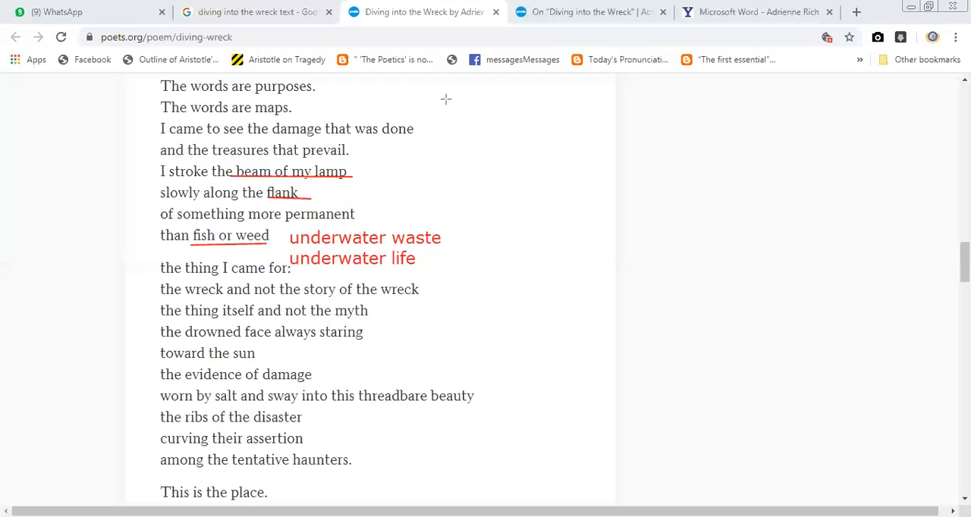
{"action": "mouse_move", "coordinate": [539, 55]}
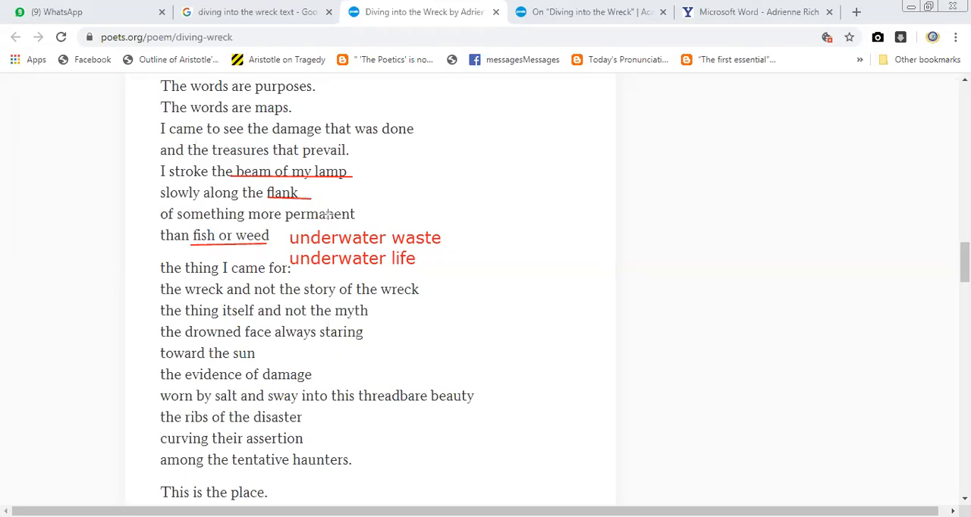
{"action": "mouse_move", "coordinate": [427, 213]}
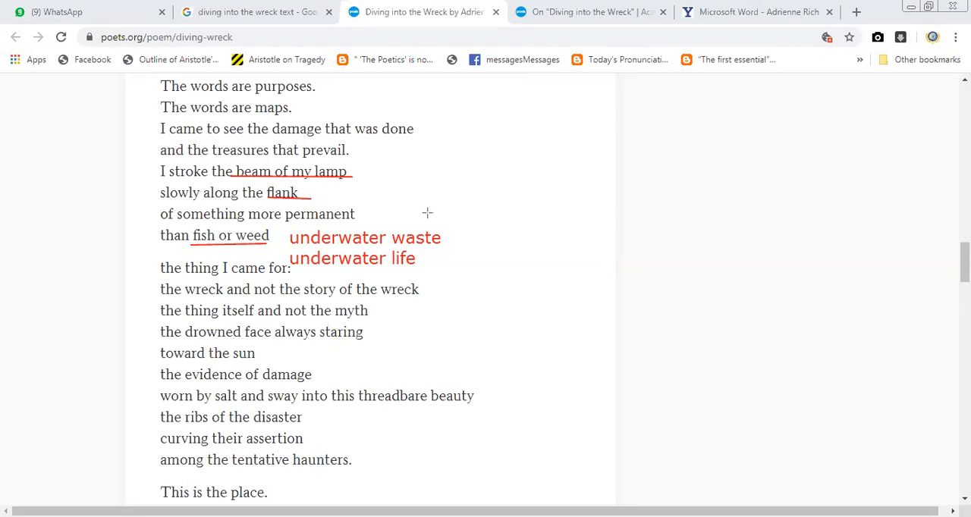
{"action": "mouse_move", "coordinate": [425, 265]}
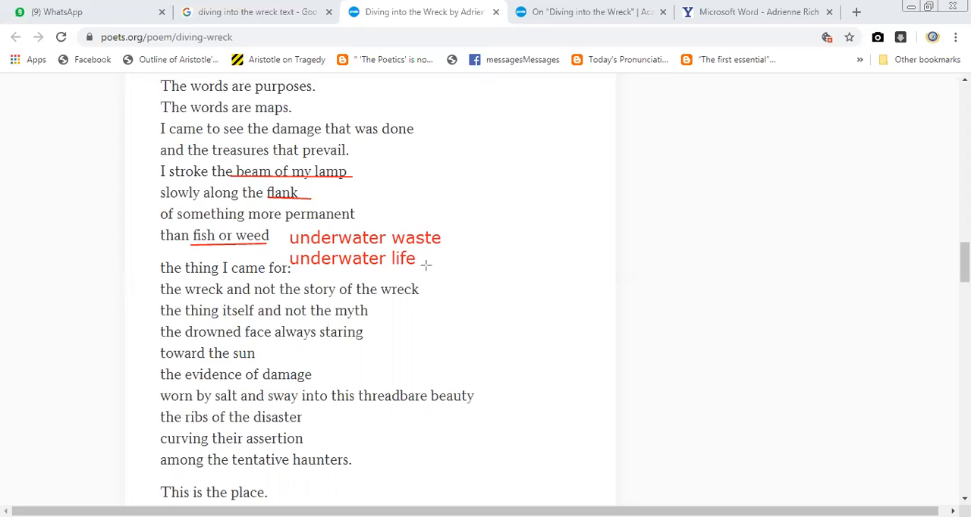
{"action": "mouse_move", "coordinate": [516, 95]}
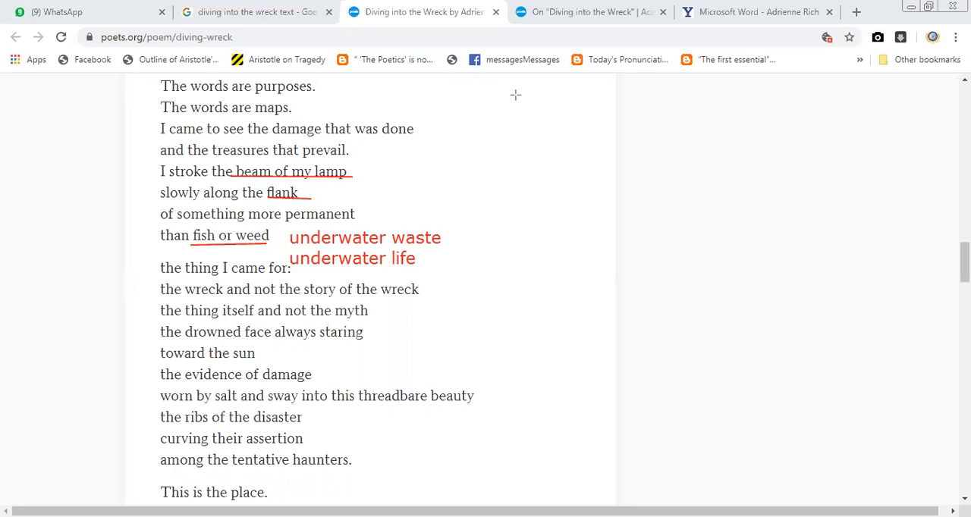
{"action": "mouse_move", "coordinate": [400, 183]}
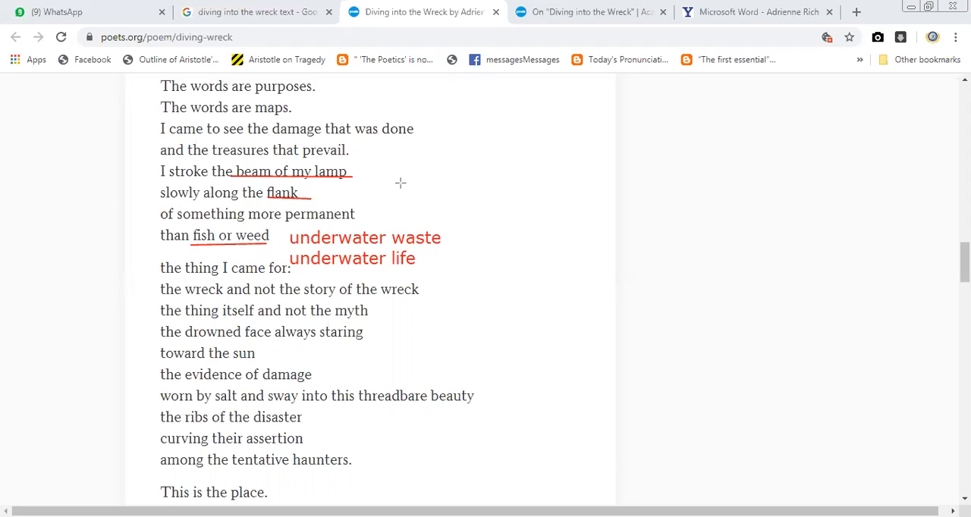
{"action": "mouse_move", "coordinate": [341, 54]}
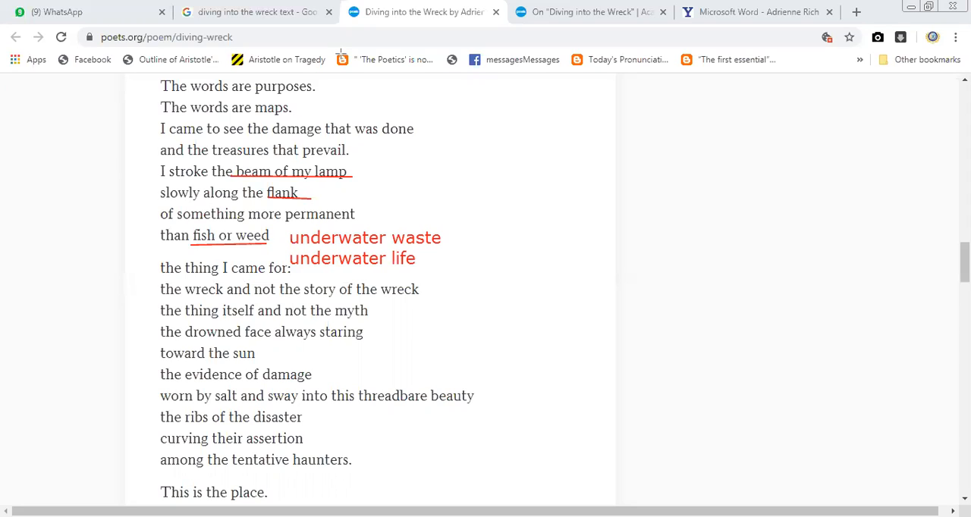
{"action": "mouse_move", "coordinate": [372, 164]}
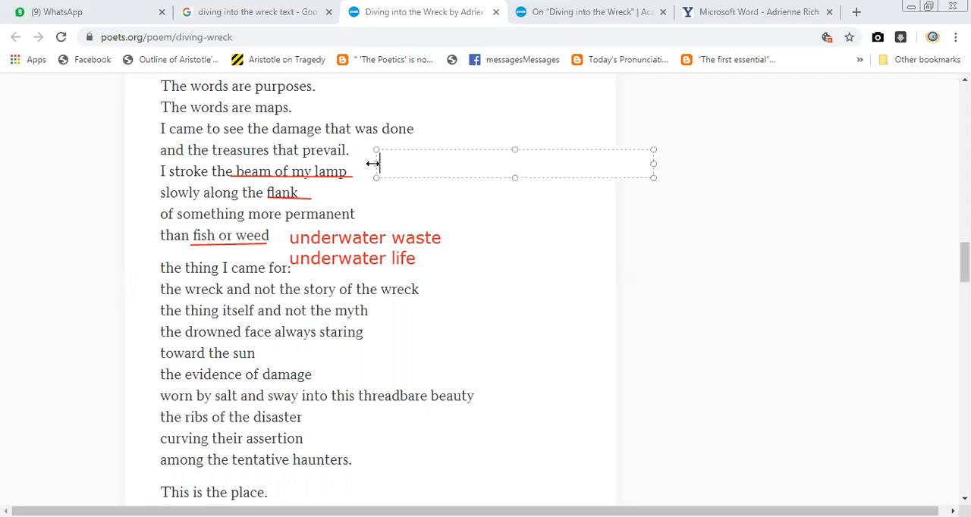
Step: Add the red note 'titanic morals of human moral' beside 'I stroke the beam of my lamp'
{"action": "type", "text": "titati"}
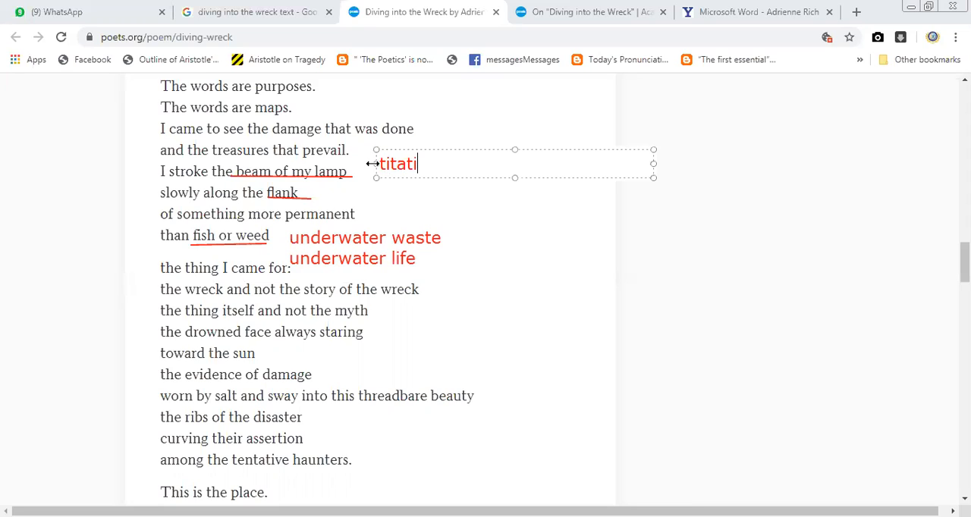
{"action": "type", "text": "nic morals"}
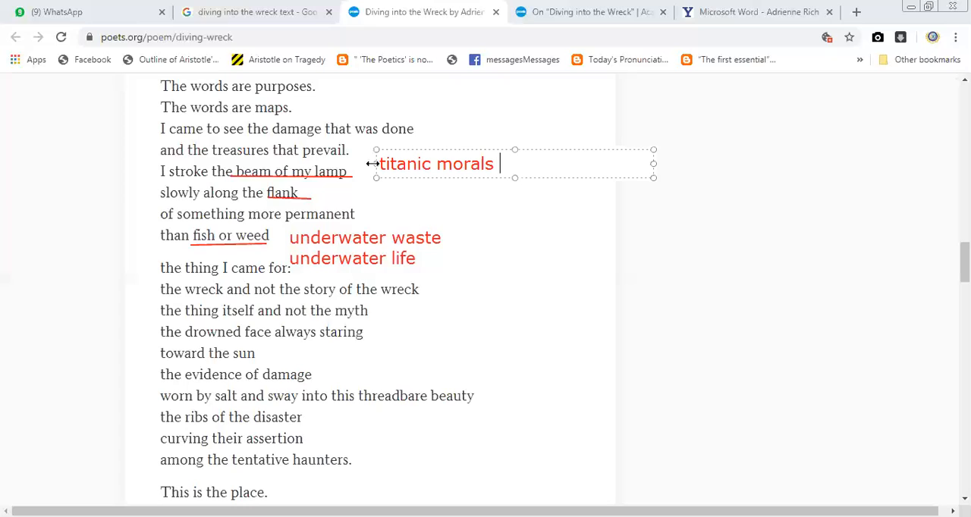
{"action": "type", "text": "of human"}
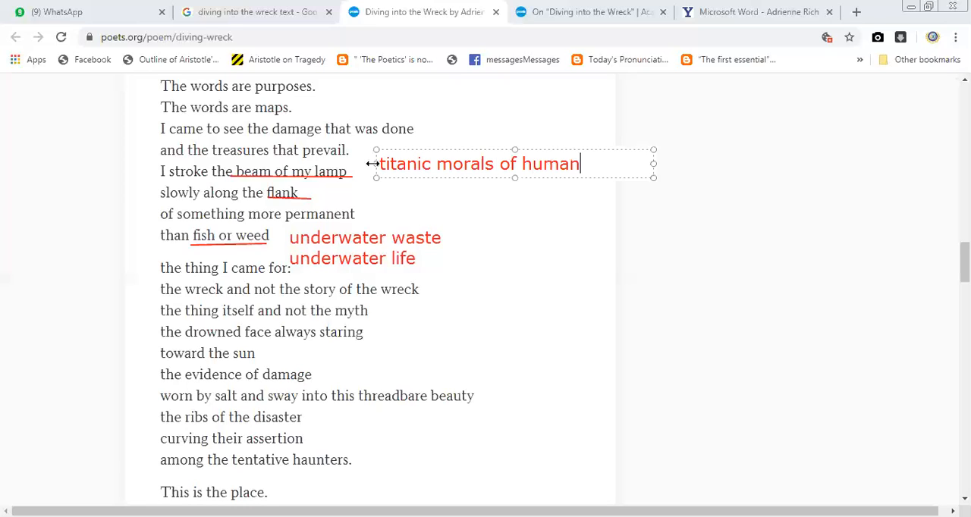
{"action": "type", "text": "moral"}
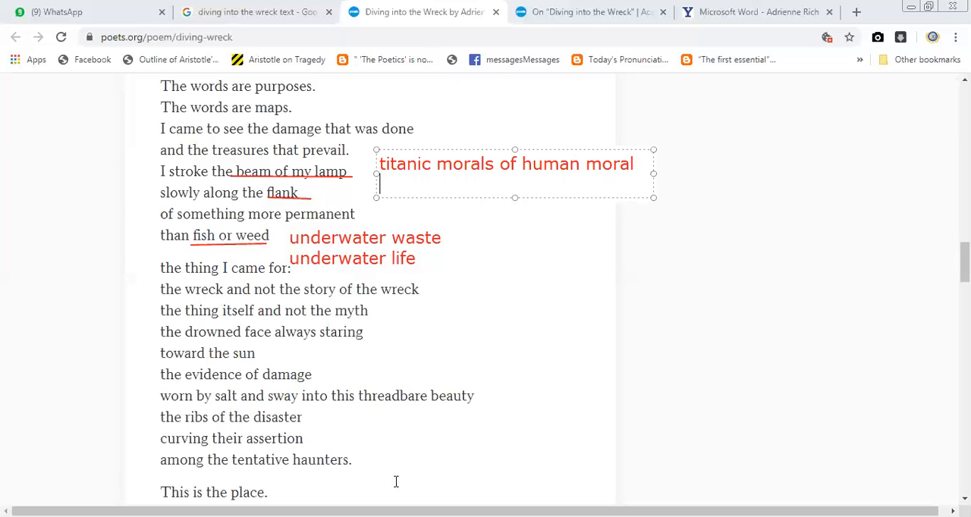
{"action": "left_click", "coordinate": [280, 368]}
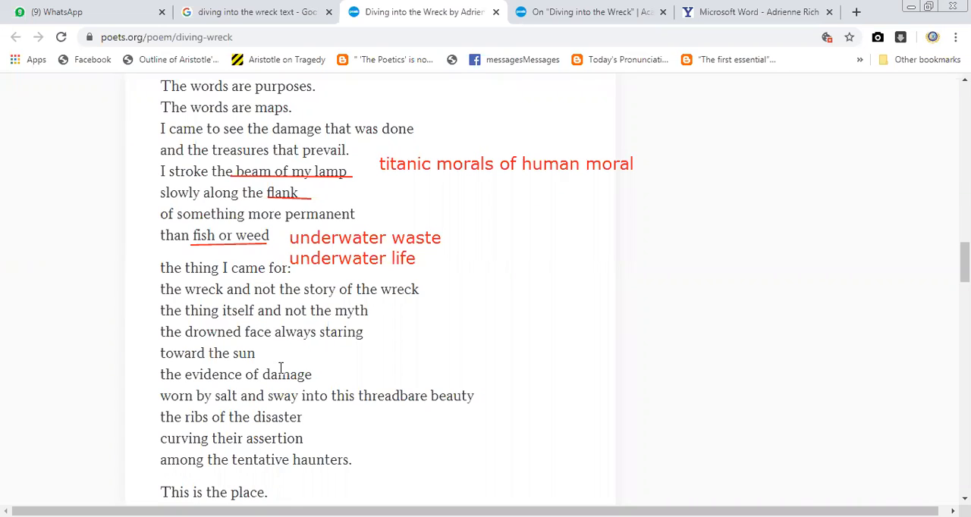
{"action": "mouse_move", "coordinate": [269, 109]}
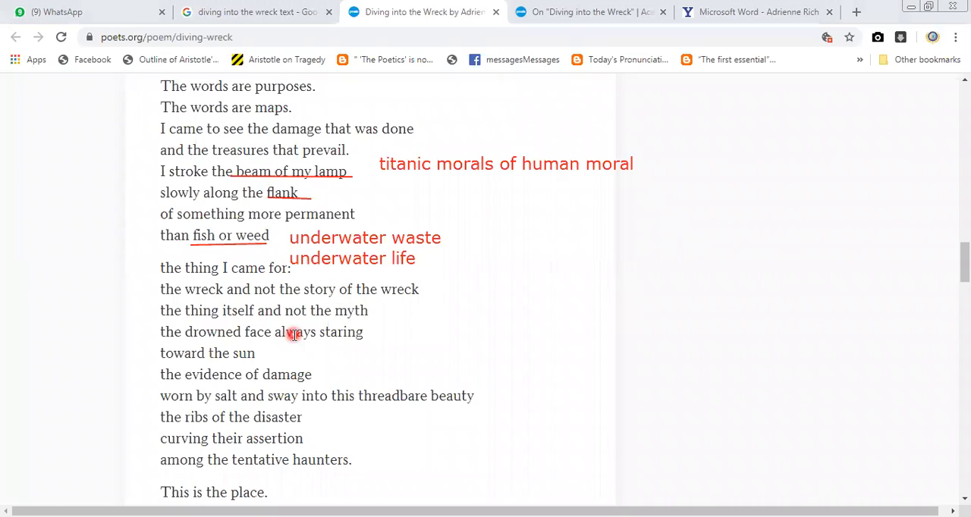
{"action": "mouse_move", "coordinate": [251, 335]}
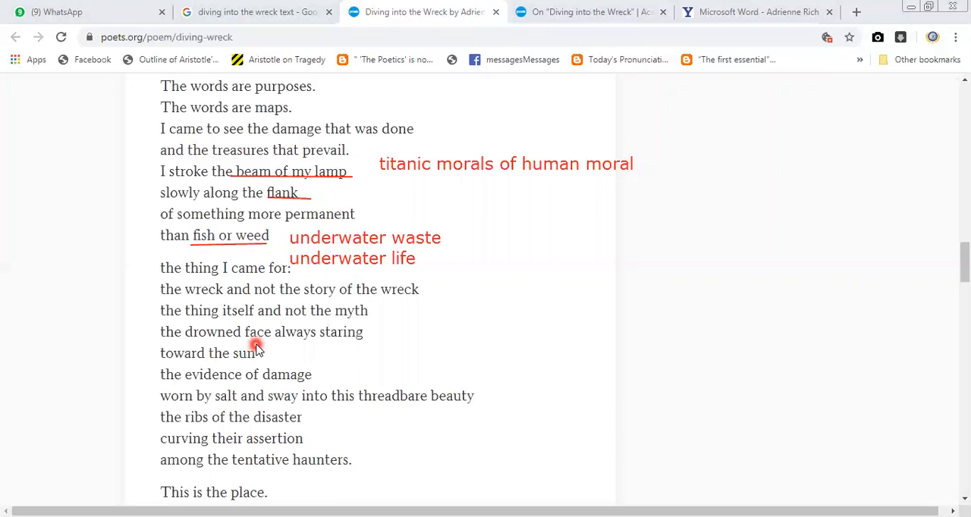
{"action": "mouse_move", "coordinate": [287, 326]}
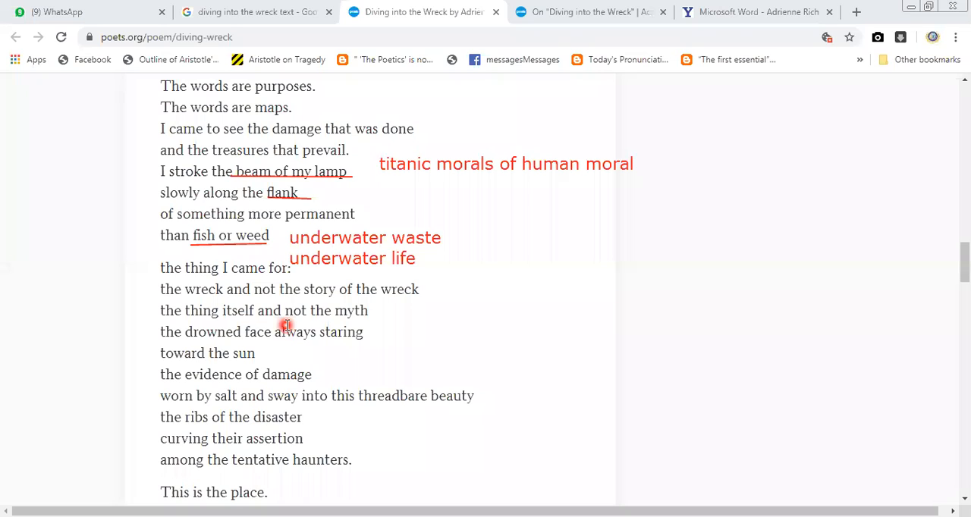
{"action": "mouse_move", "coordinate": [223, 318]}
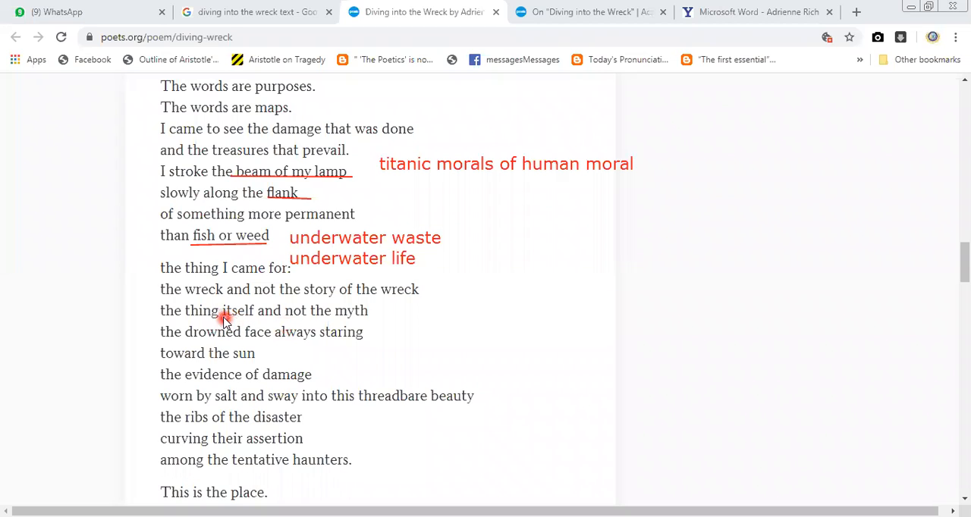
{"action": "mouse_move", "coordinate": [220, 312]}
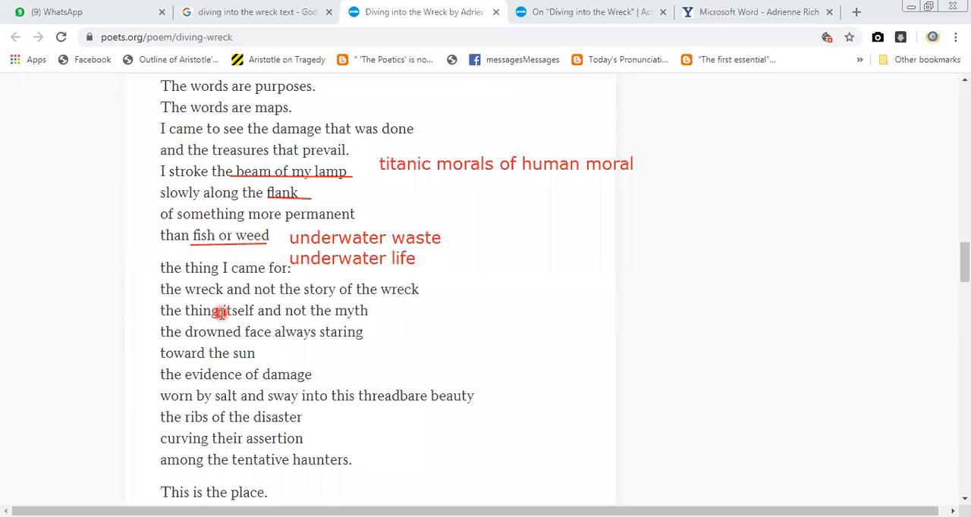
{"action": "mouse_move", "coordinate": [328, 290]}
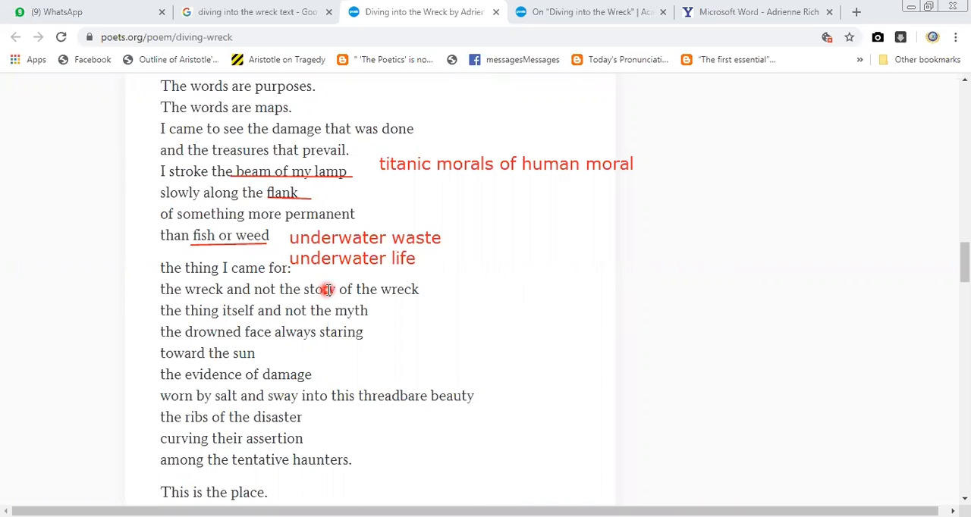
{"action": "mouse_move", "coordinate": [394, 135]}
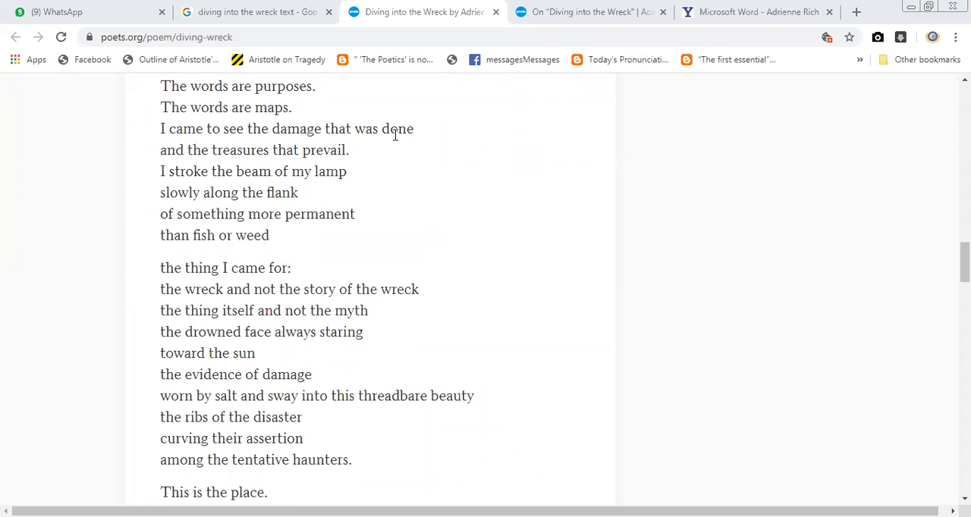
{"action": "mouse_move", "coordinate": [395, 135]}
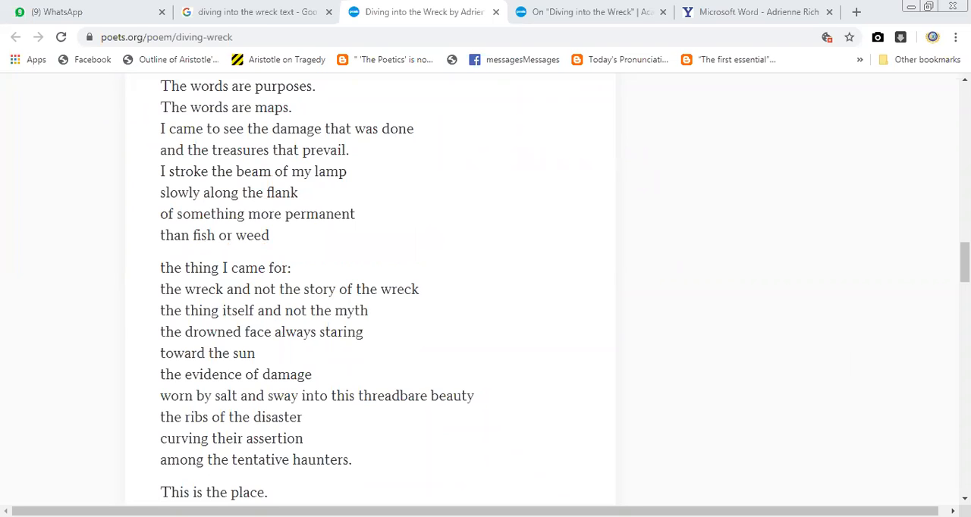
Step: Scroll down the poem to the stanza beginning 'This is the place.'
{"action": "scroll", "scroll_direction": "down", "scroll_amount": 3}
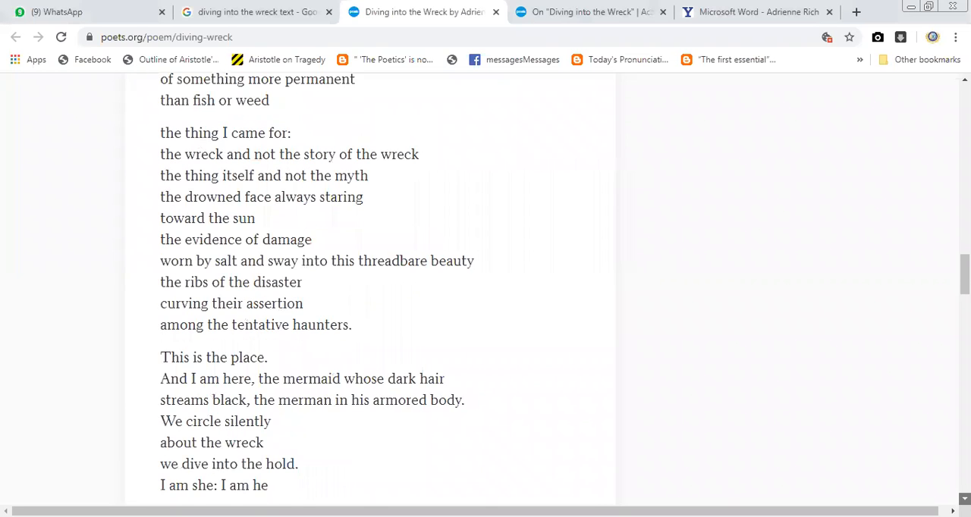
{"action": "scroll", "scroll_direction": "down", "scroll_amount": 3}
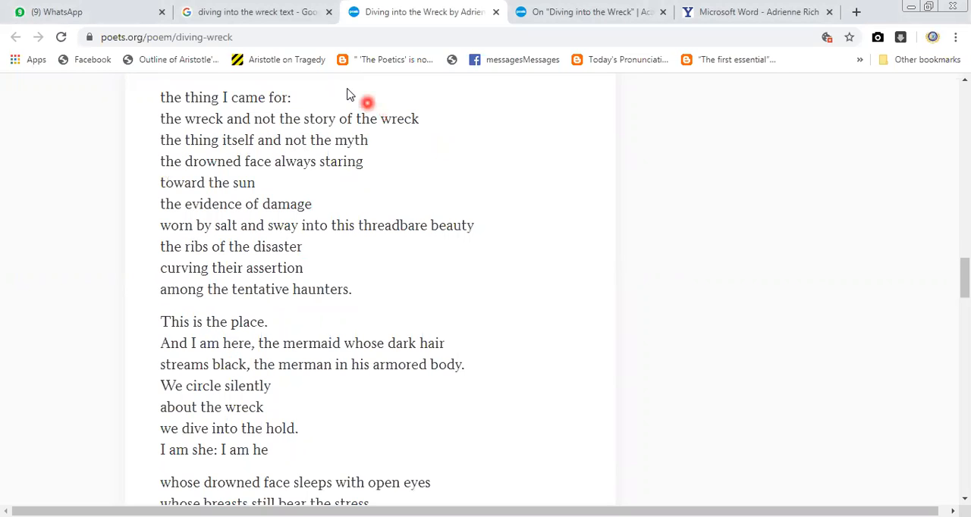
{"action": "mouse_move", "coordinate": [305, 131]}
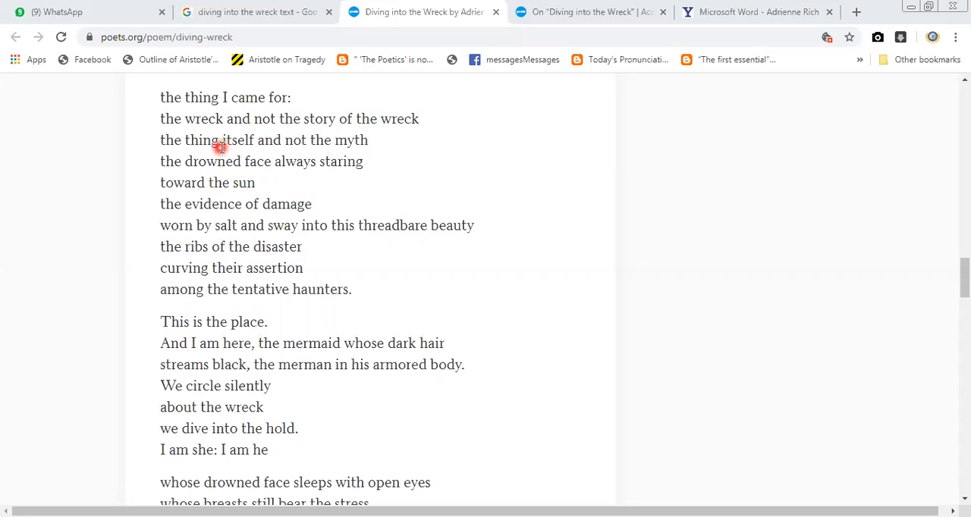
{"action": "mouse_move", "coordinate": [345, 159]}
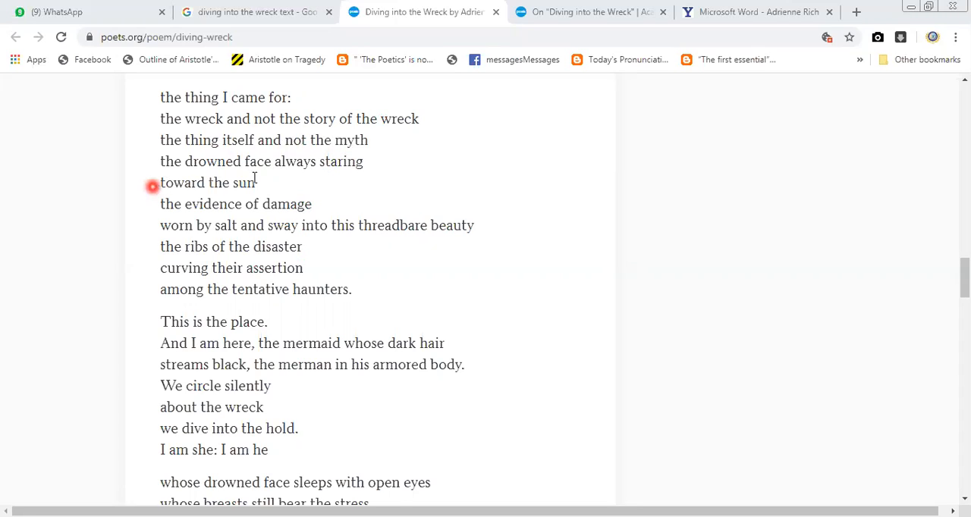
{"action": "mouse_move", "coordinate": [228, 196]}
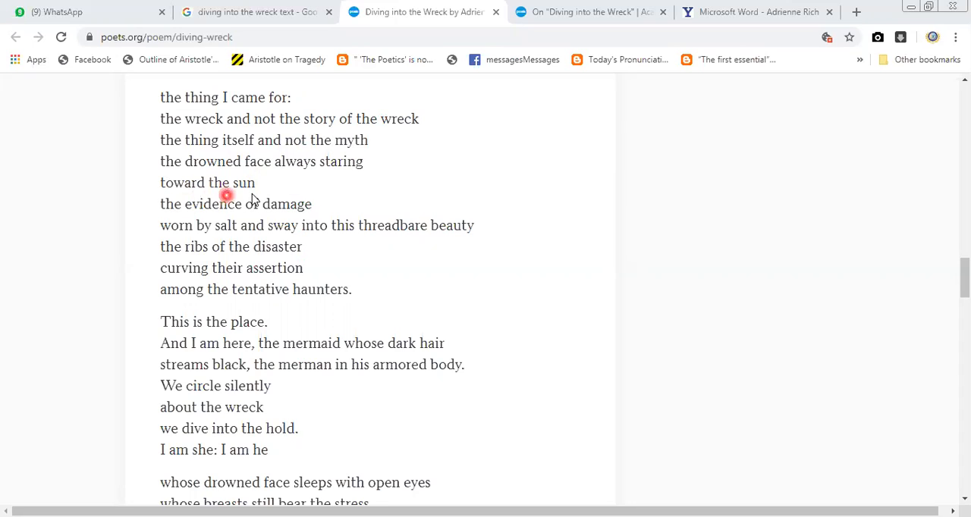
{"action": "mouse_move", "coordinate": [243, 150]}
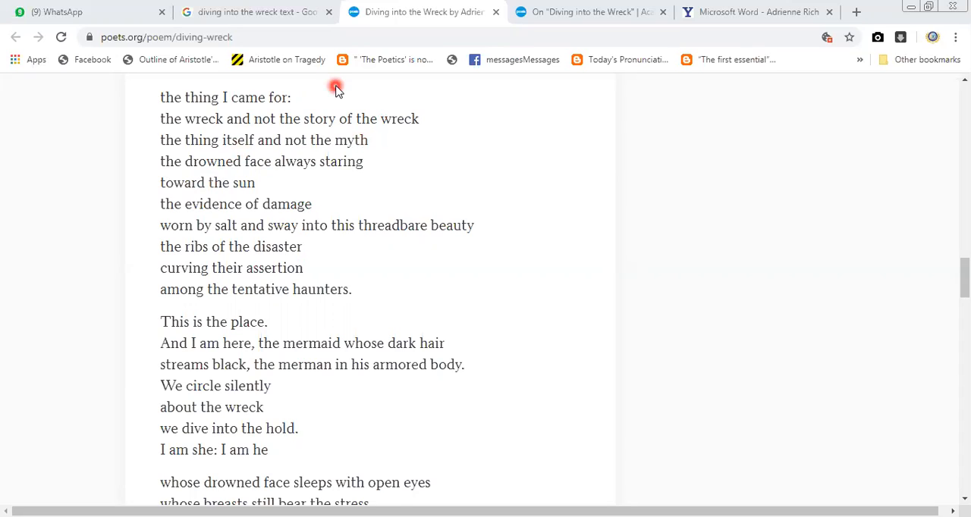
{"action": "mouse_move", "coordinate": [308, 53]}
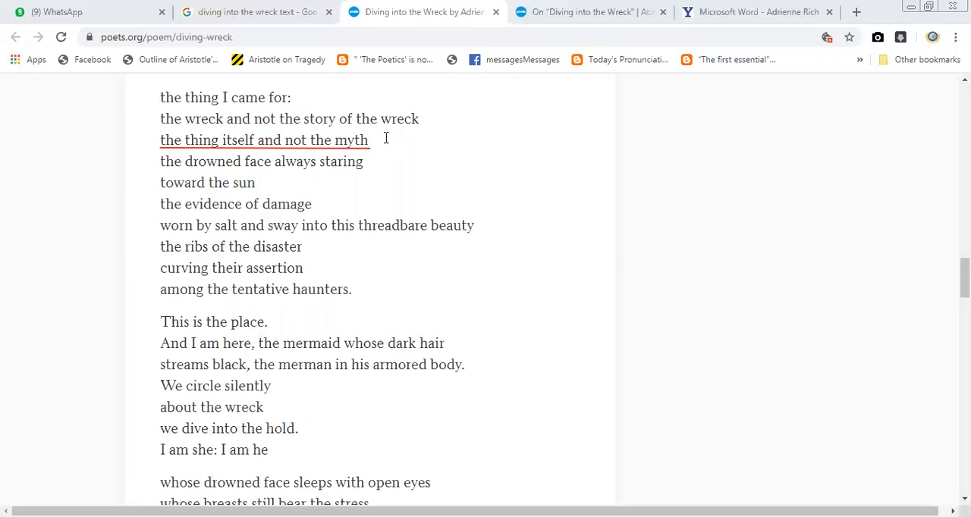
Step: Pick the red pen tool to underline 'the thing itself and not the myth'
{"action": "left_click", "coordinate": [387, 139]}
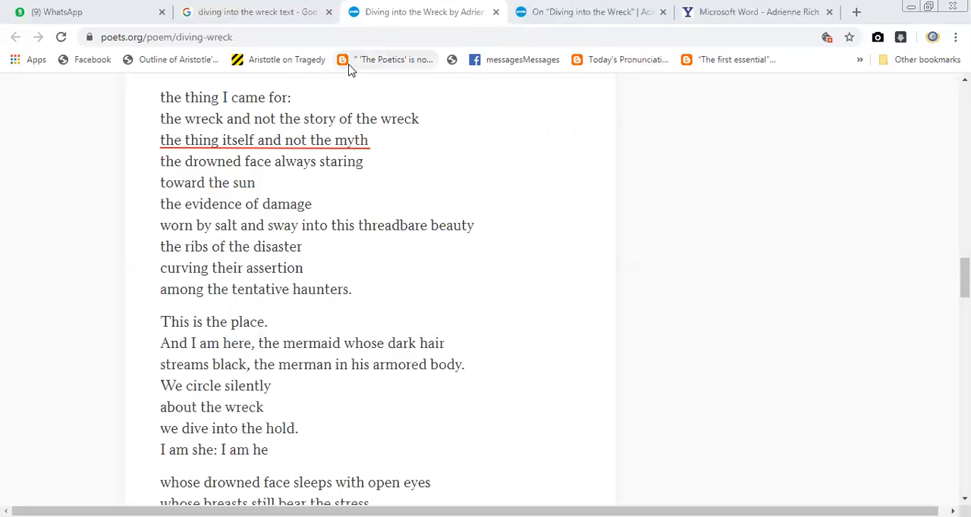
{"action": "mouse_move", "coordinate": [342, 150]}
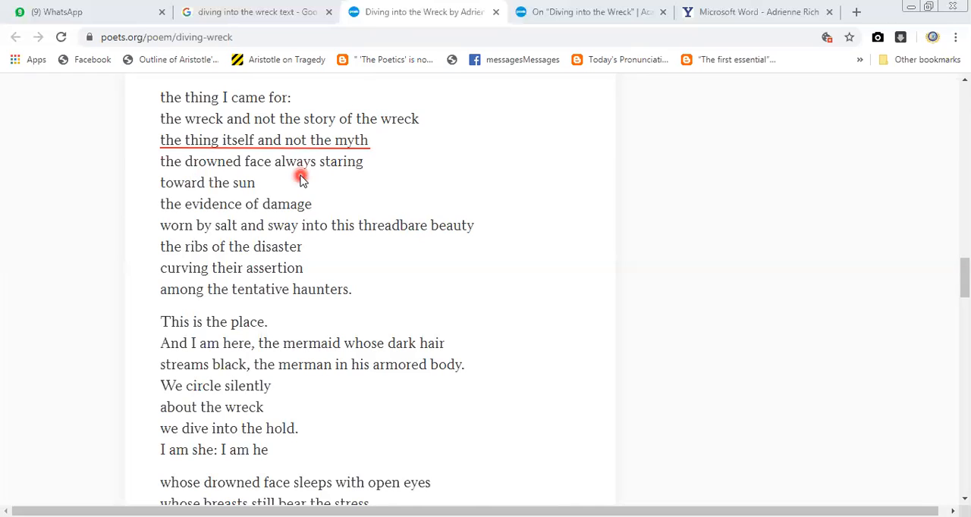
{"action": "mouse_move", "coordinate": [188, 189]}
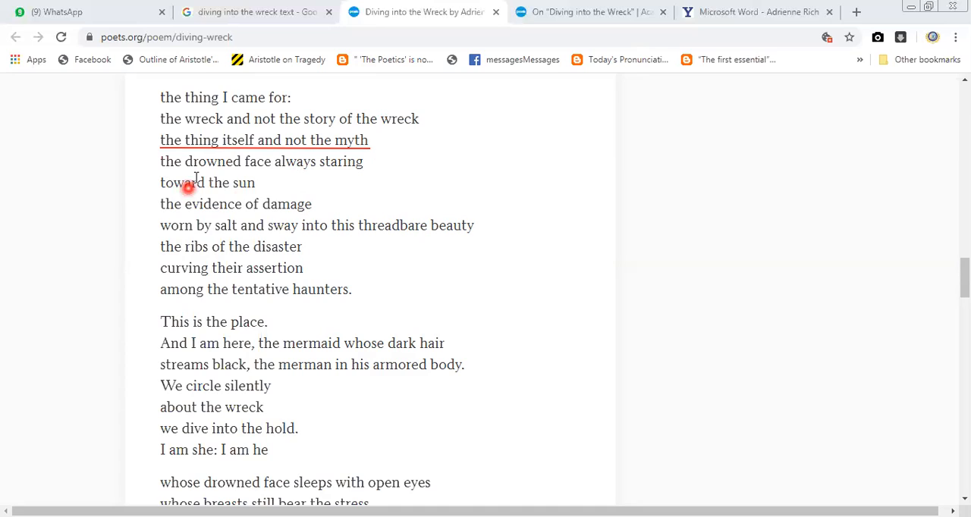
{"action": "mouse_move", "coordinate": [279, 171]}
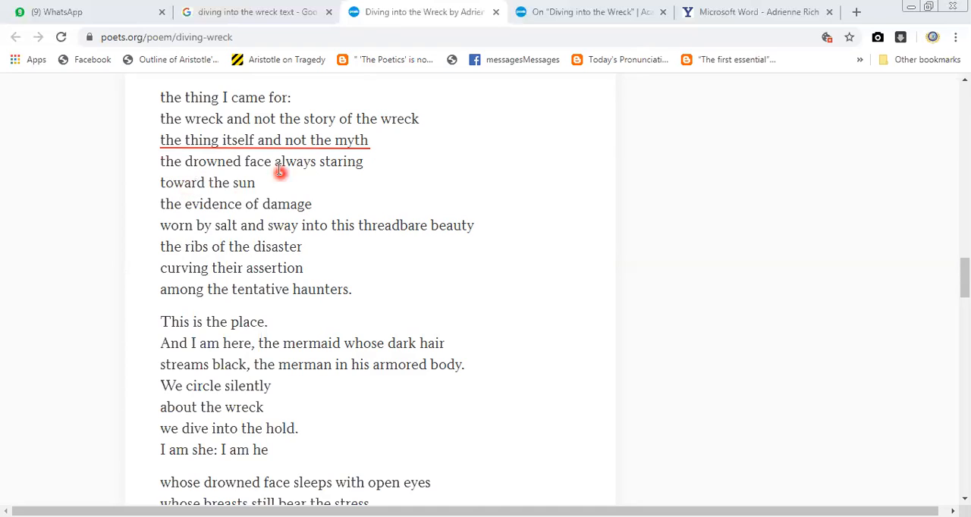
{"action": "mouse_move", "coordinate": [267, 73]}
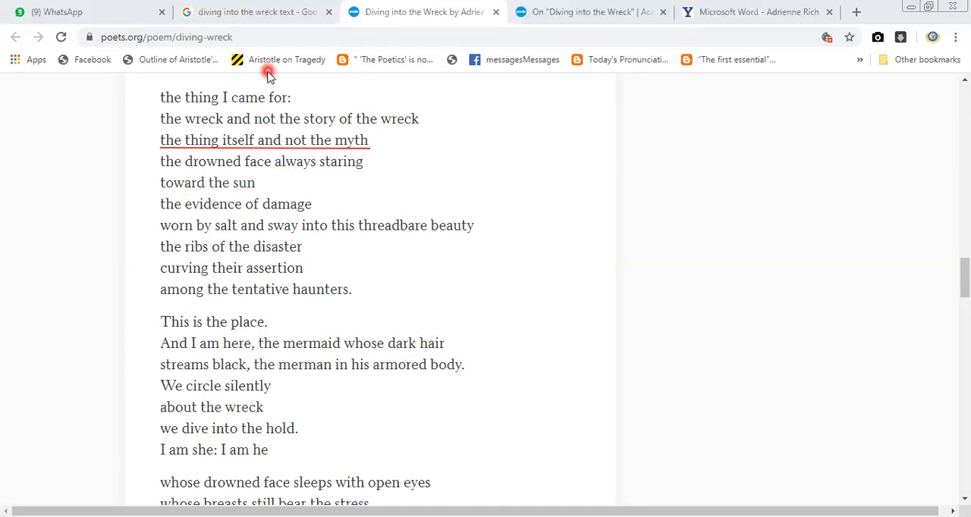
{"action": "mouse_move", "coordinate": [270, 175]}
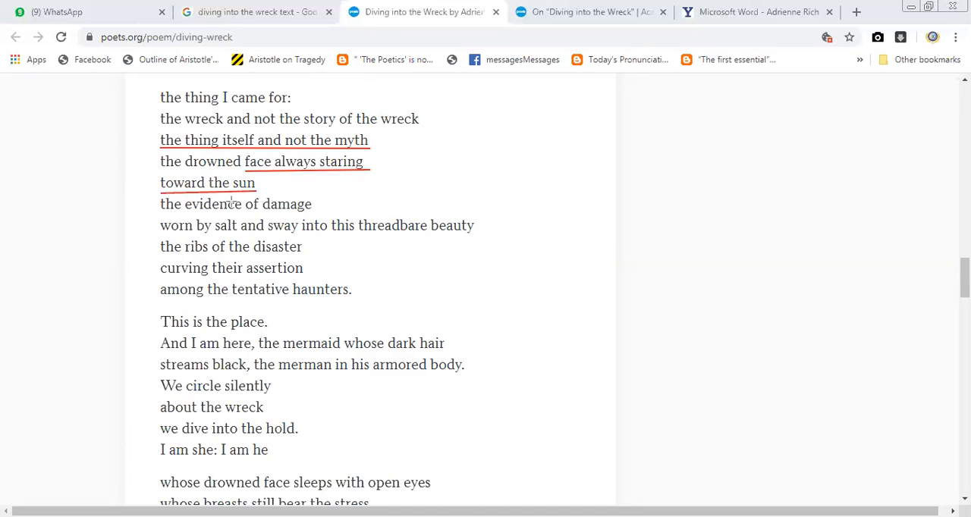
{"action": "mouse_move", "coordinate": [271, 182]}
{"action": "type", "text": "theme of"}
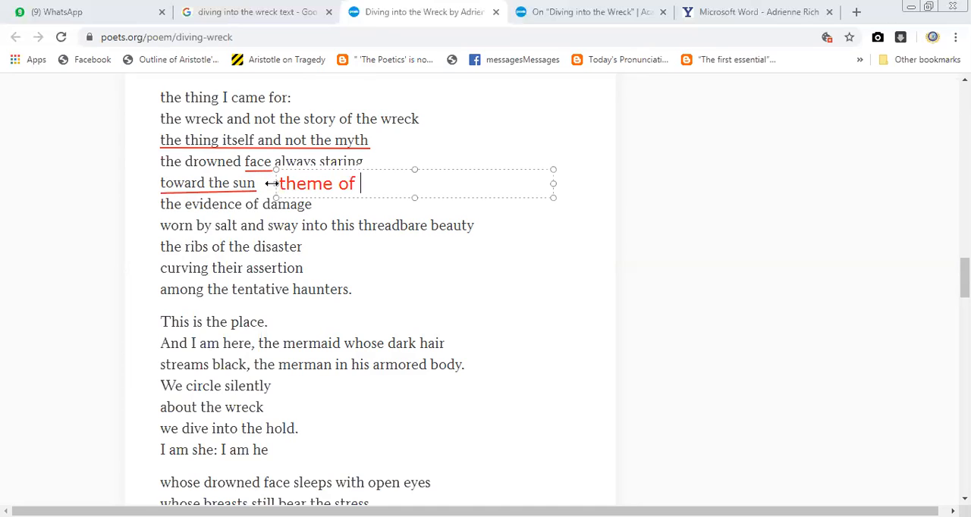
Step: Type the red note 'theme of hope' beside 'face always staring toward the sun'
{"action": "type", "text": "hope"}
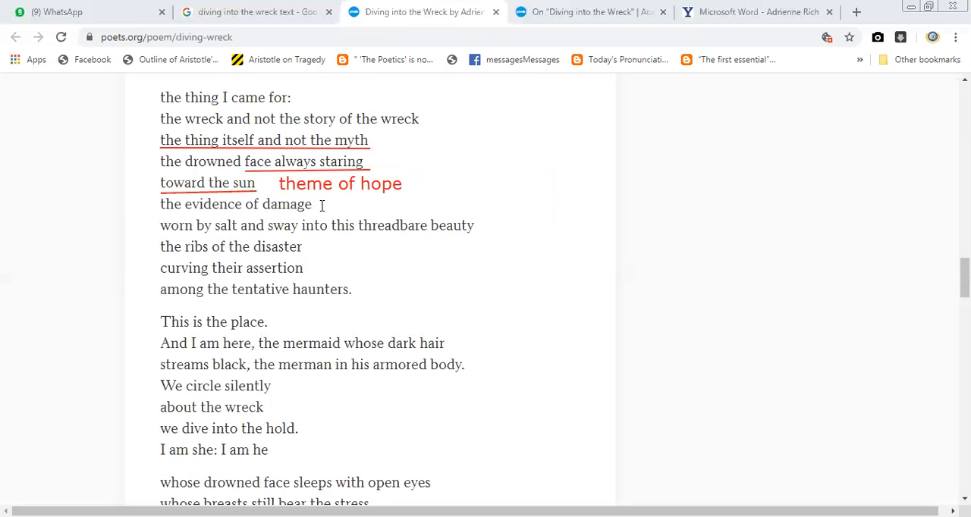
{"action": "mouse_move", "coordinate": [300, 226]}
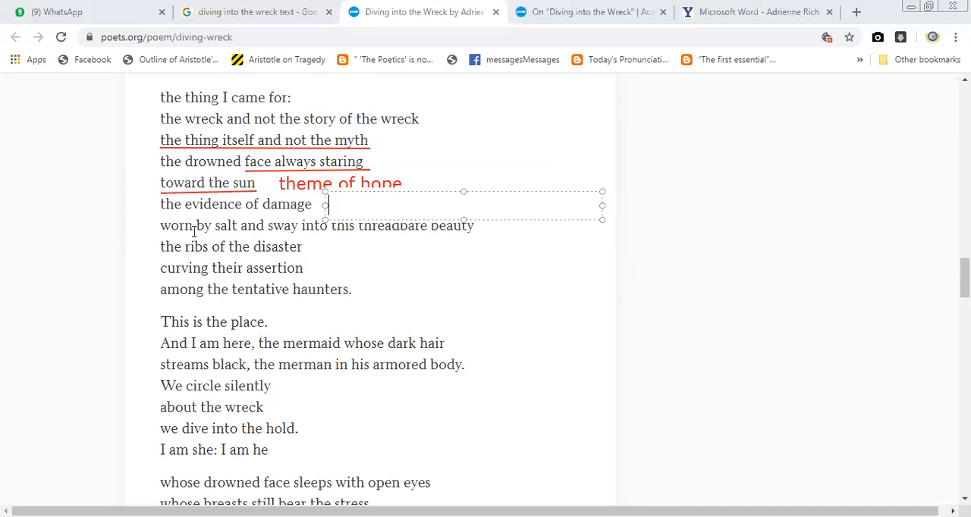
{"action": "mouse_move", "coordinate": [428, 246]}
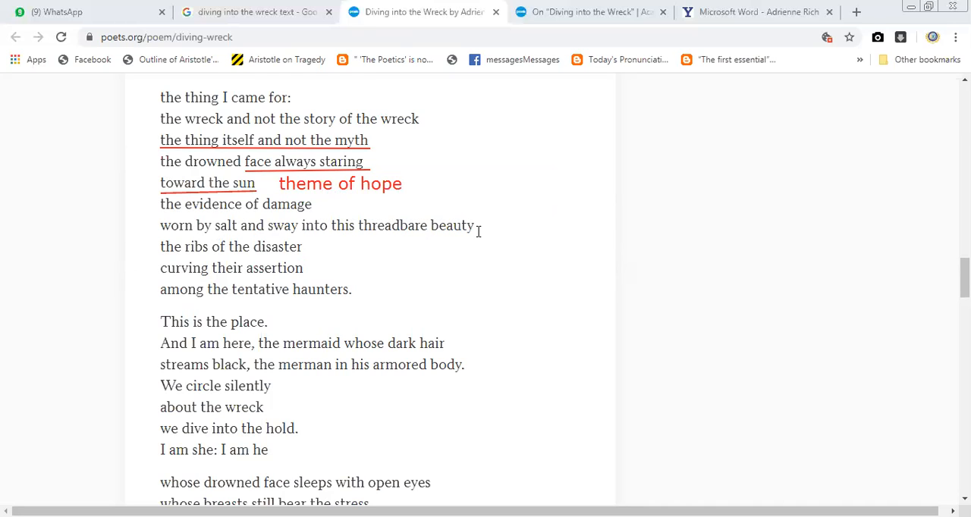
{"action": "mouse_move", "coordinate": [209, 235]}
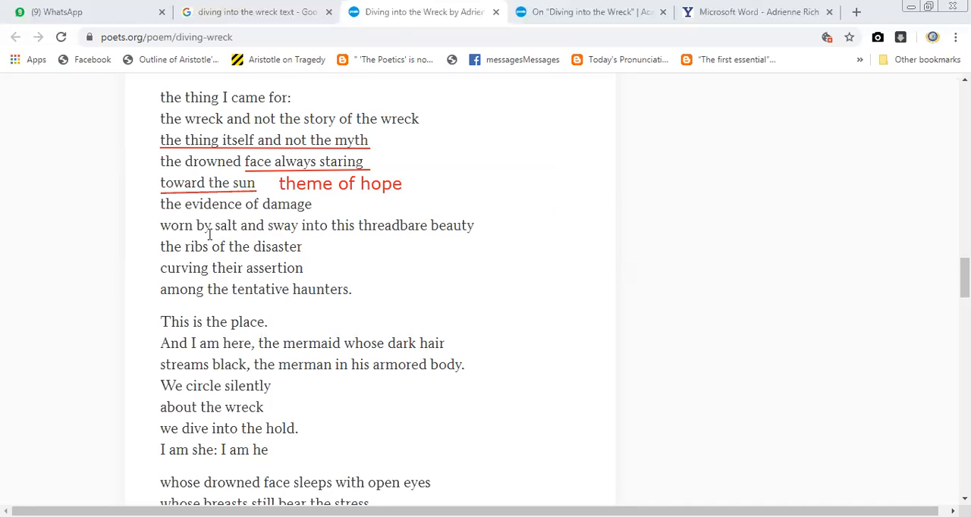
{"action": "mouse_move", "coordinate": [467, 219]}
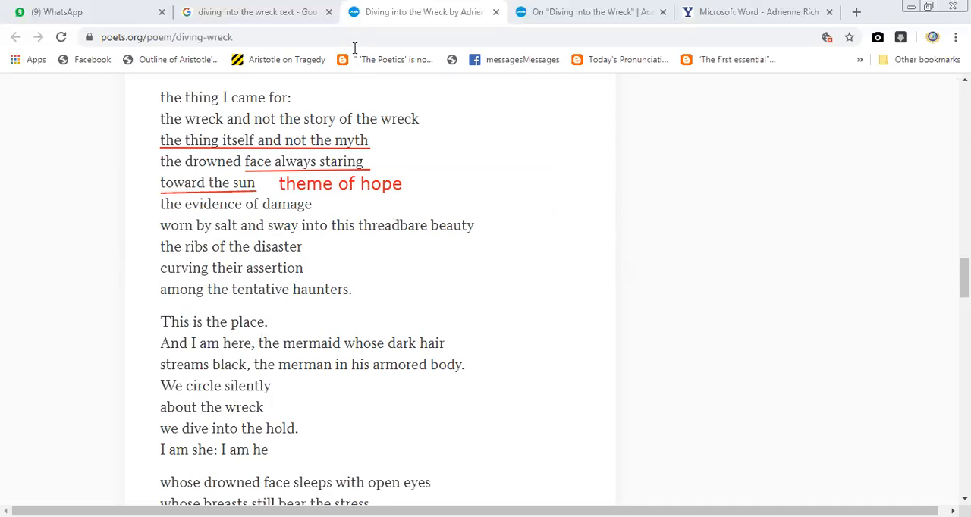
{"action": "mouse_move", "coordinate": [353, 73]}
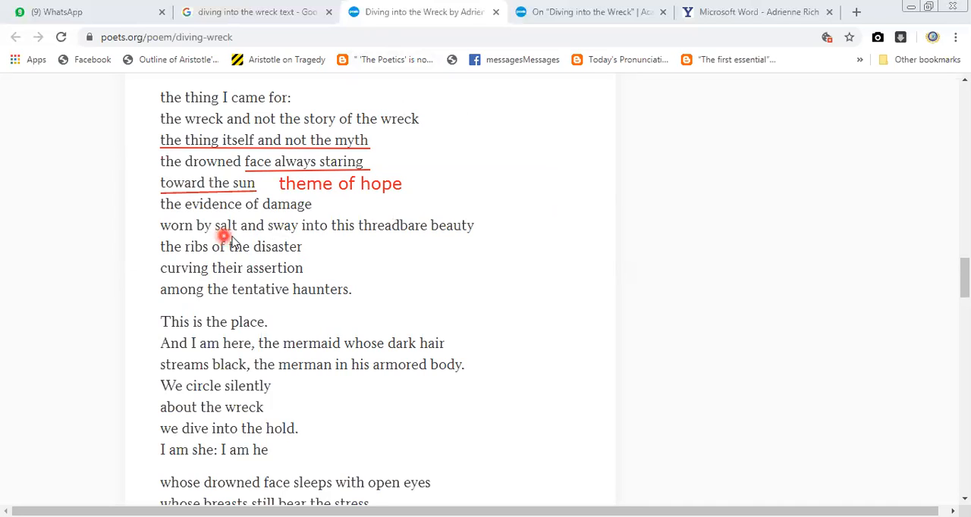
{"action": "mouse_move", "coordinate": [232, 239]}
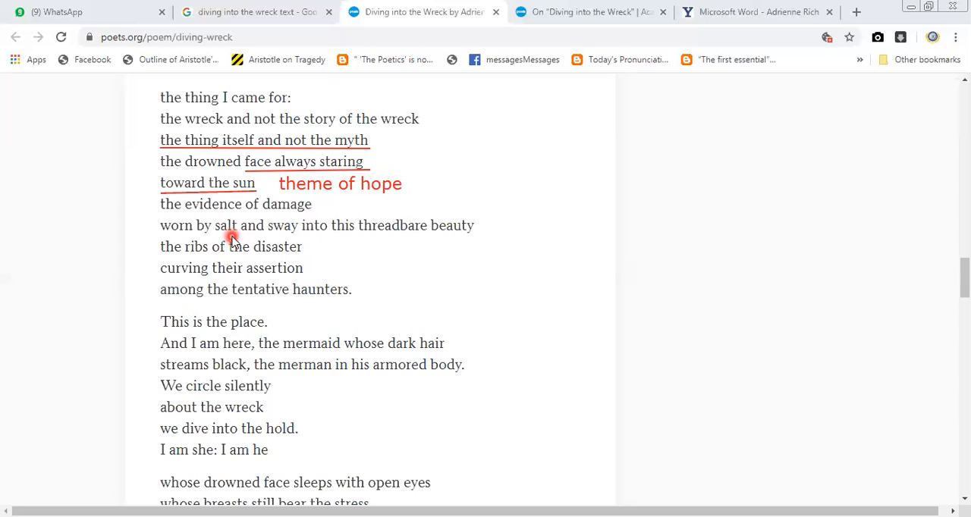
{"action": "mouse_move", "coordinate": [44, 253]}
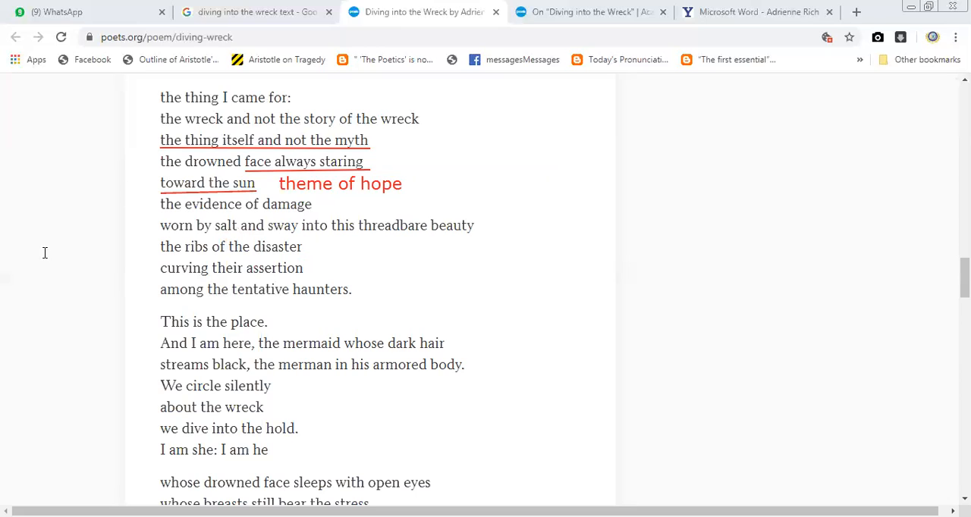
{"action": "mouse_move", "coordinate": [36, 228]}
{"action": "type", "text": "patriarch"}
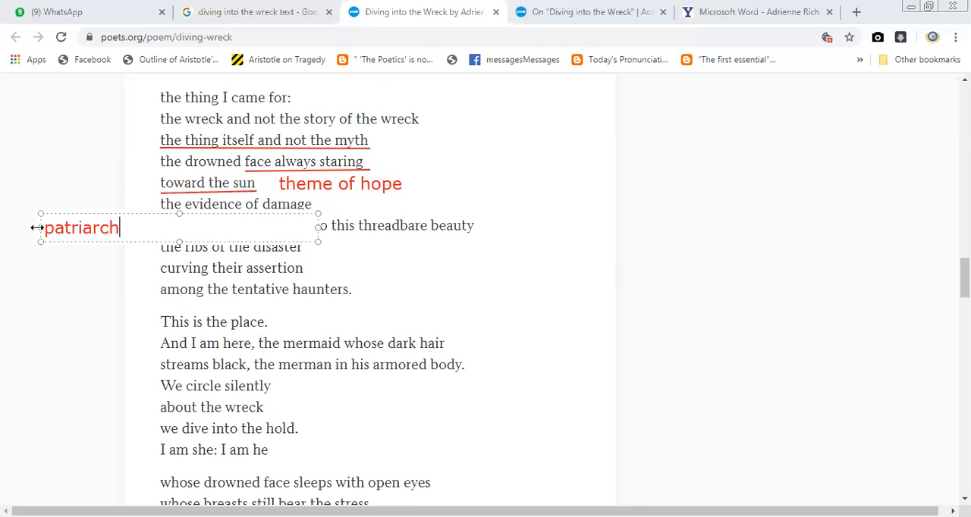
Step: Type the note 'patriarchial' / 'biblical myth' in the left margin by 'the ribs of the disaster'
{"action": "type", "text": "ial"}
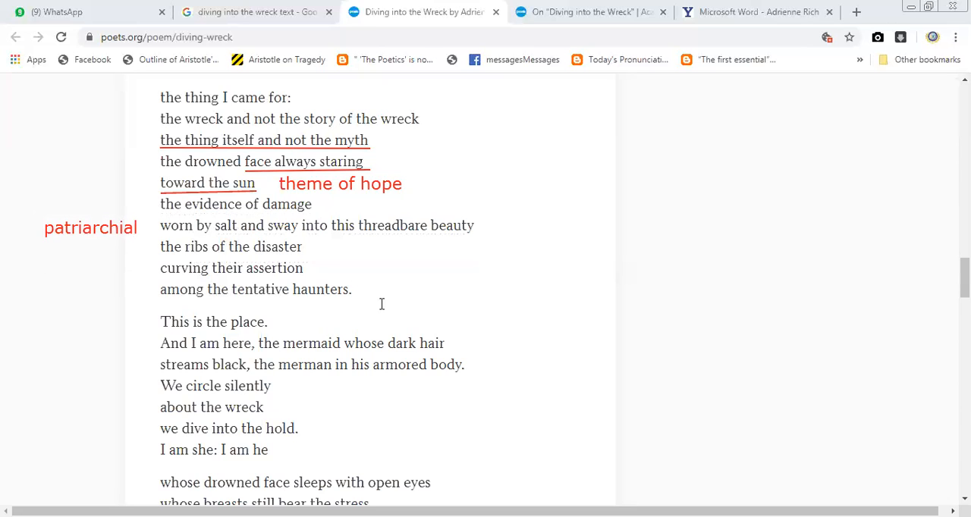
{"action": "mouse_move", "coordinate": [25, 253]}
{"action": "type", "text": "biblical m"}
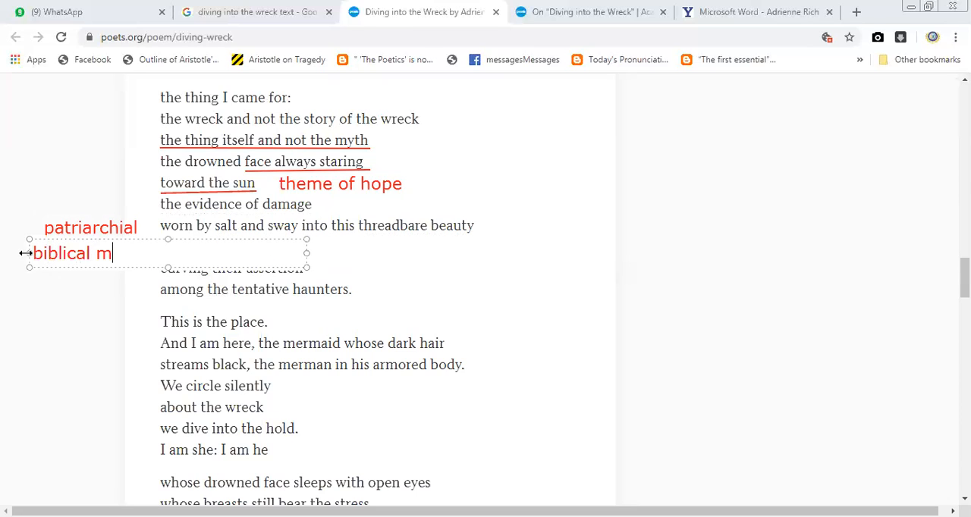
{"action": "type", "text": "yth"}
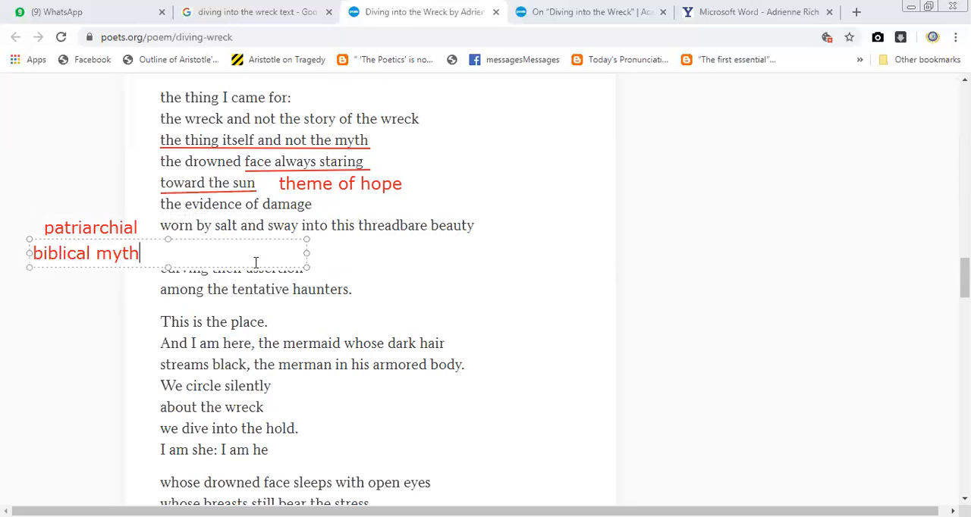
{"action": "mouse_move", "coordinate": [302, 253]}
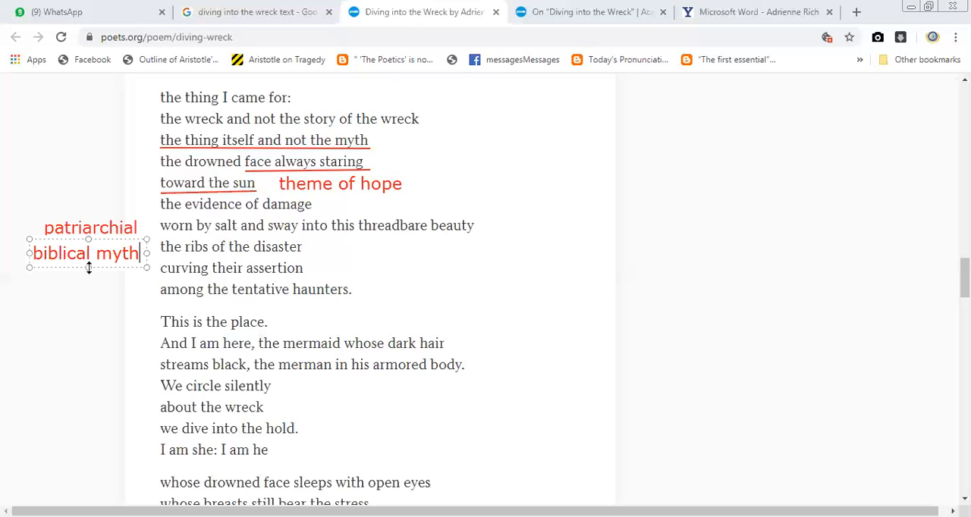
{"action": "left_click", "coordinate": [220, 275]}
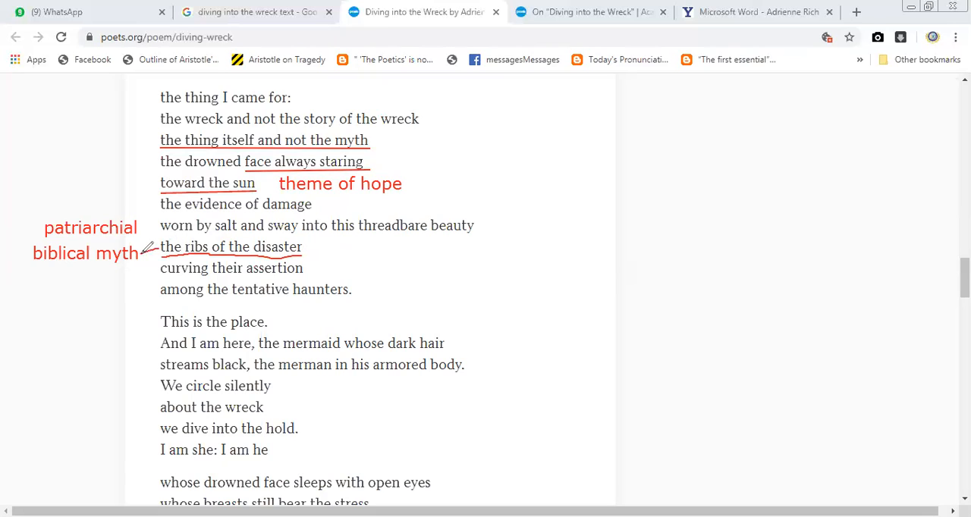
{"action": "mouse_move", "coordinate": [282, 287]}
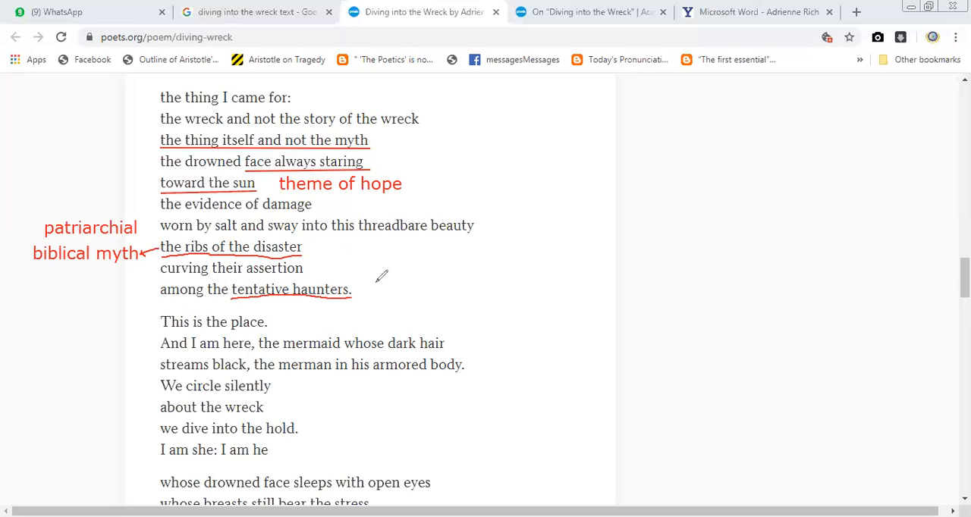
{"action": "mouse_move", "coordinate": [389, 278]}
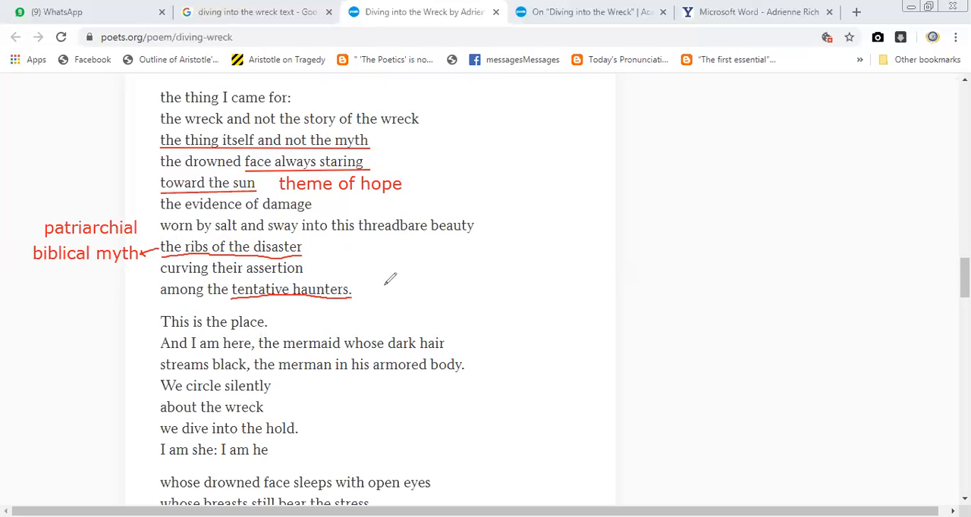
Step: Handwrite 'faithless lovers' diagonally beside the underlined 'tentative haunters.'
{"action": "left_click_drag", "start_coordinate": [372, 269], "coordinate": [379, 307]}
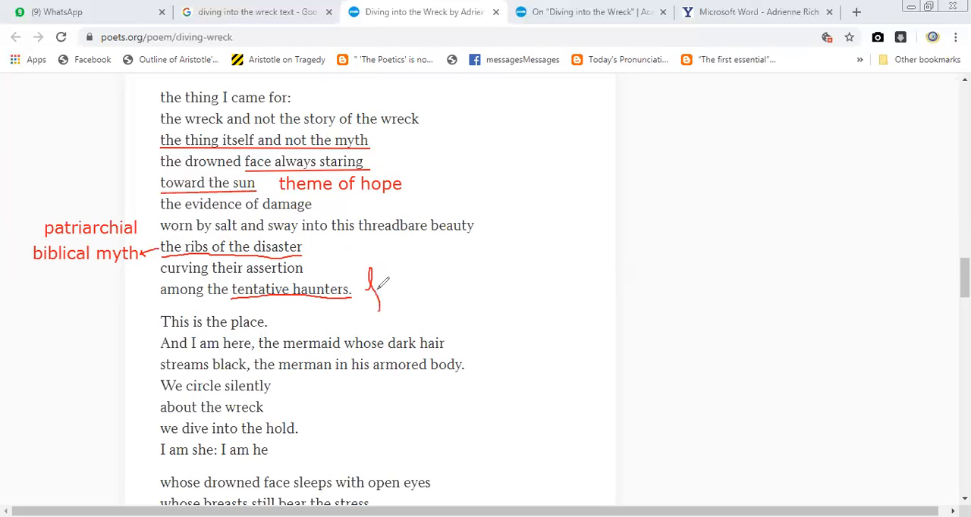
{"action": "left_click_drag", "start_coordinate": [372, 273], "coordinate": [390, 292]}
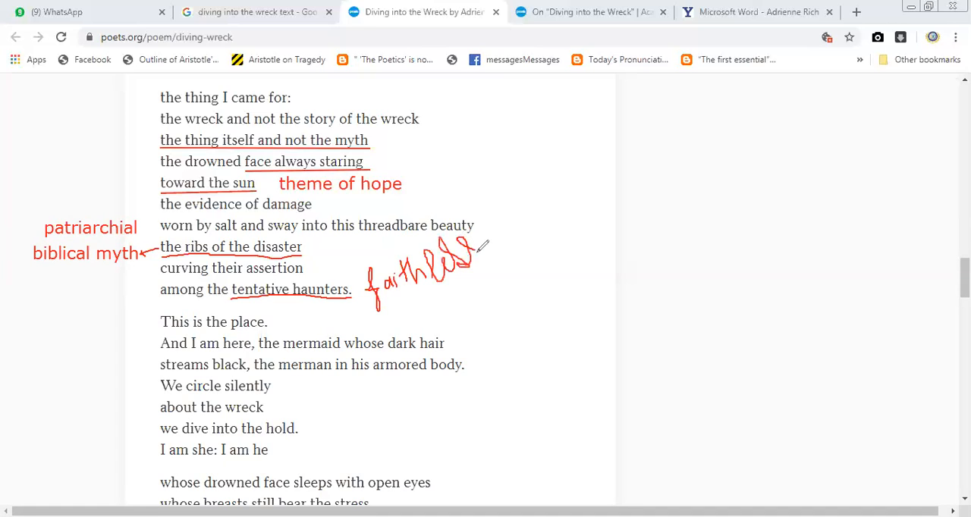
{"action": "left_click_drag", "start_coordinate": [493, 243], "coordinate": [504, 213]}
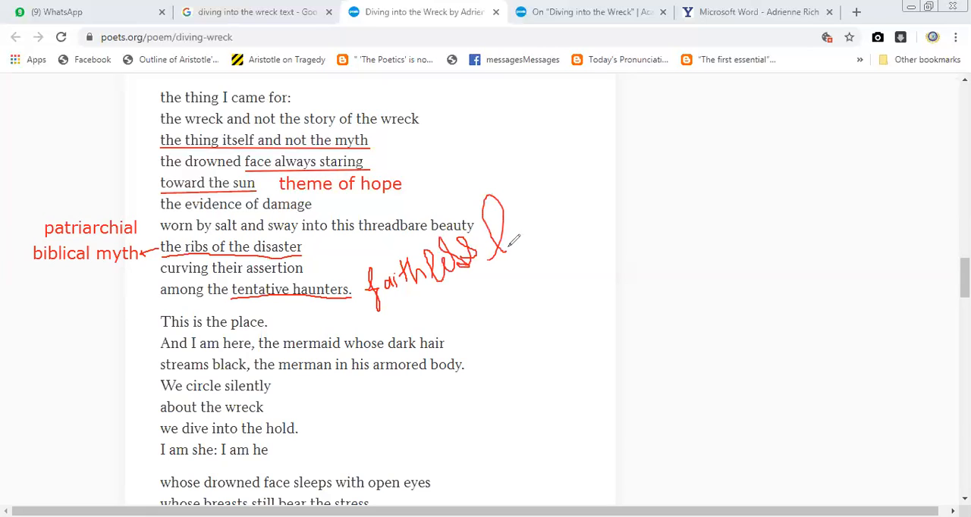
{"action": "left_click_drag", "start_coordinate": [497, 239], "coordinate": [527, 262]}
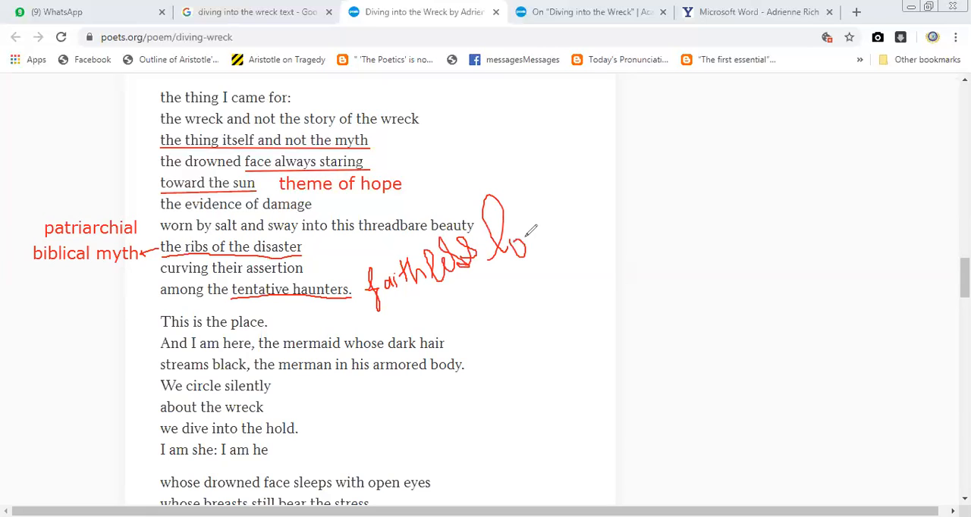
{"action": "left_click_drag", "start_coordinate": [515, 227], "coordinate": [546, 243]}
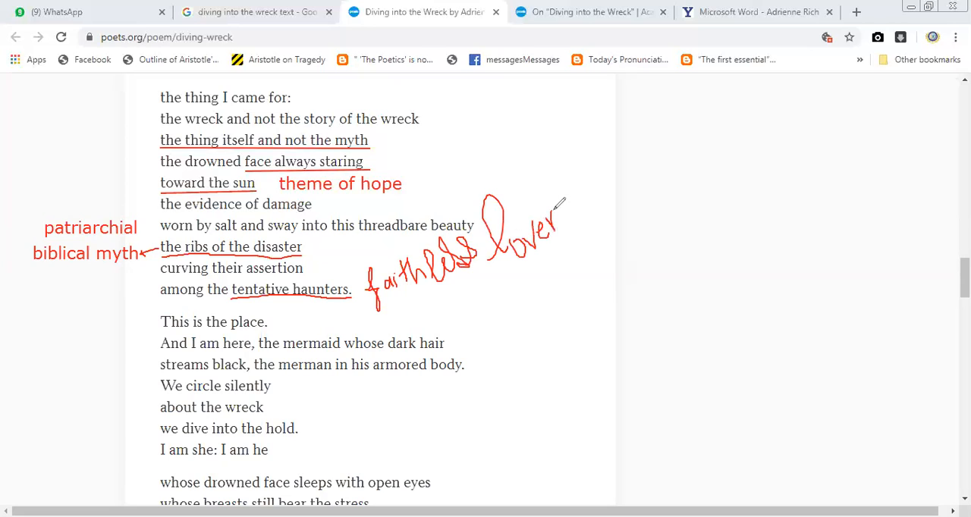
{"action": "left_click_drag", "start_coordinate": [550, 213], "coordinate": [565, 228]}
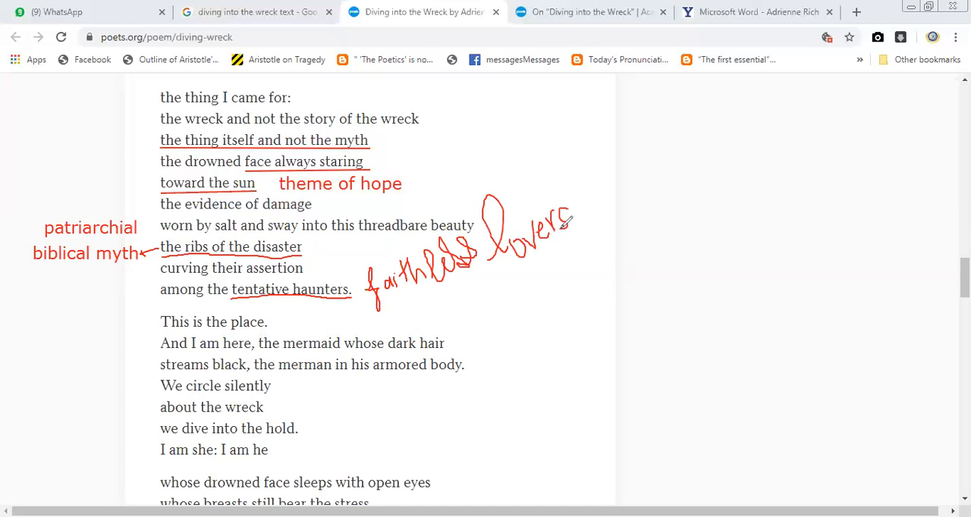
{"action": "mouse_move", "coordinate": [326, 254]}
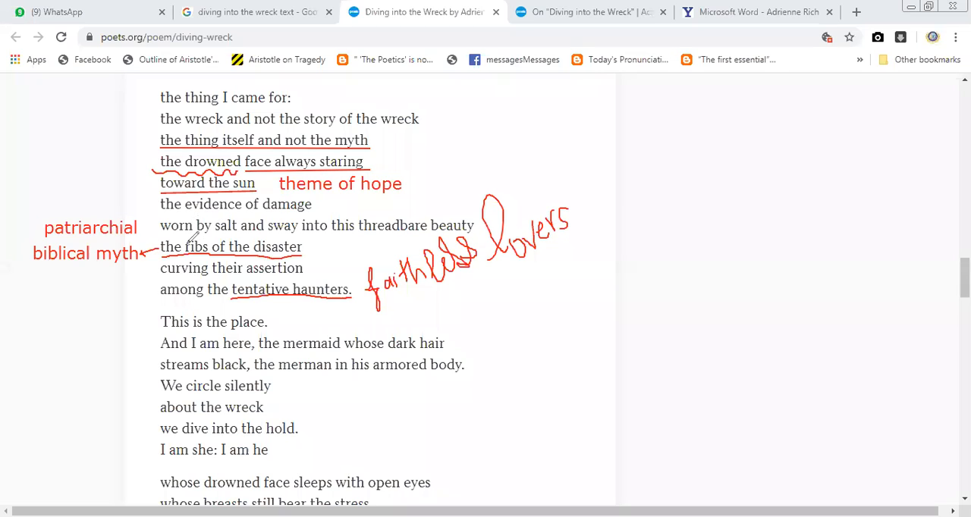
{"action": "mouse_move", "coordinate": [239, 345]}
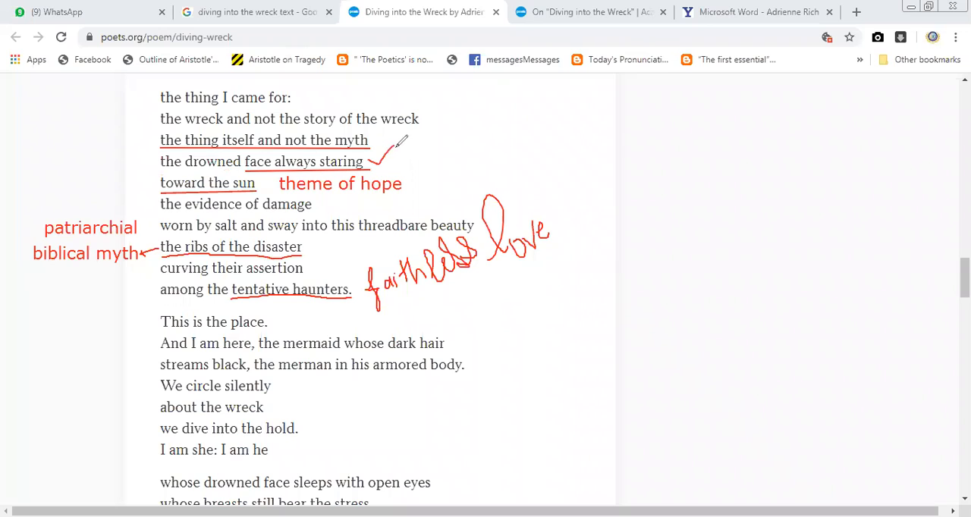
{"action": "mouse_move", "coordinate": [436, 45]}
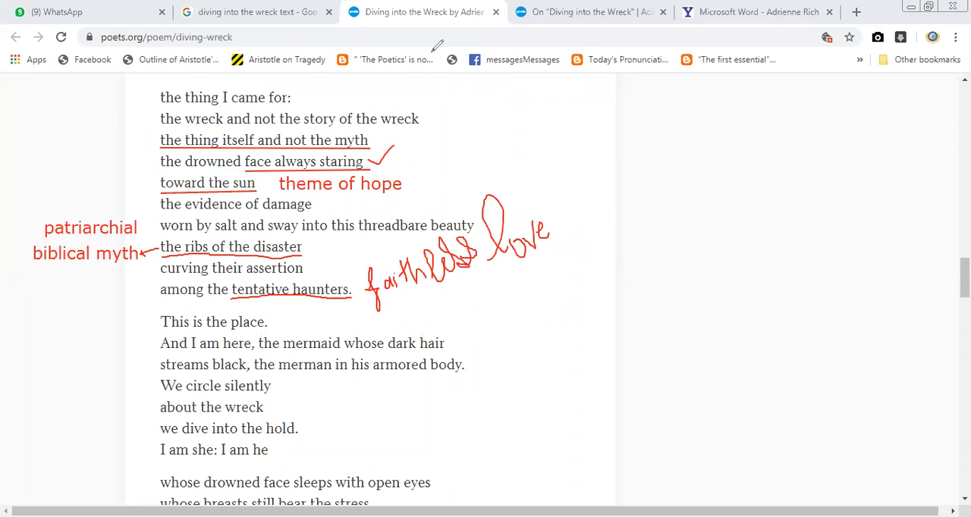
{"action": "mouse_move", "coordinate": [425, 111]}
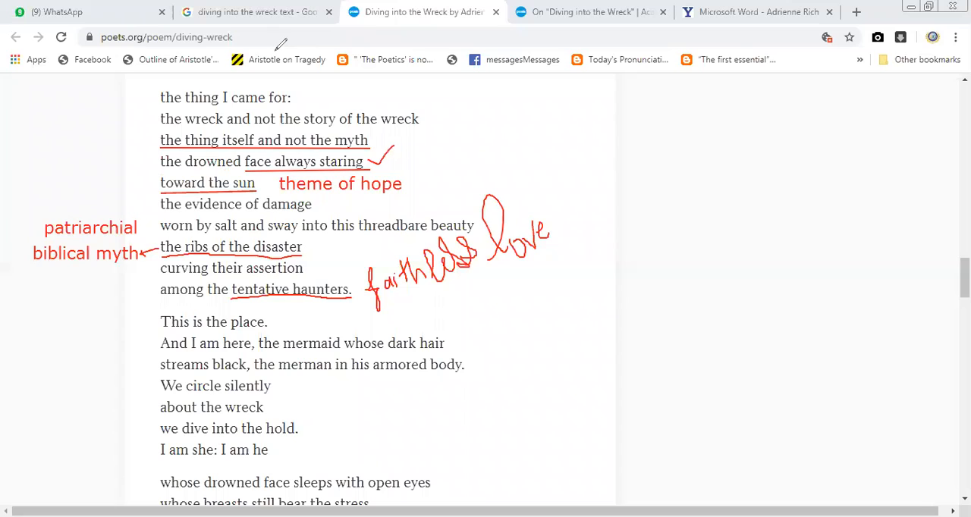
{"action": "mouse_move", "coordinate": [408, 167]}
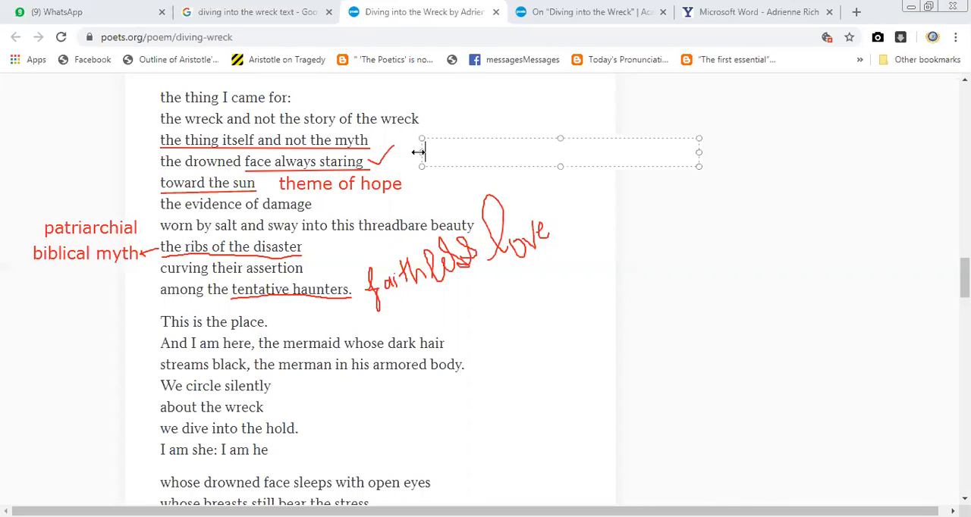
Step: Type the red note 'she wants to recover the lost identity of women' beside the underlined lines
{"action": "type", "text": "she want"}
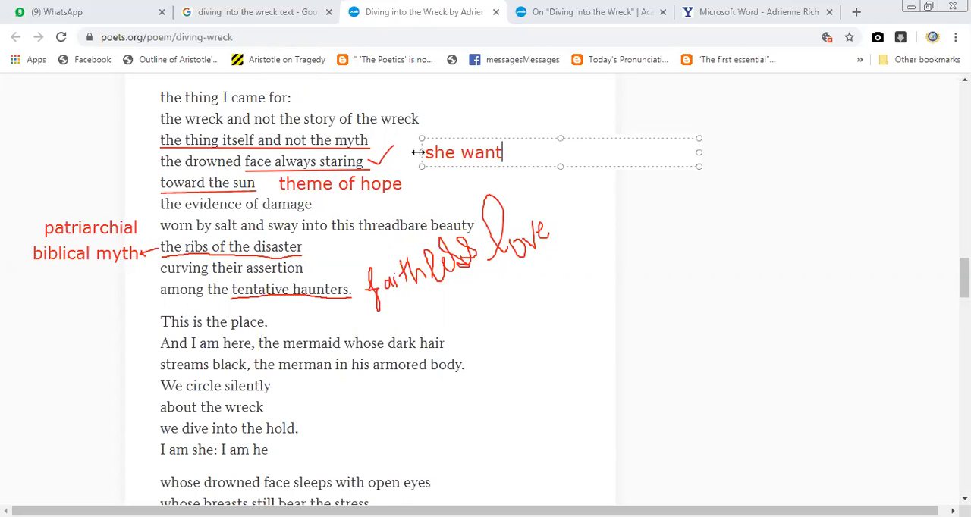
{"action": "type", "text": "s to reco"}
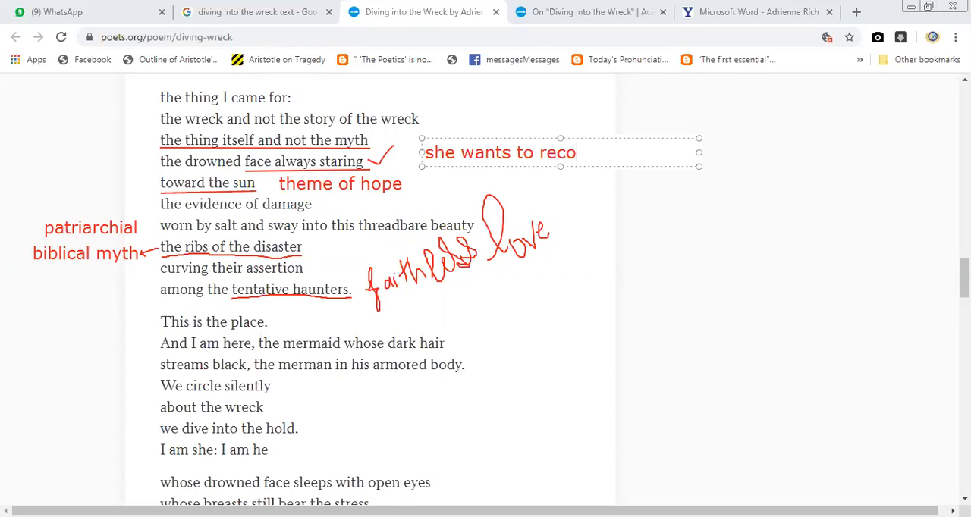
{"action": "type", "text": "ver the"}
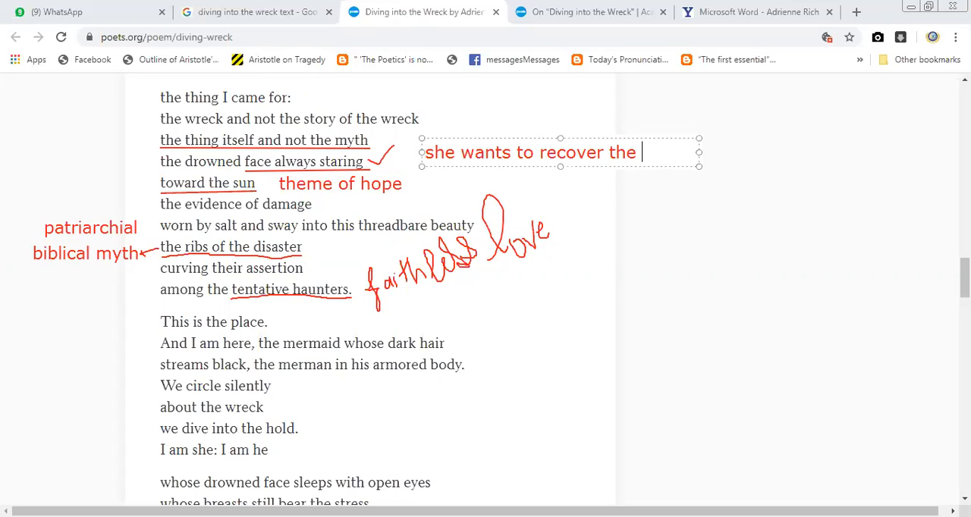
{"action": "type", "text": "lost id"}
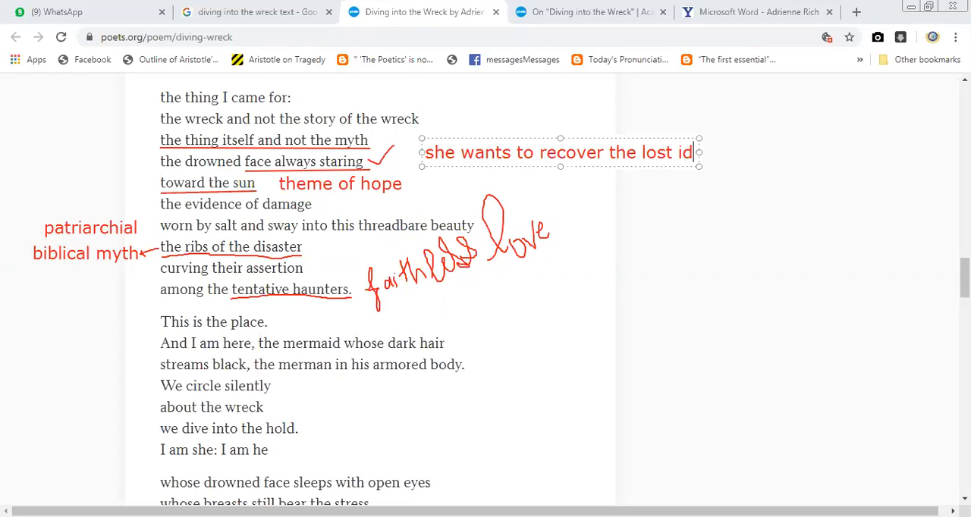
{"action": "type", "text": "entity of"}
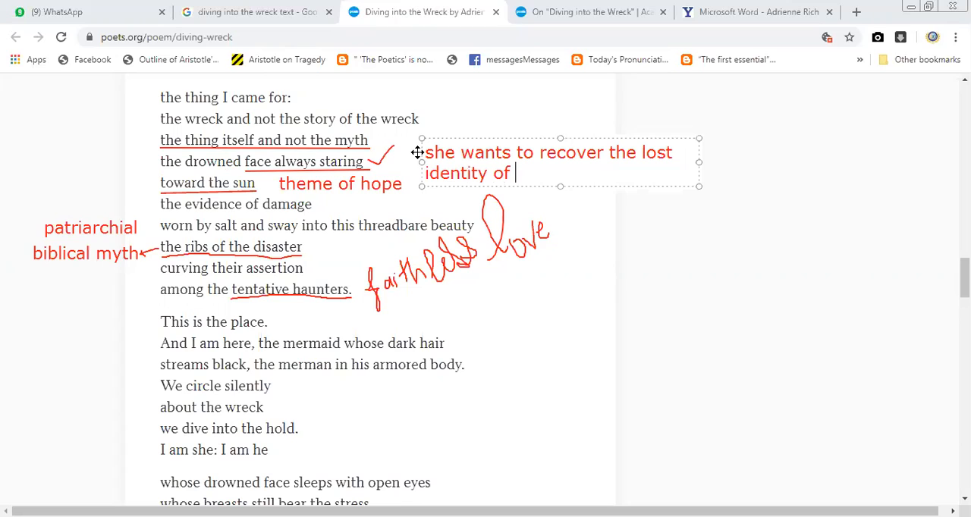
{"action": "type", "text": "women"}
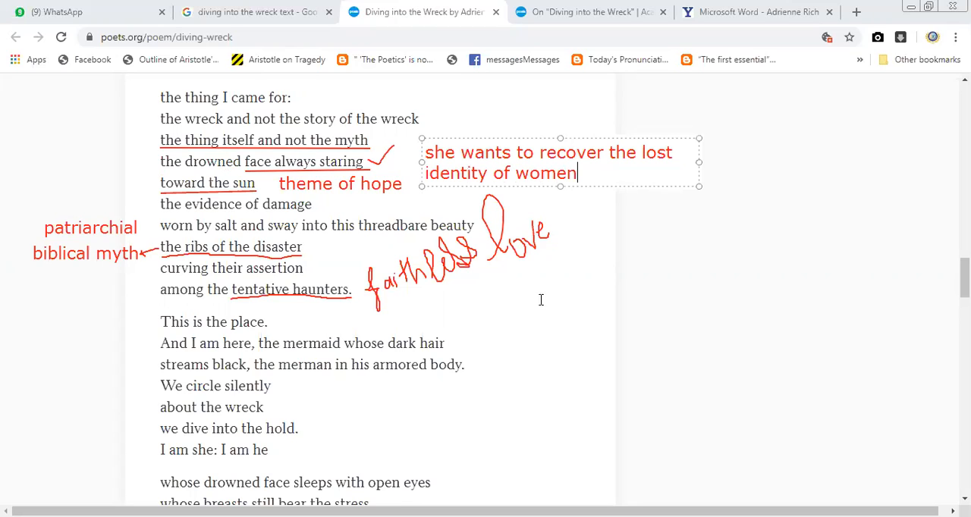
{"action": "left_click", "coordinate": [541, 300]}
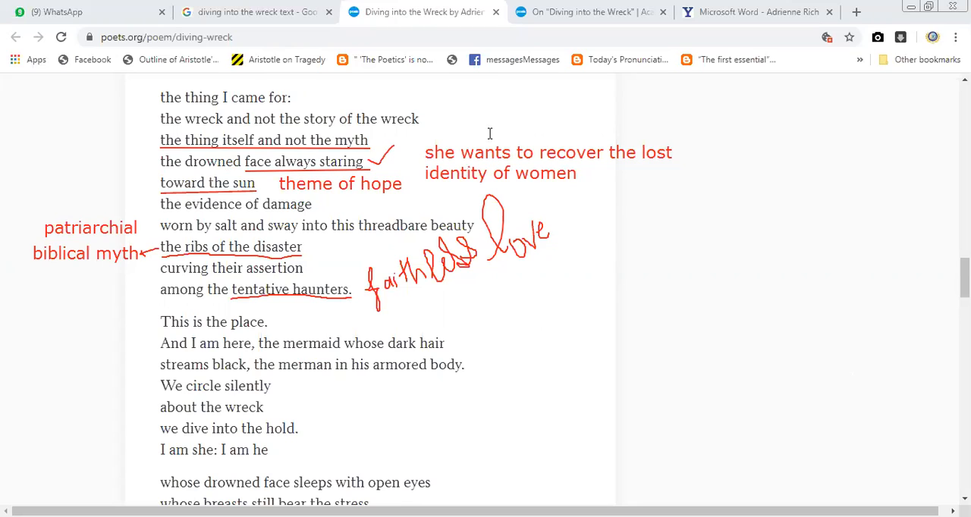
{"action": "mouse_move", "coordinate": [351, 72]}
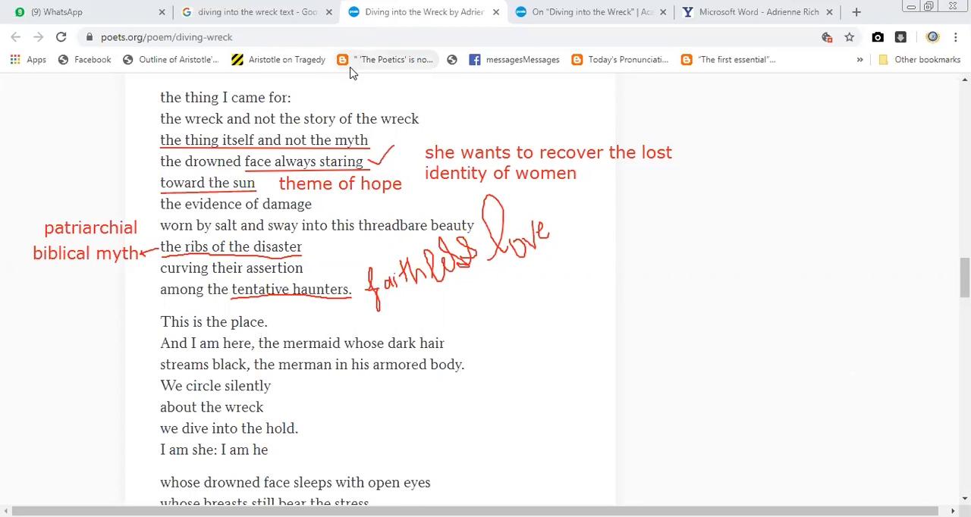
{"action": "mouse_move", "coordinate": [351, 72]}
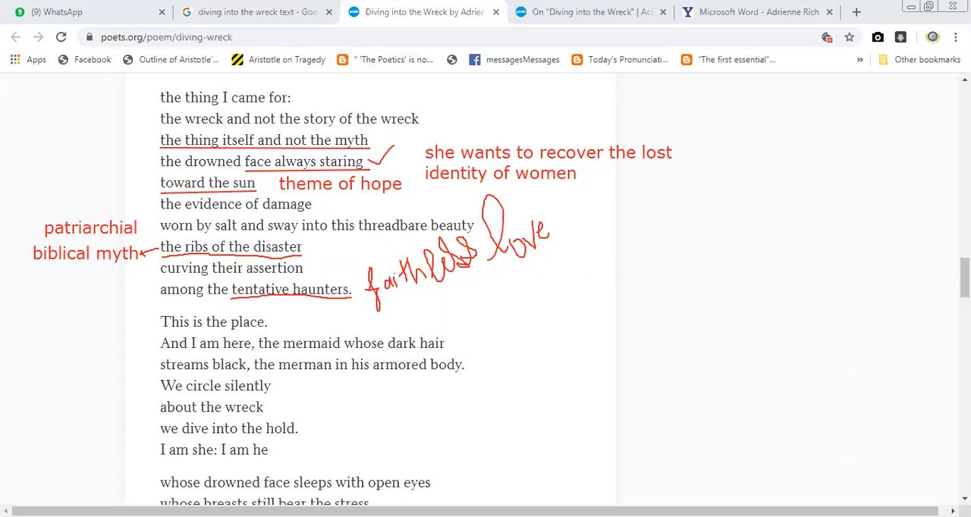
{"action": "scroll", "scroll_direction": "down", "scroll_amount": 3}
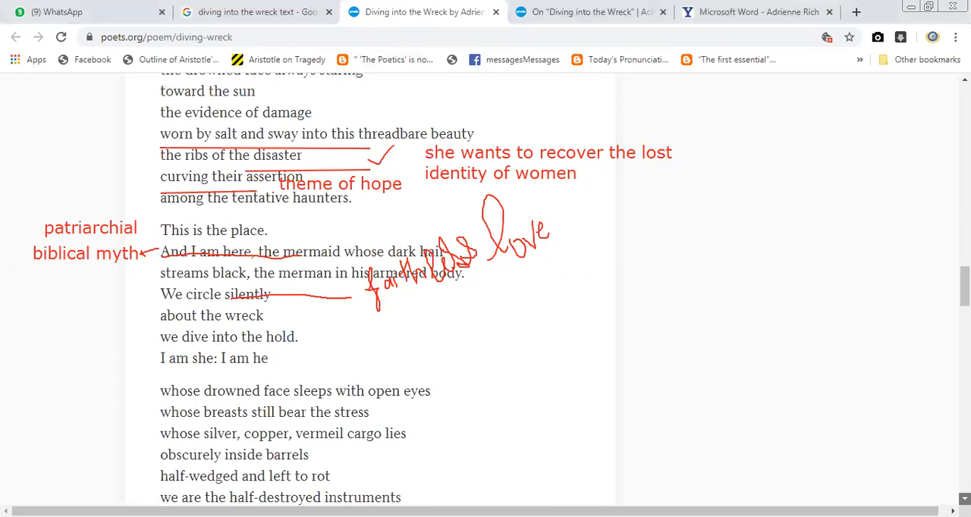
Step: Scroll the cleared poem down past the stanza beginning 'This is the place.'
{"action": "scroll", "scroll_direction": "down", "scroll_amount": 3}
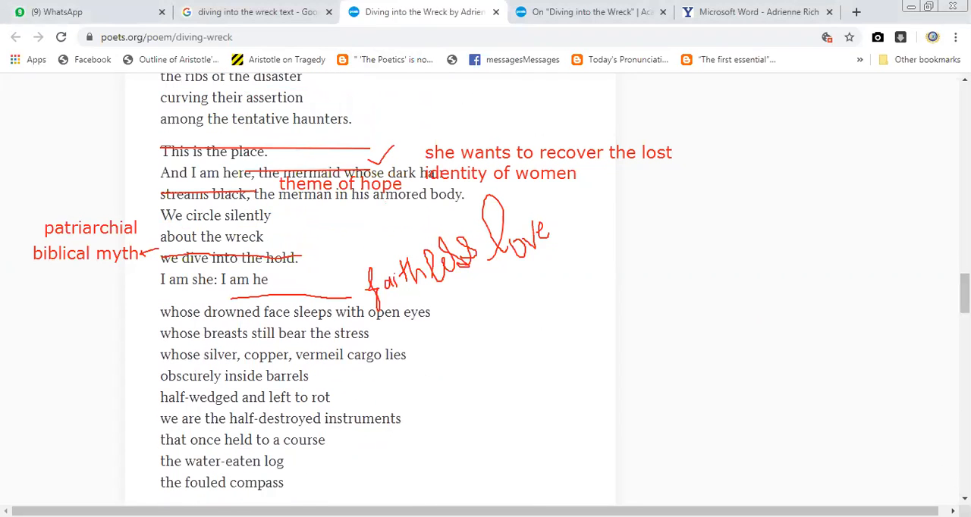
{"action": "scroll", "scroll_direction": "up", "scroll_amount": 3}
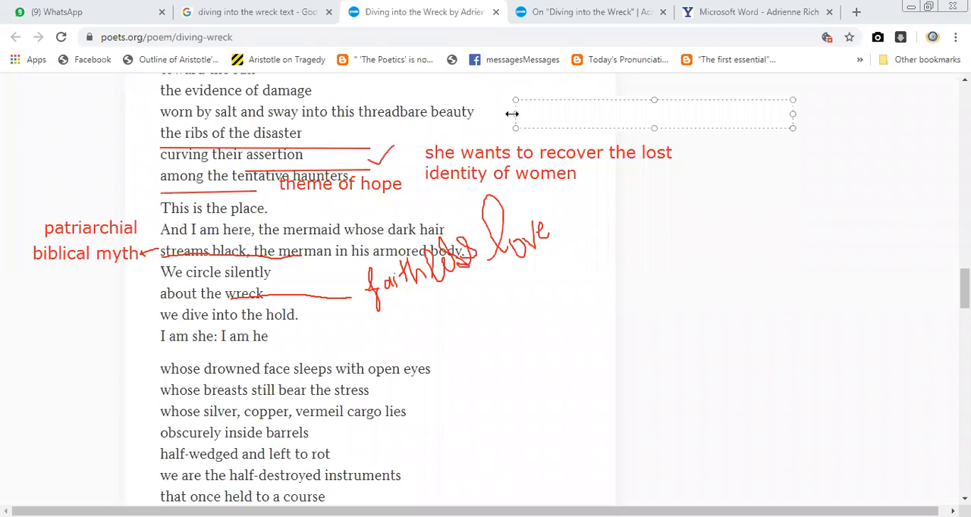
{"action": "mouse_move", "coordinate": [463, 315]}
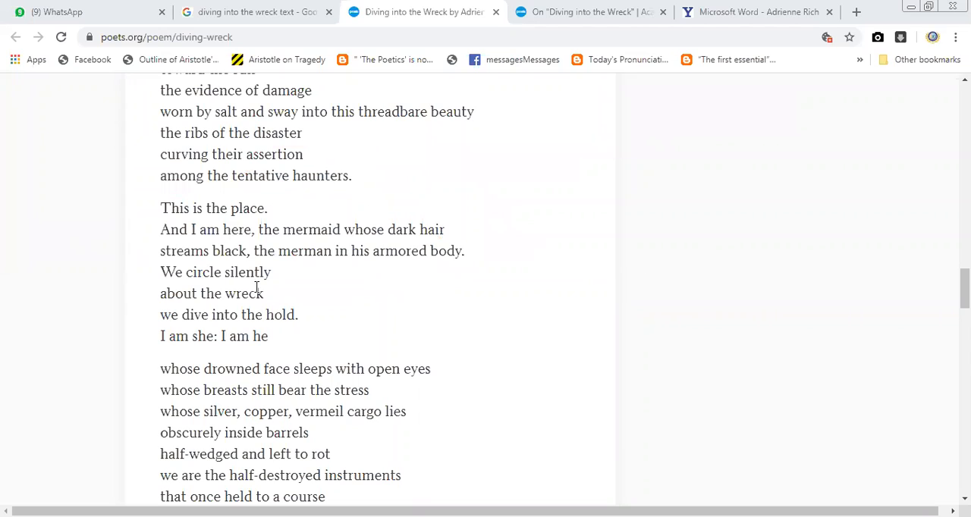
{"action": "mouse_move", "coordinate": [256, 288]}
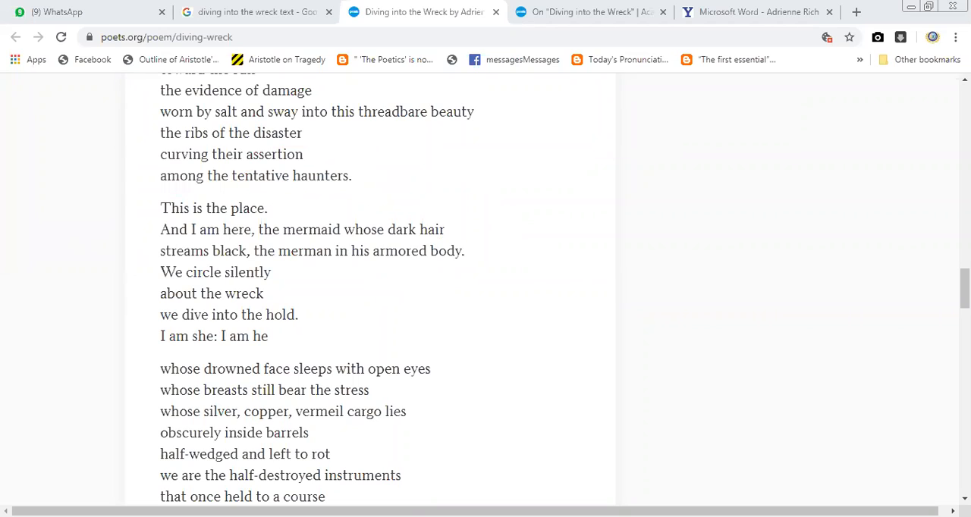
{"action": "mouse_move", "coordinate": [428, 59]}
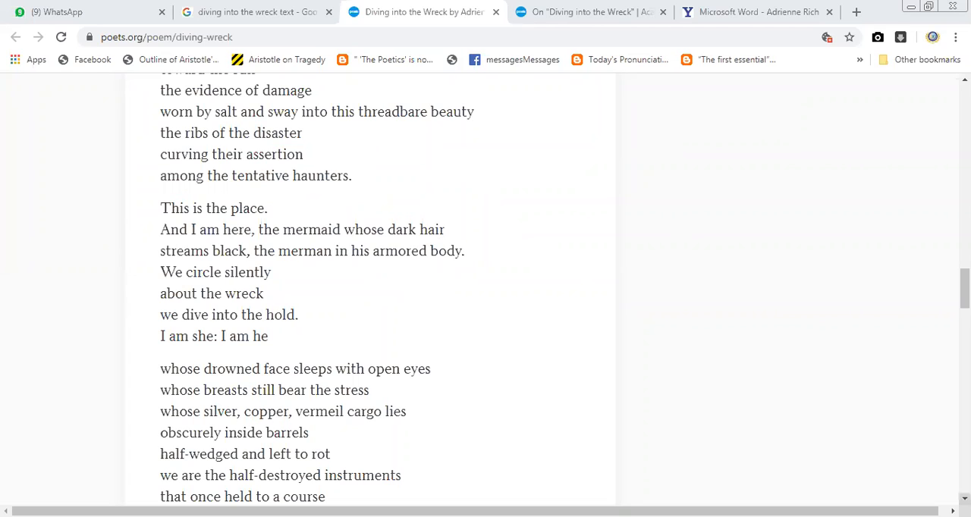
{"action": "scroll", "scroll_direction": "down", "scroll_amount": 3}
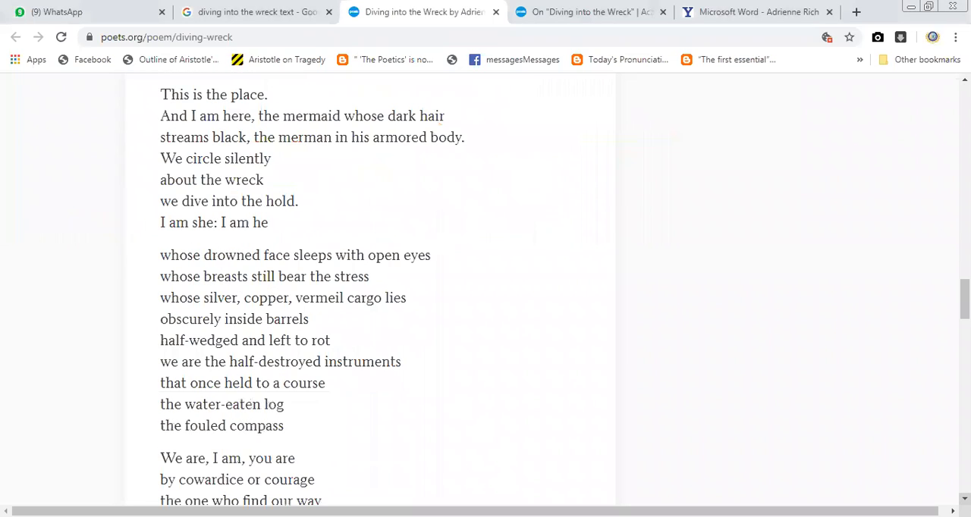
{"action": "mouse_move", "coordinate": [314, 128]}
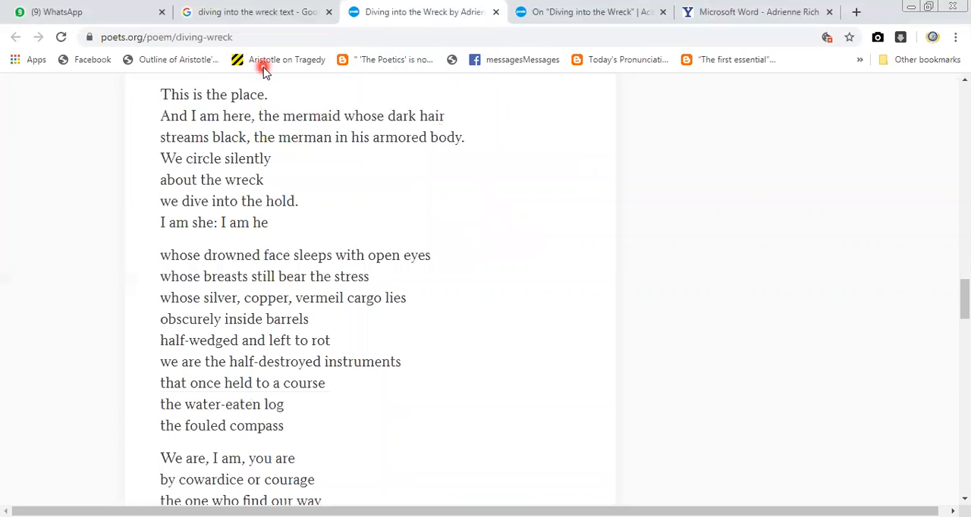
{"action": "mouse_move", "coordinate": [298, 129]}
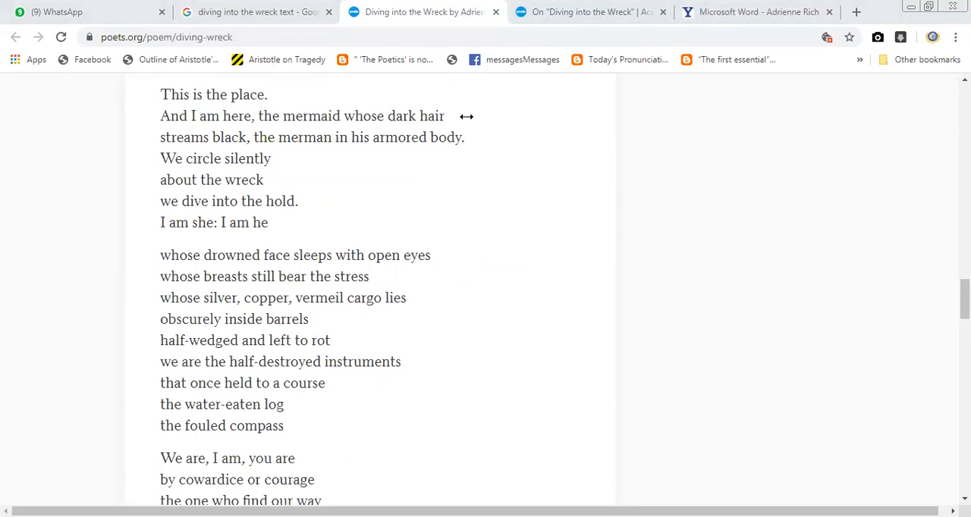
Step: Write 'feminine superiority' and a follow-up line about men in the red note
{"action": "type", "text": "femin"}
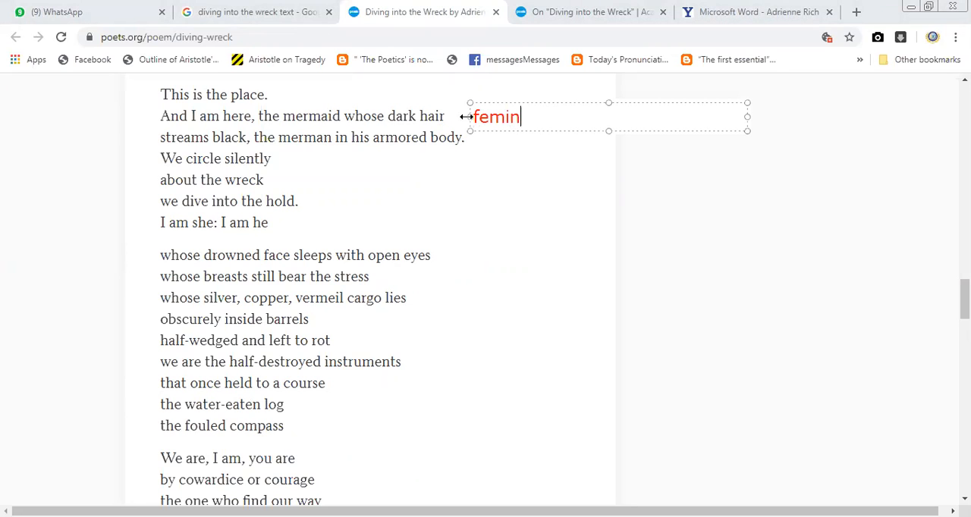
{"action": "type", "text": "ine su"}
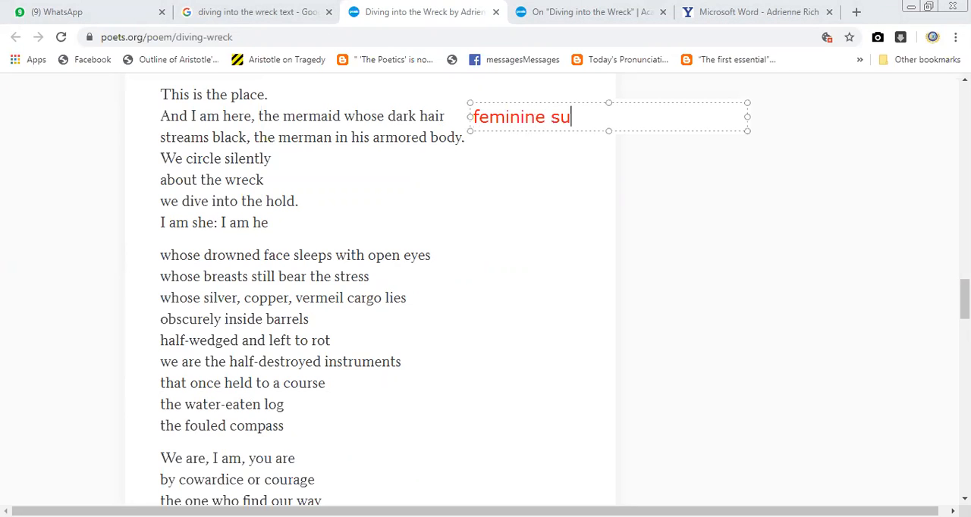
{"action": "type", "text": "perior"}
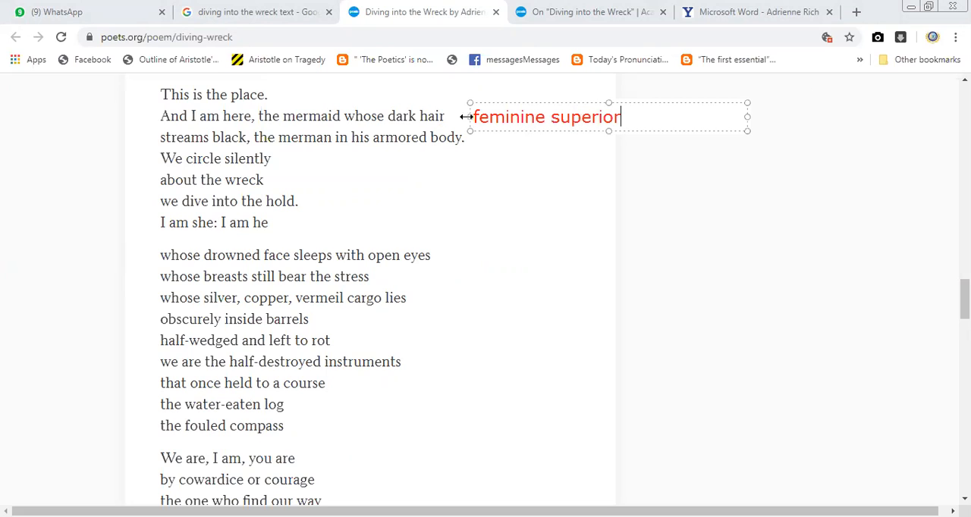
{"action": "type", "text": "ity"}
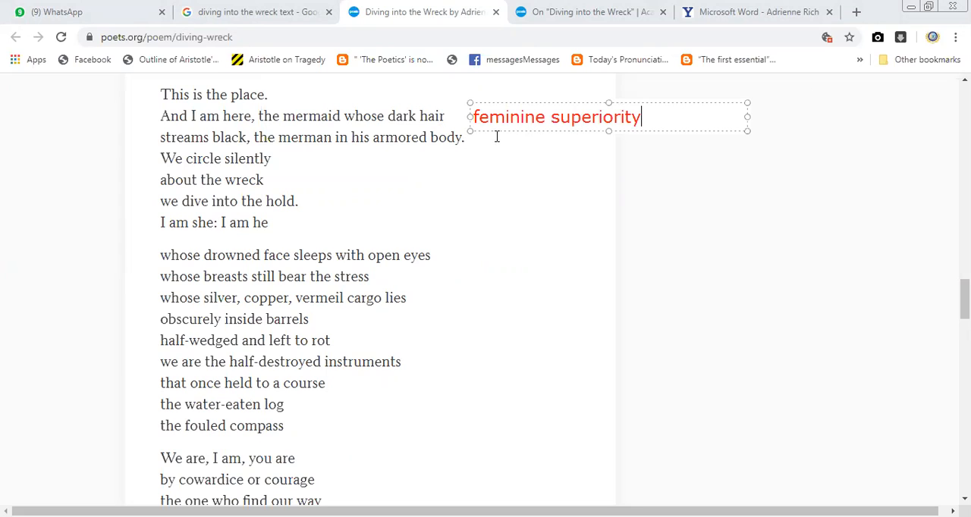
{"action": "type", "text": "/ hope/"}
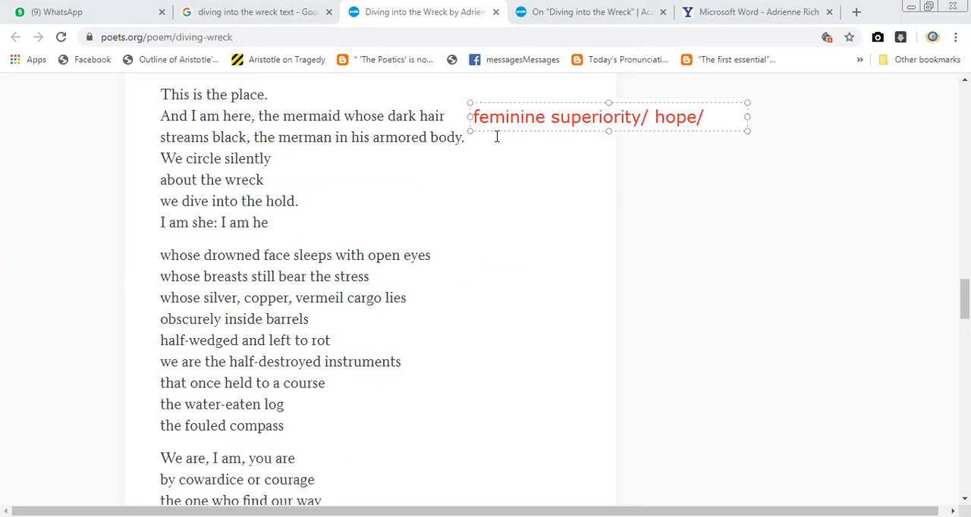
{"action": "mouse_move", "coordinate": [403, 148]}
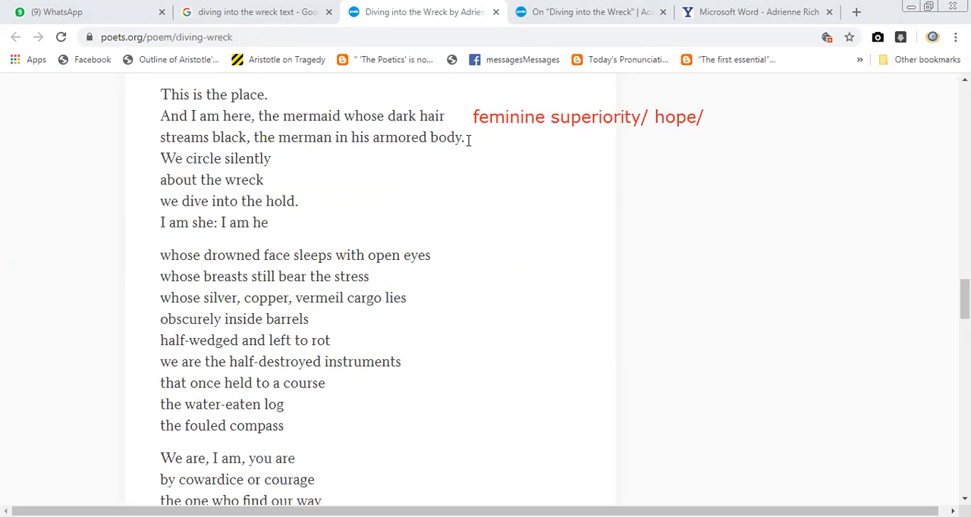
{"action": "type", "text": "superiorit"}
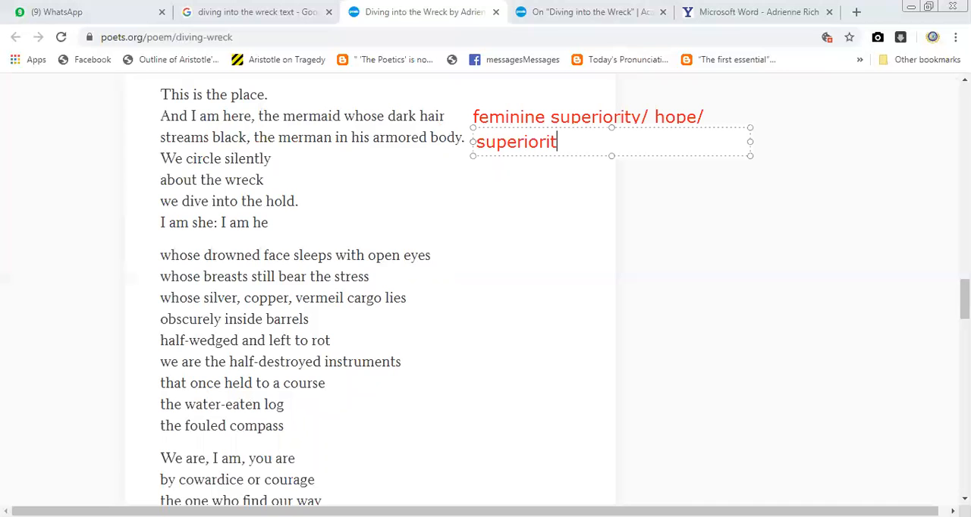
{"action": "type", "text": "y of men"}
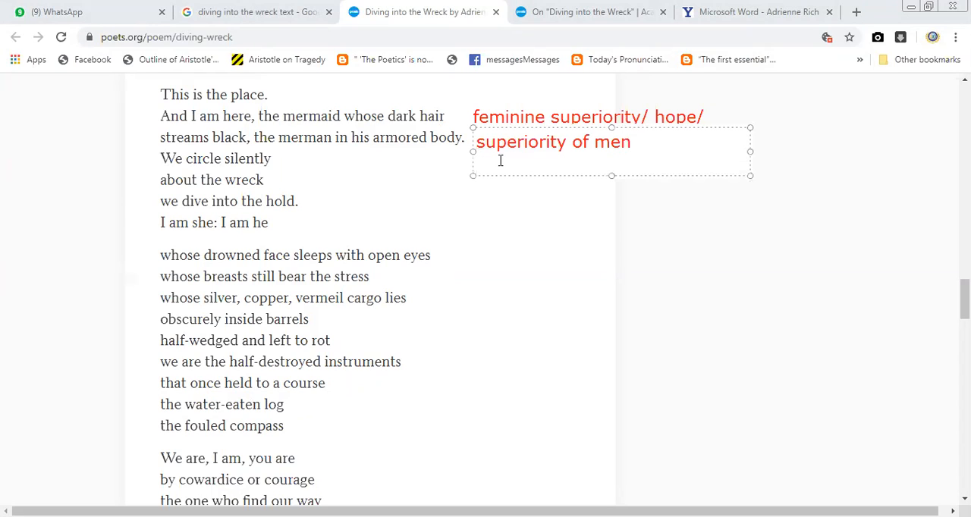
Step: Add 'a women is brave like men spiritually/ she is emotinally str…' to the note
{"action": "type", "text": "she"}
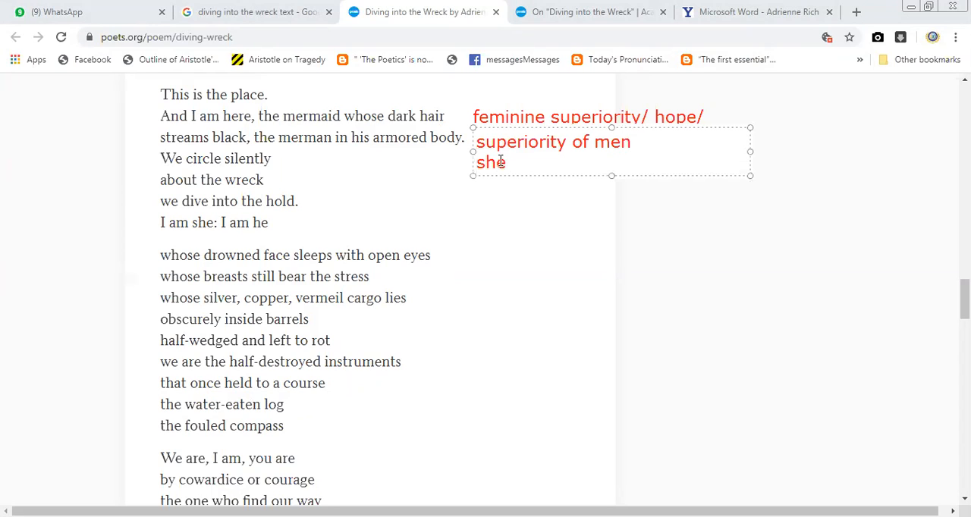
{"action": "key", "text": "BackSpace"}
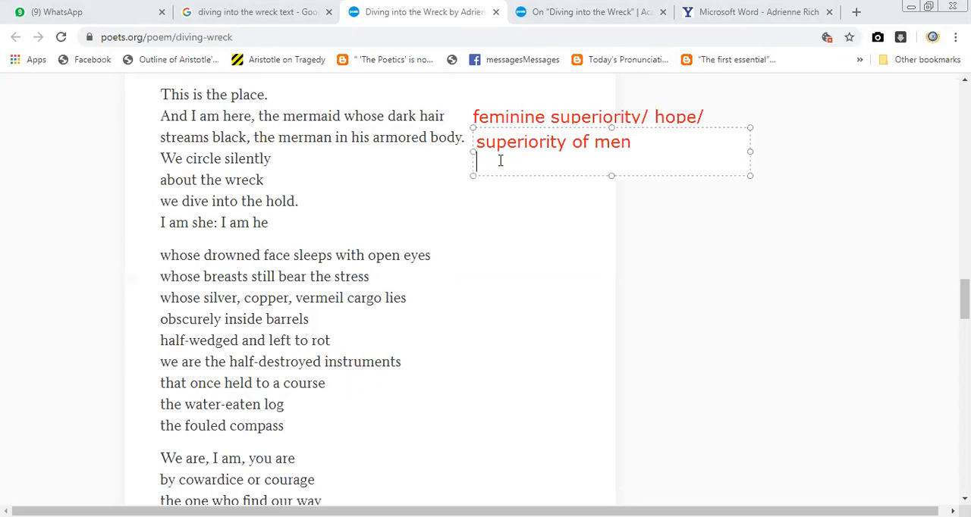
{"action": "type", "text": "a women i"}
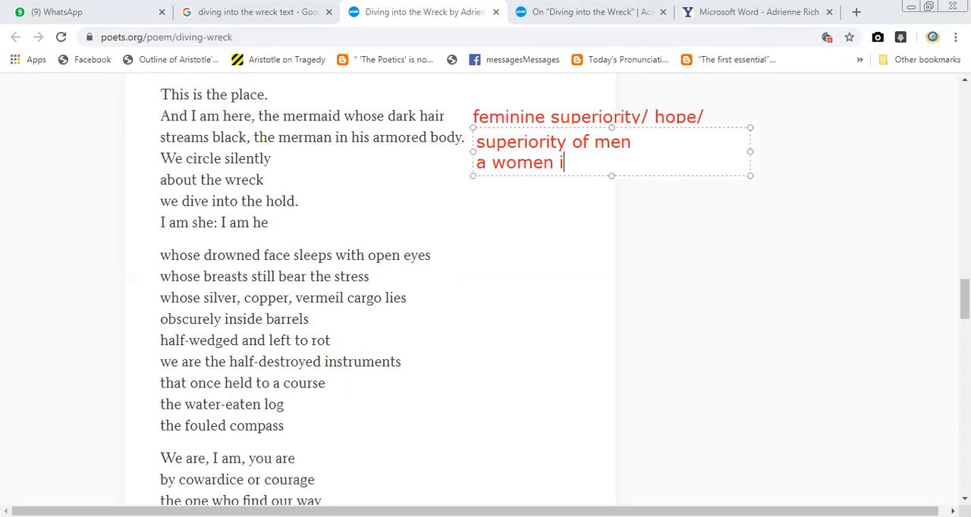
{"action": "type", "text": "s brave"}
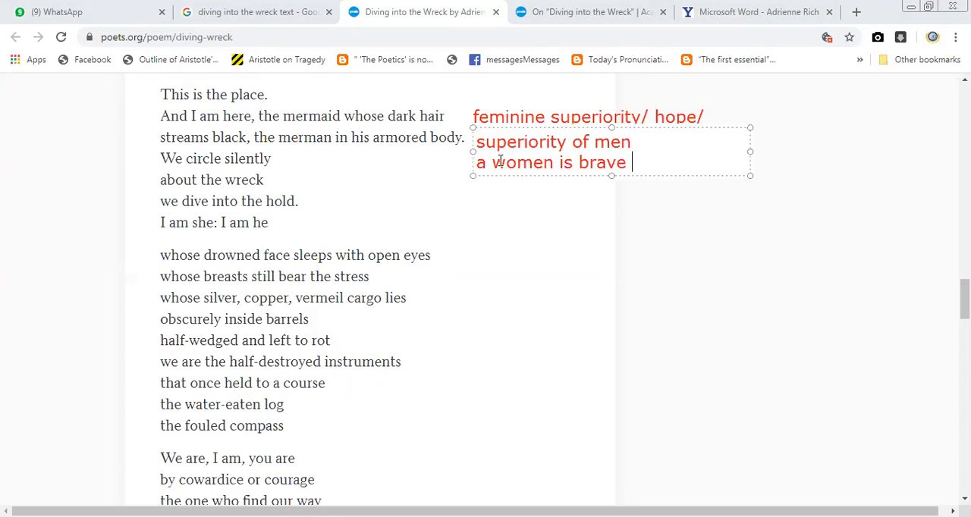
{"action": "type", "text": "like men spir"}
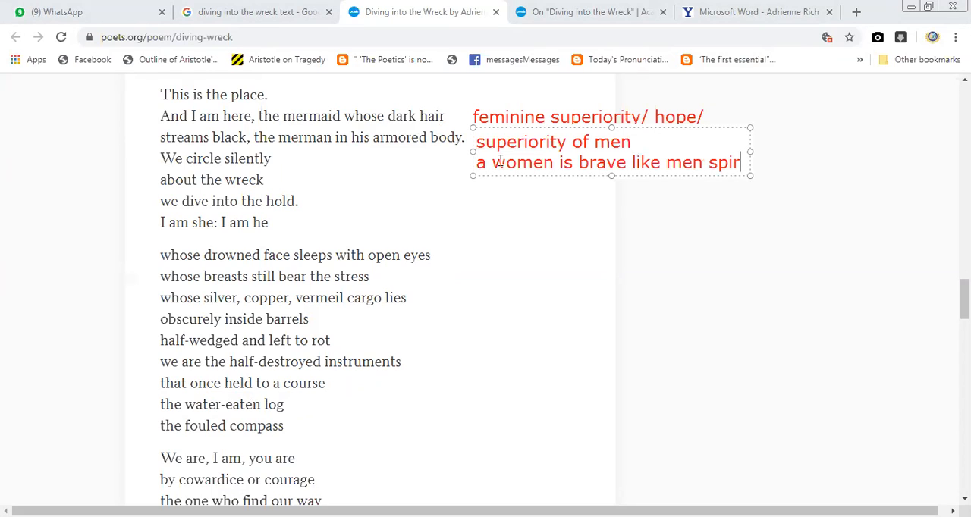
{"action": "type", "text": "itually"}
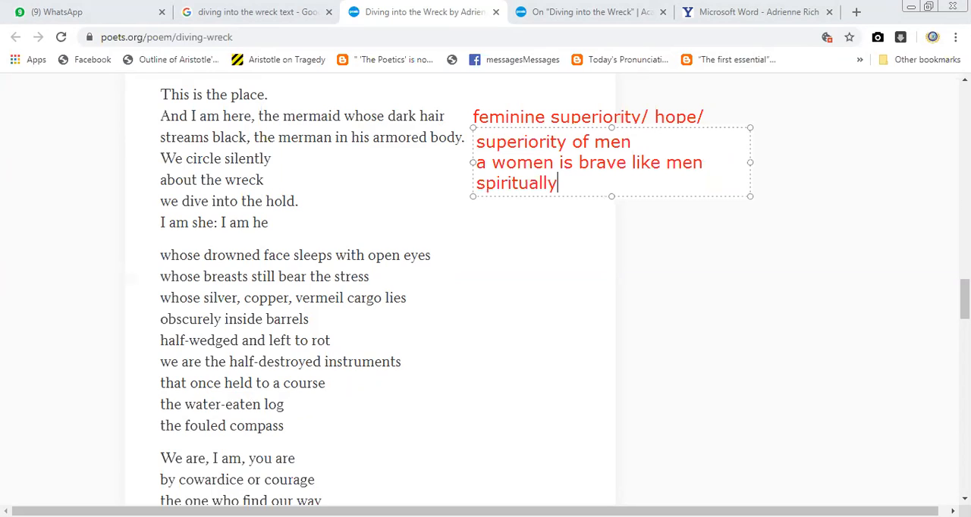
{"action": "type", "text": "/ s"}
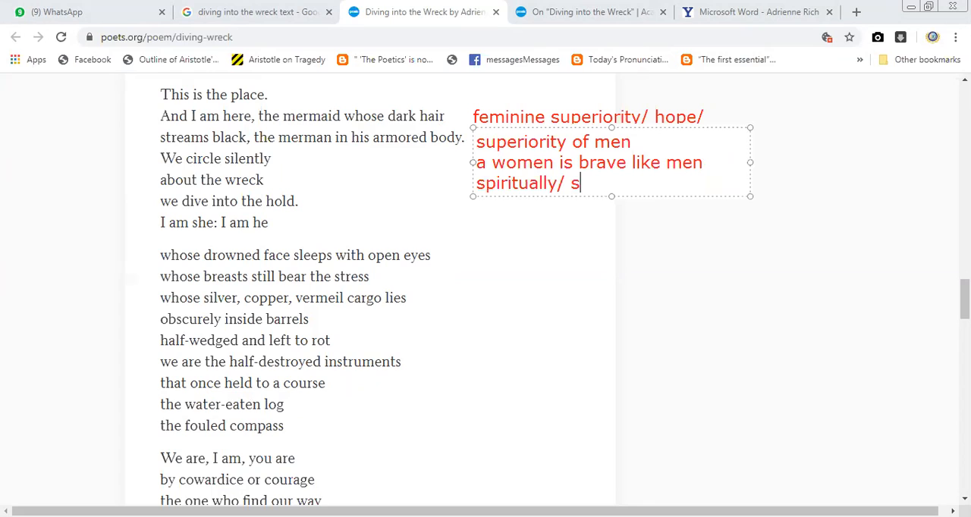
{"action": "type", "text": "he is em"}
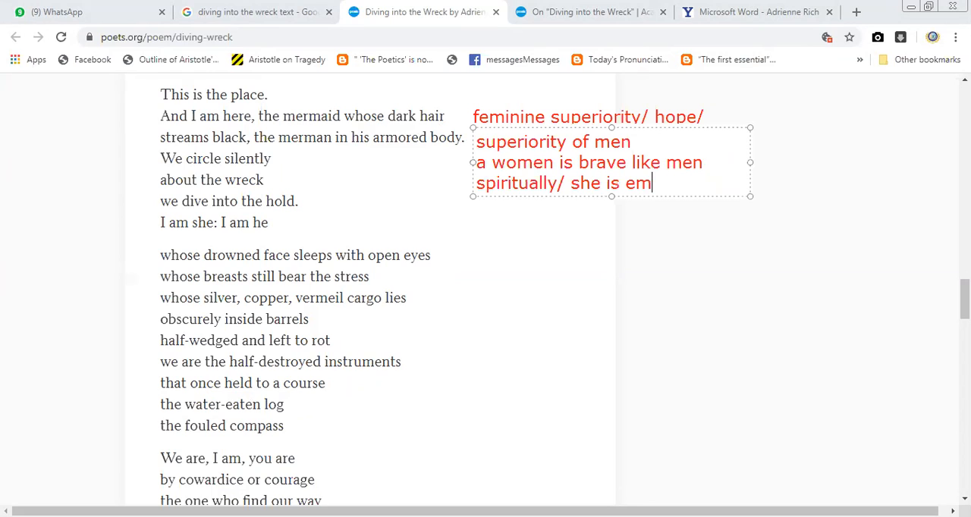
{"action": "type", "text": "otinally"}
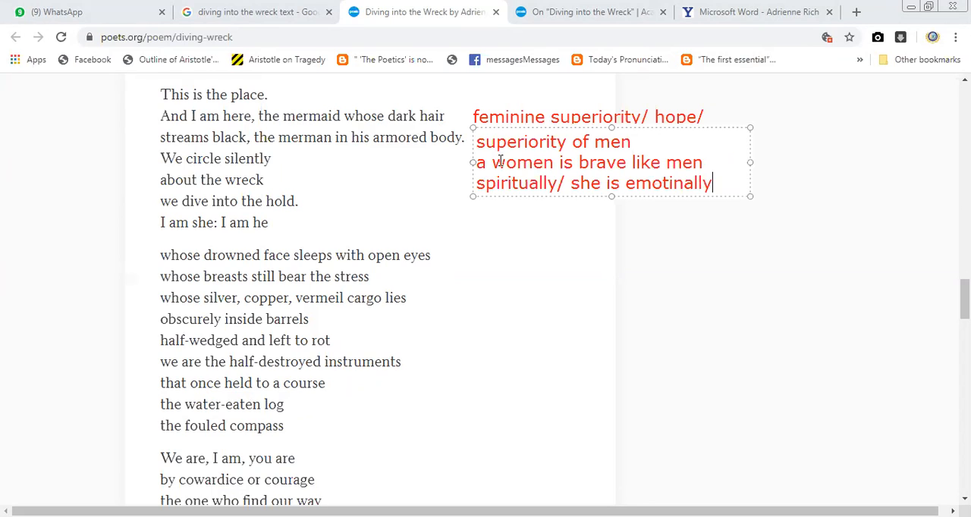
{"action": "type", "text": "strong"}
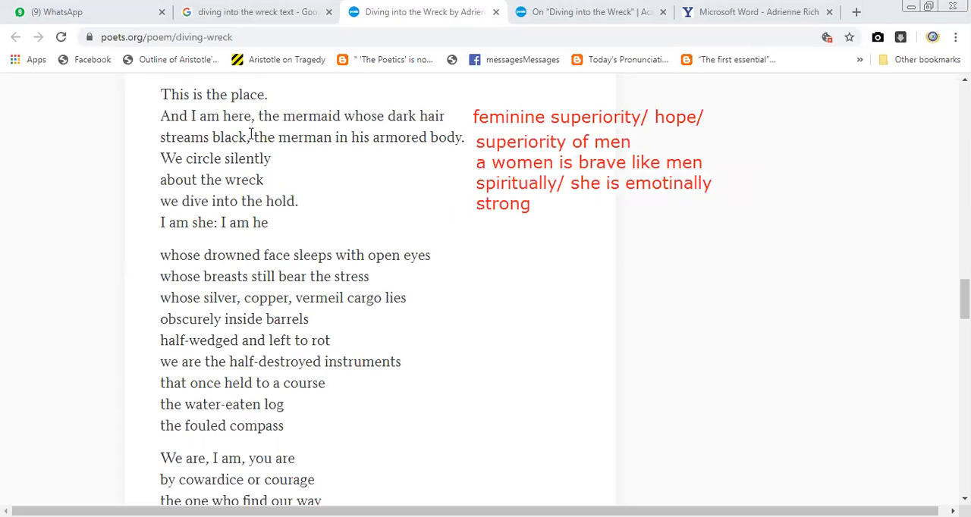
{"action": "mouse_move", "coordinate": [332, 154]}
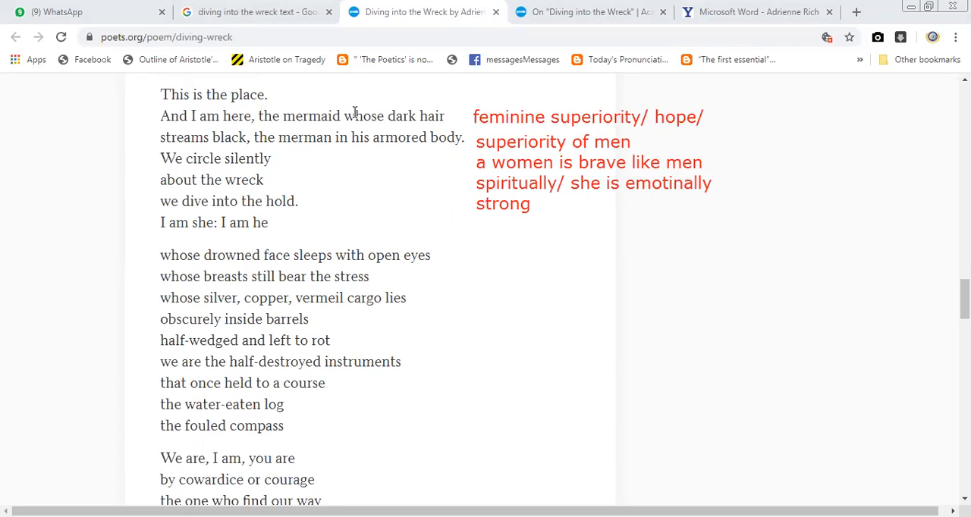
{"action": "mouse_move", "coordinate": [552, 249]}
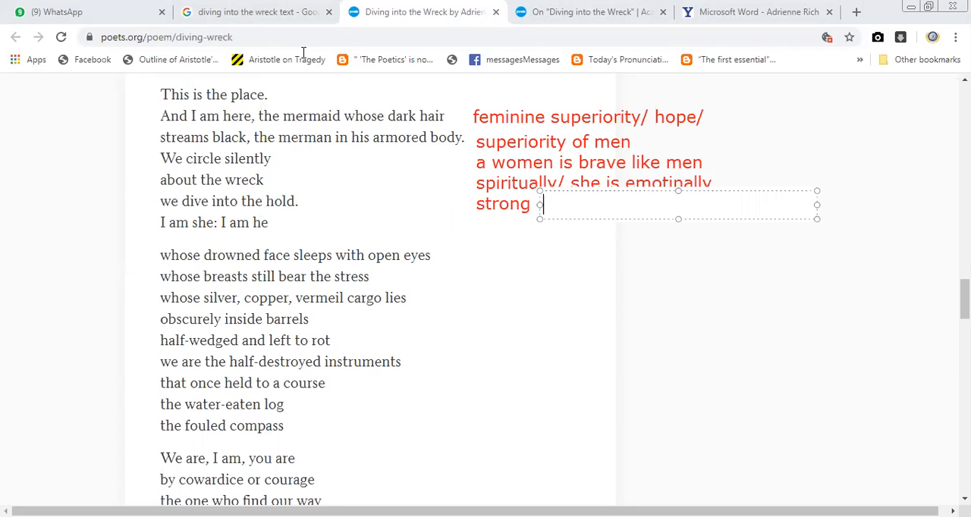
Step: Add a red 'courage' text note below the existing comment
{"action": "left_click", "coordinate": [161, 222]}
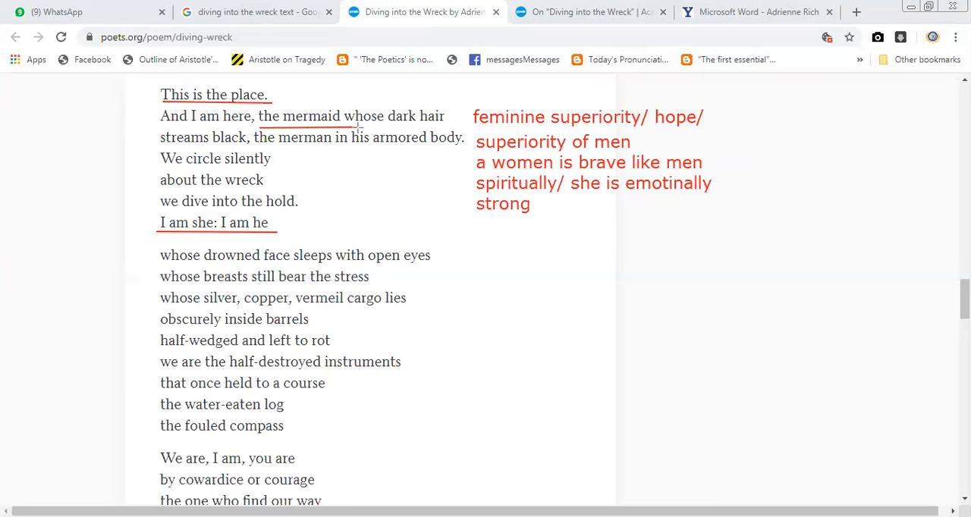
{"action": "mouse_move", "coordinate": [283, 160]}
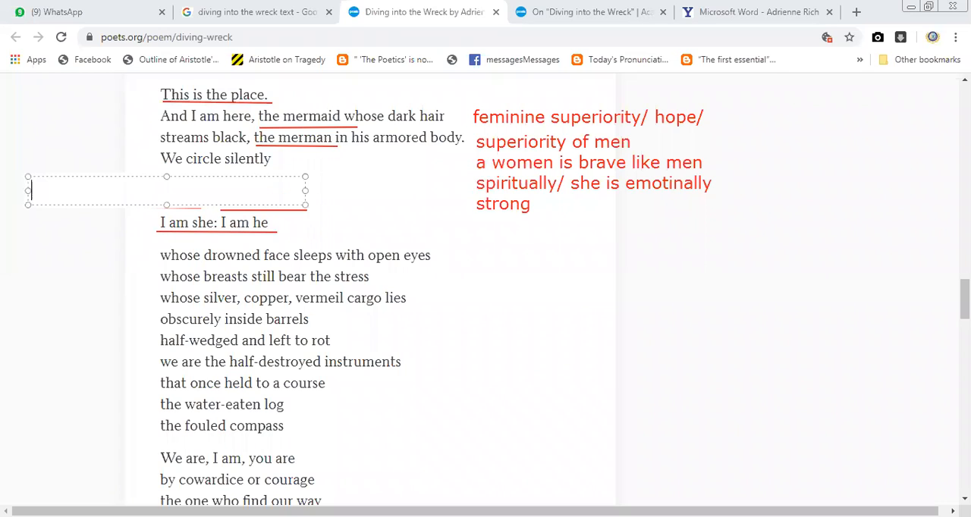
{"action": "type", "text": "courage"}
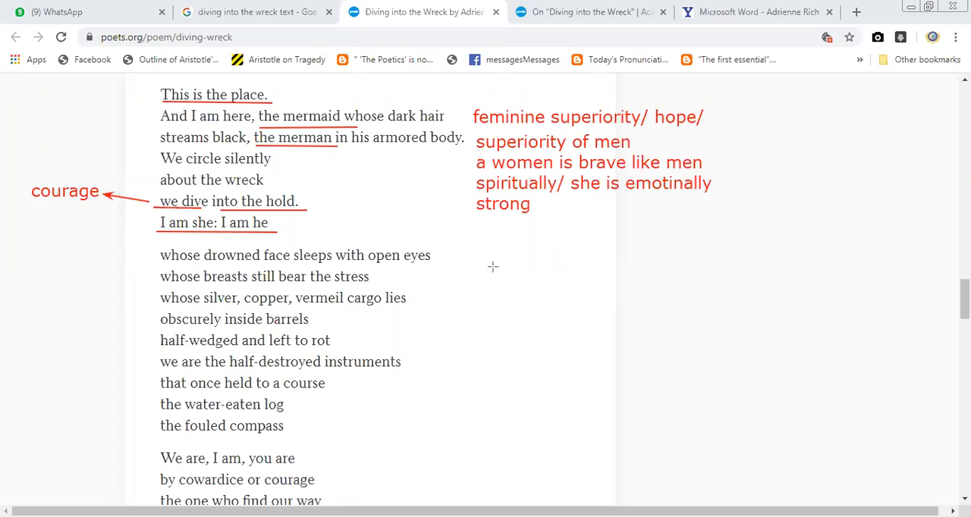
{"action": "mouse_move", "coordinate": [278, 223]}
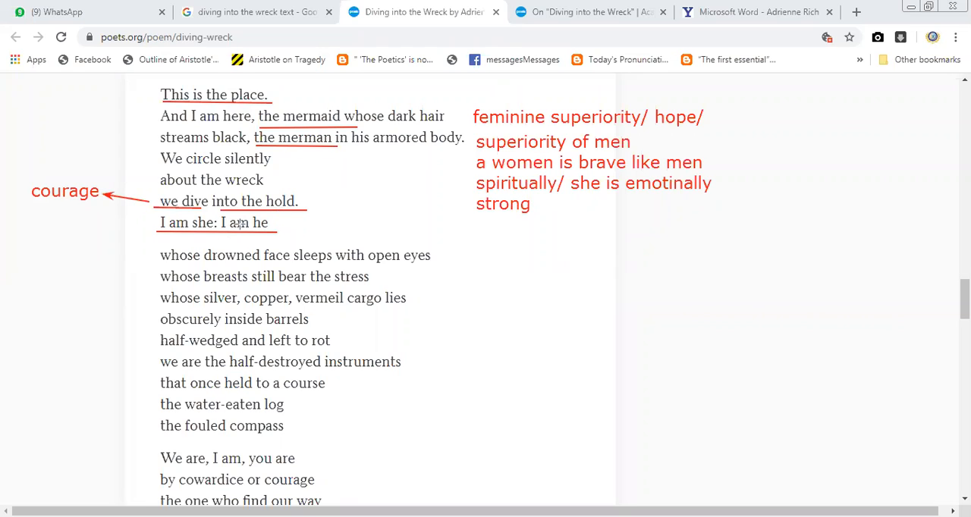
{"action": "mouse_move", "coordinate": [314, 211]}
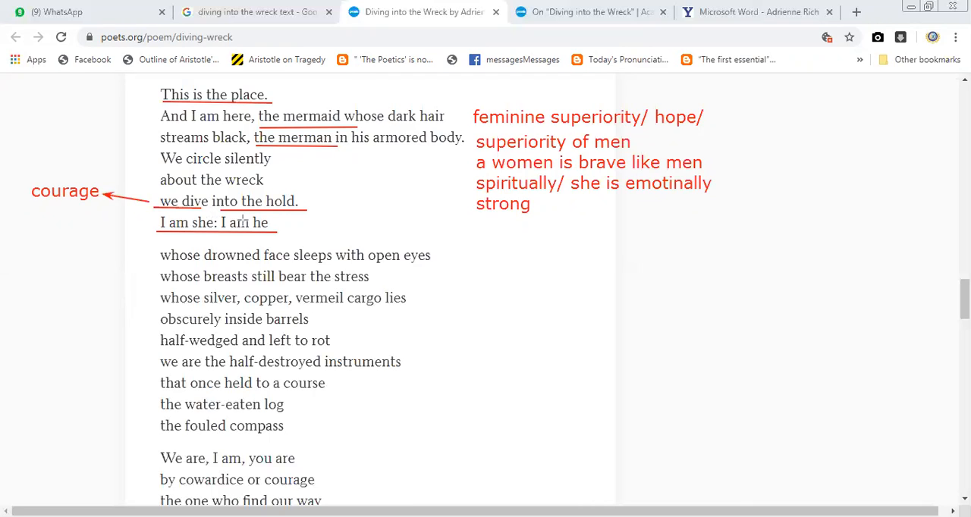
{"action": "mouse_move", "coordinate": [732, 378]}
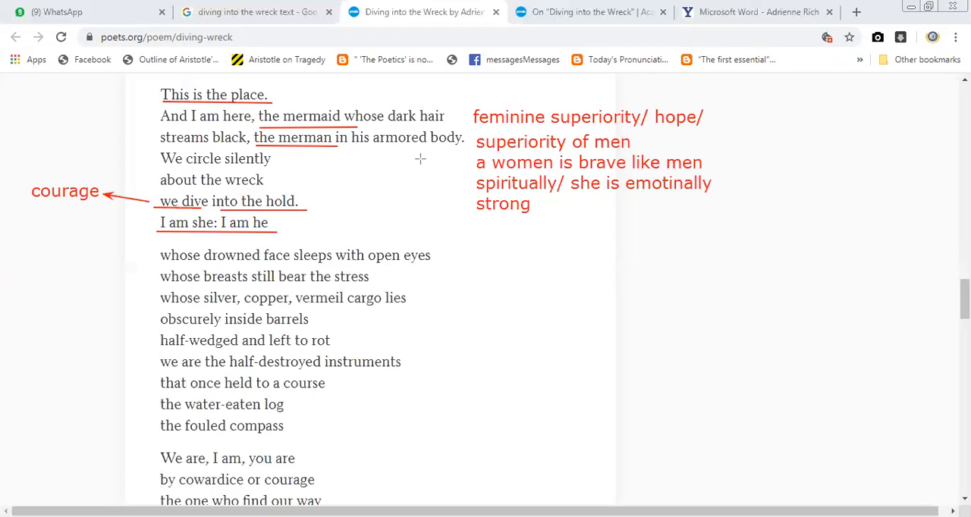
{"action": "mouse_move", "coordinate": [372, 174]}
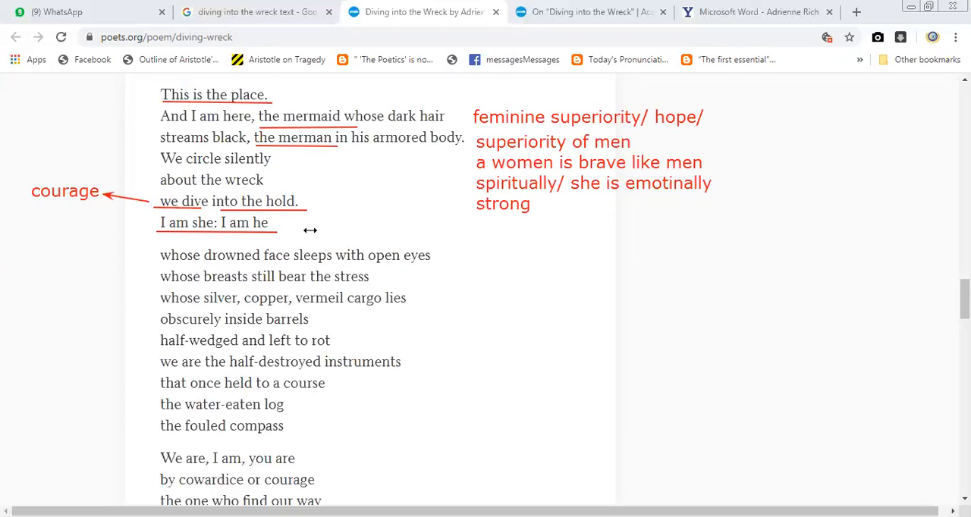
Step: Type 'she reached at wreck now' right of 'whose drowned face sleeps with open eyes'
{"action": "left_click", "coordinate": [452, 230]}
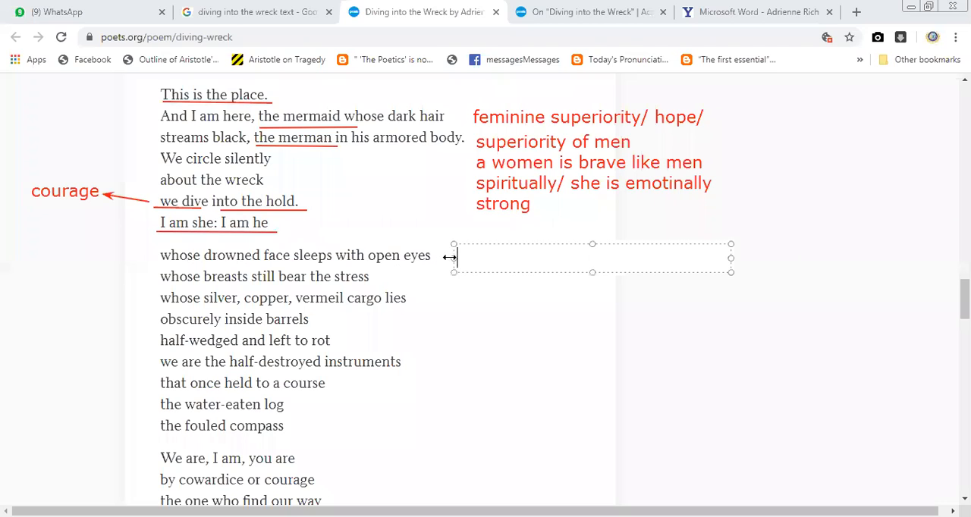
{"action": "type", "text": "she re"}
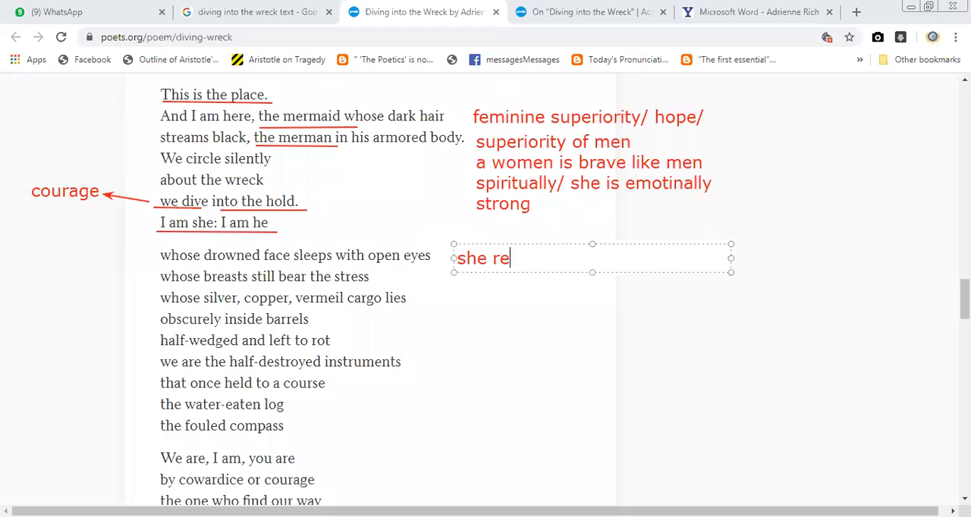
{"action": "type", "text": "ached at"}
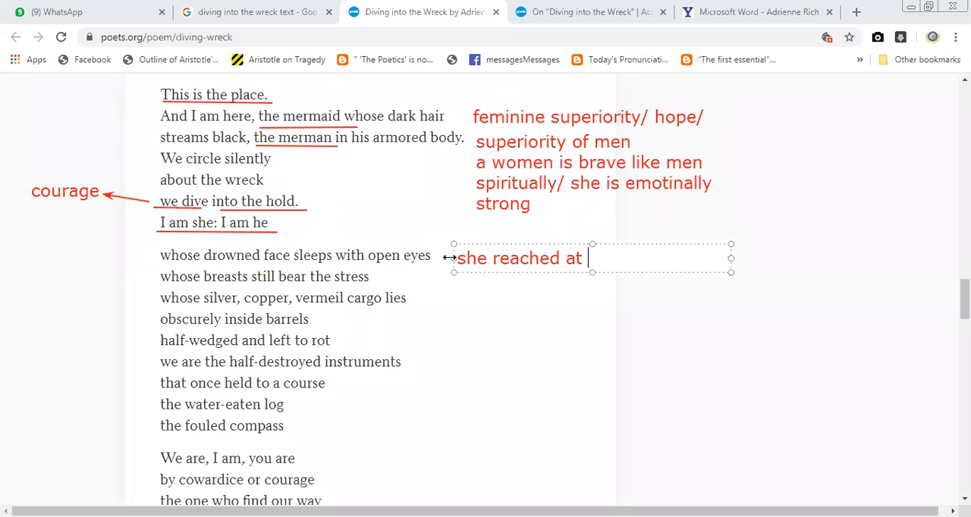
{"action": "type", "text": "wre"}
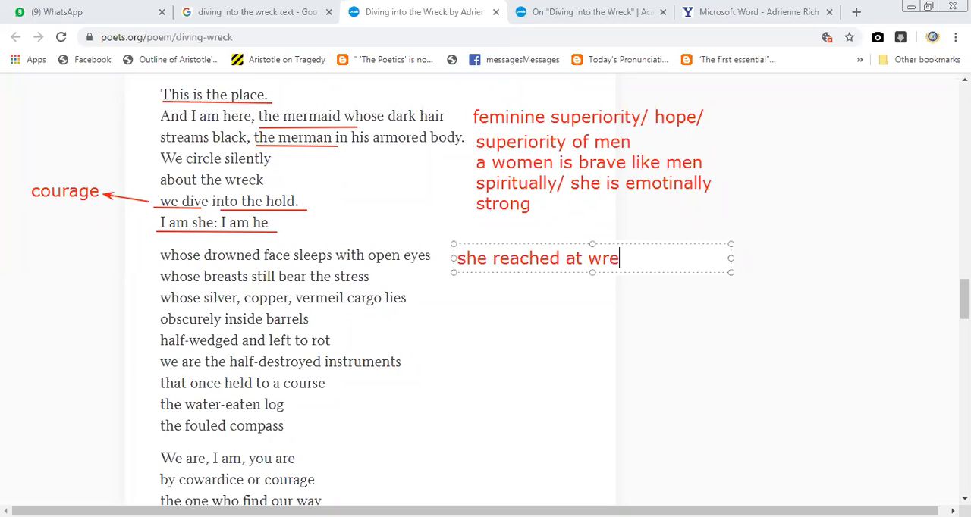
{"action": "type", "text": "ck now"}
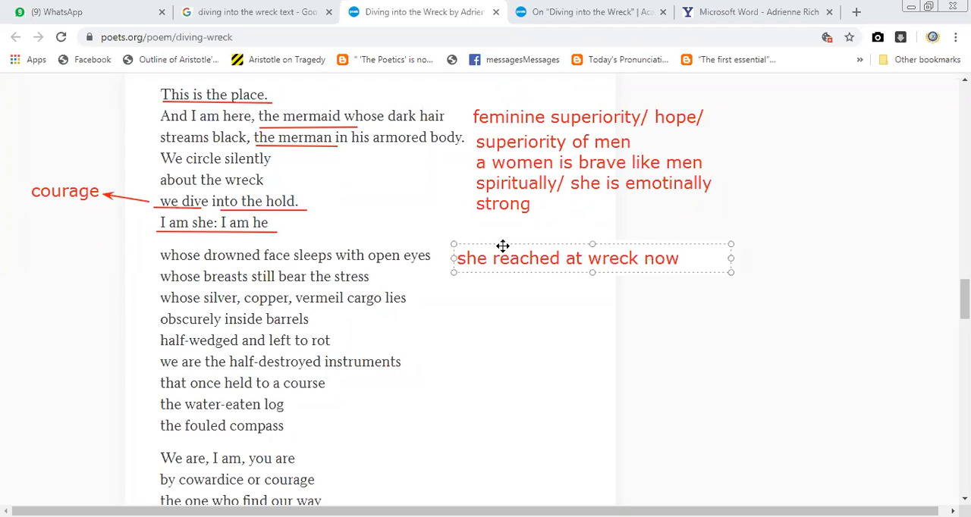
{"action": "left_click", "coordinate": [300, 273]}
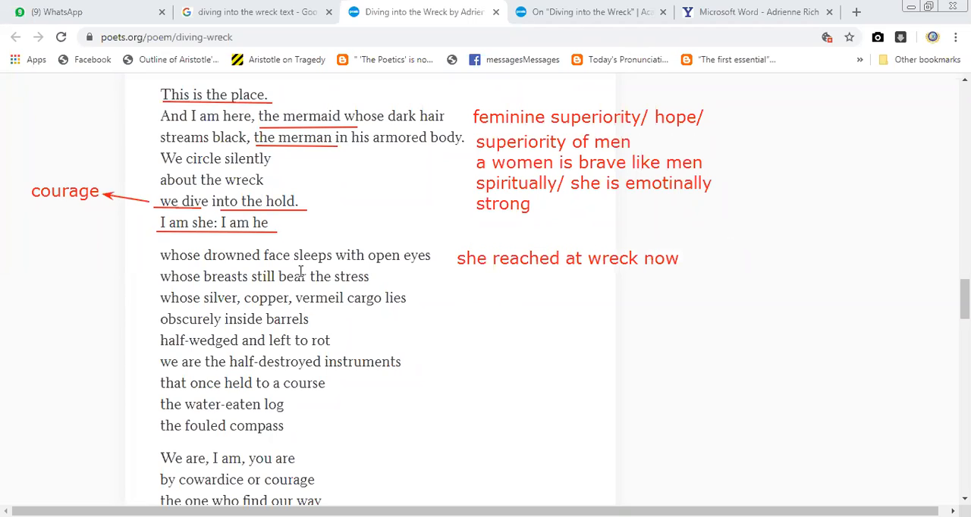